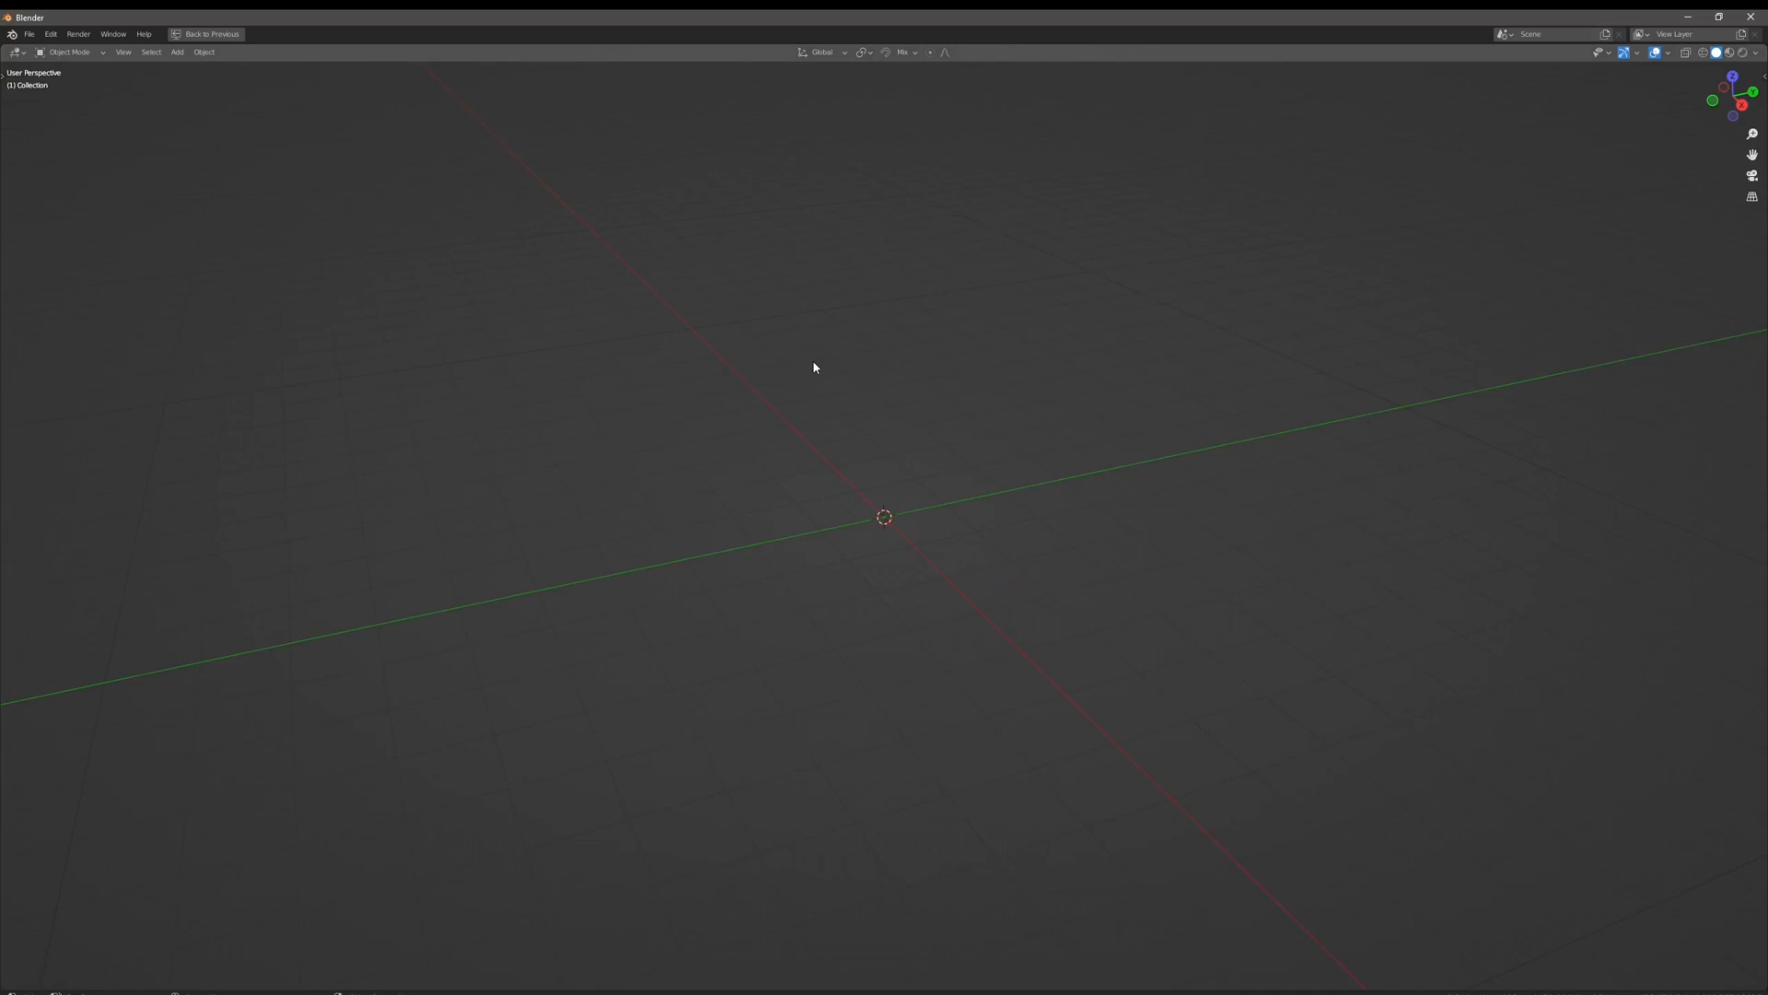
mouse_move(802, 366)
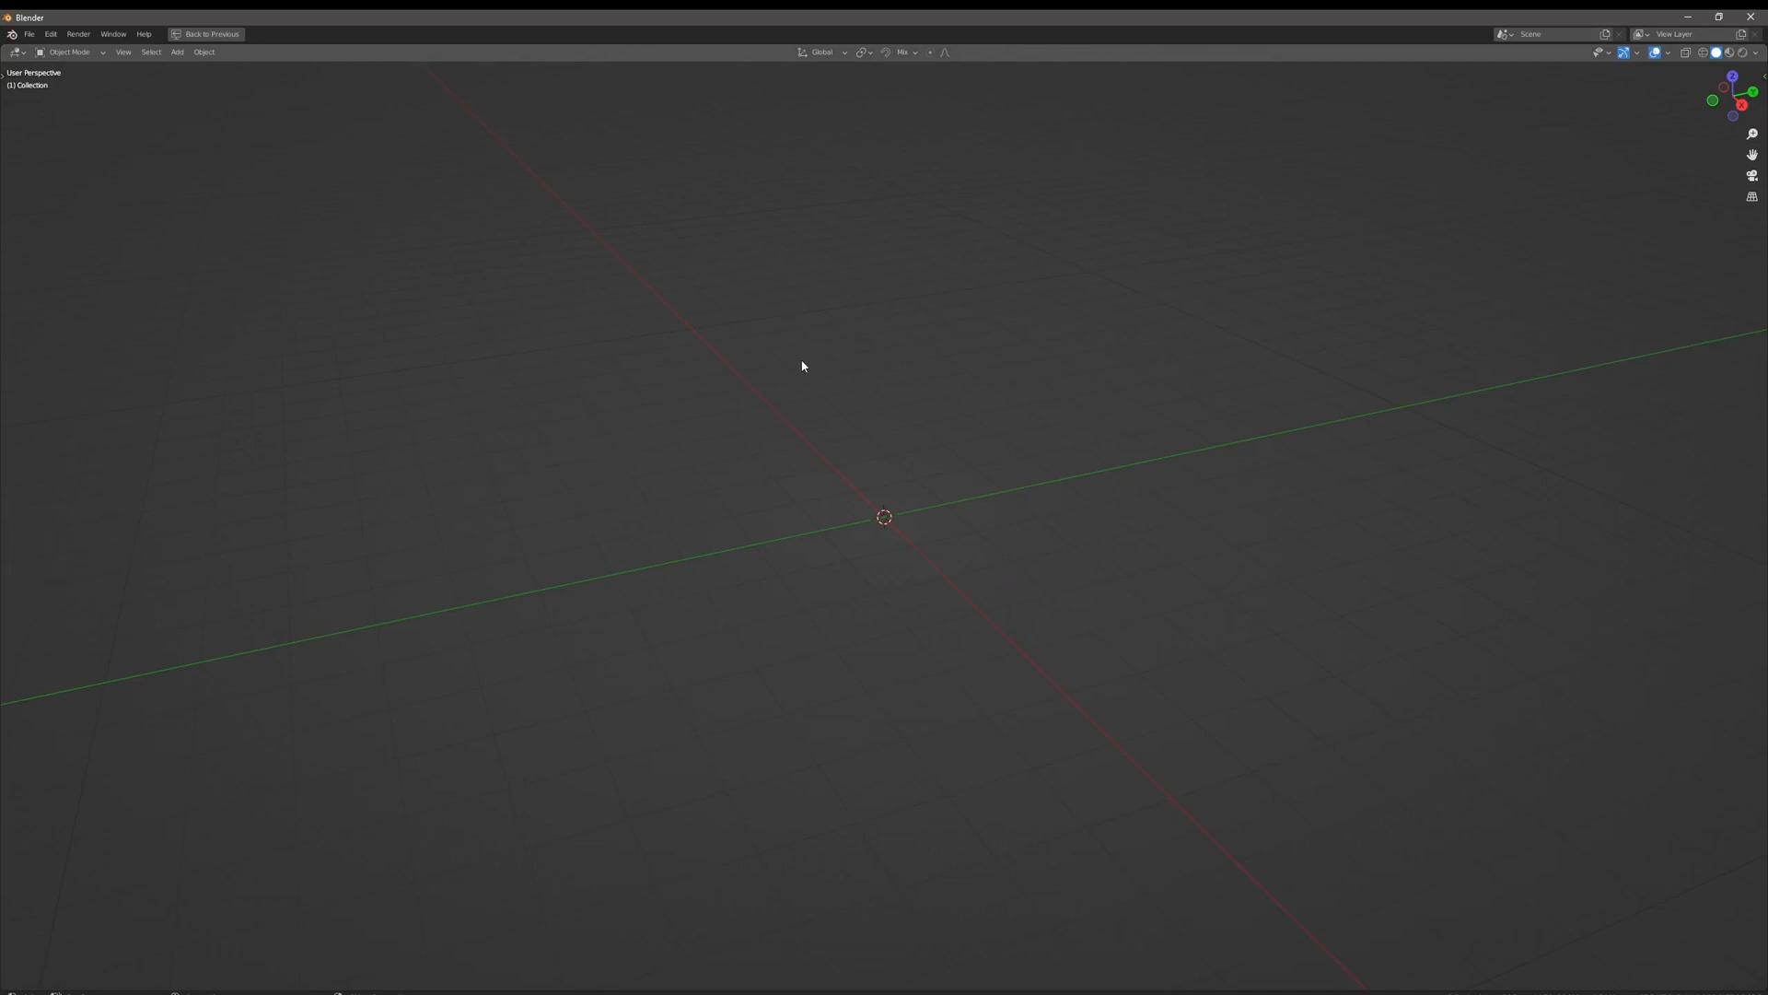
mouse_move(806, 362)
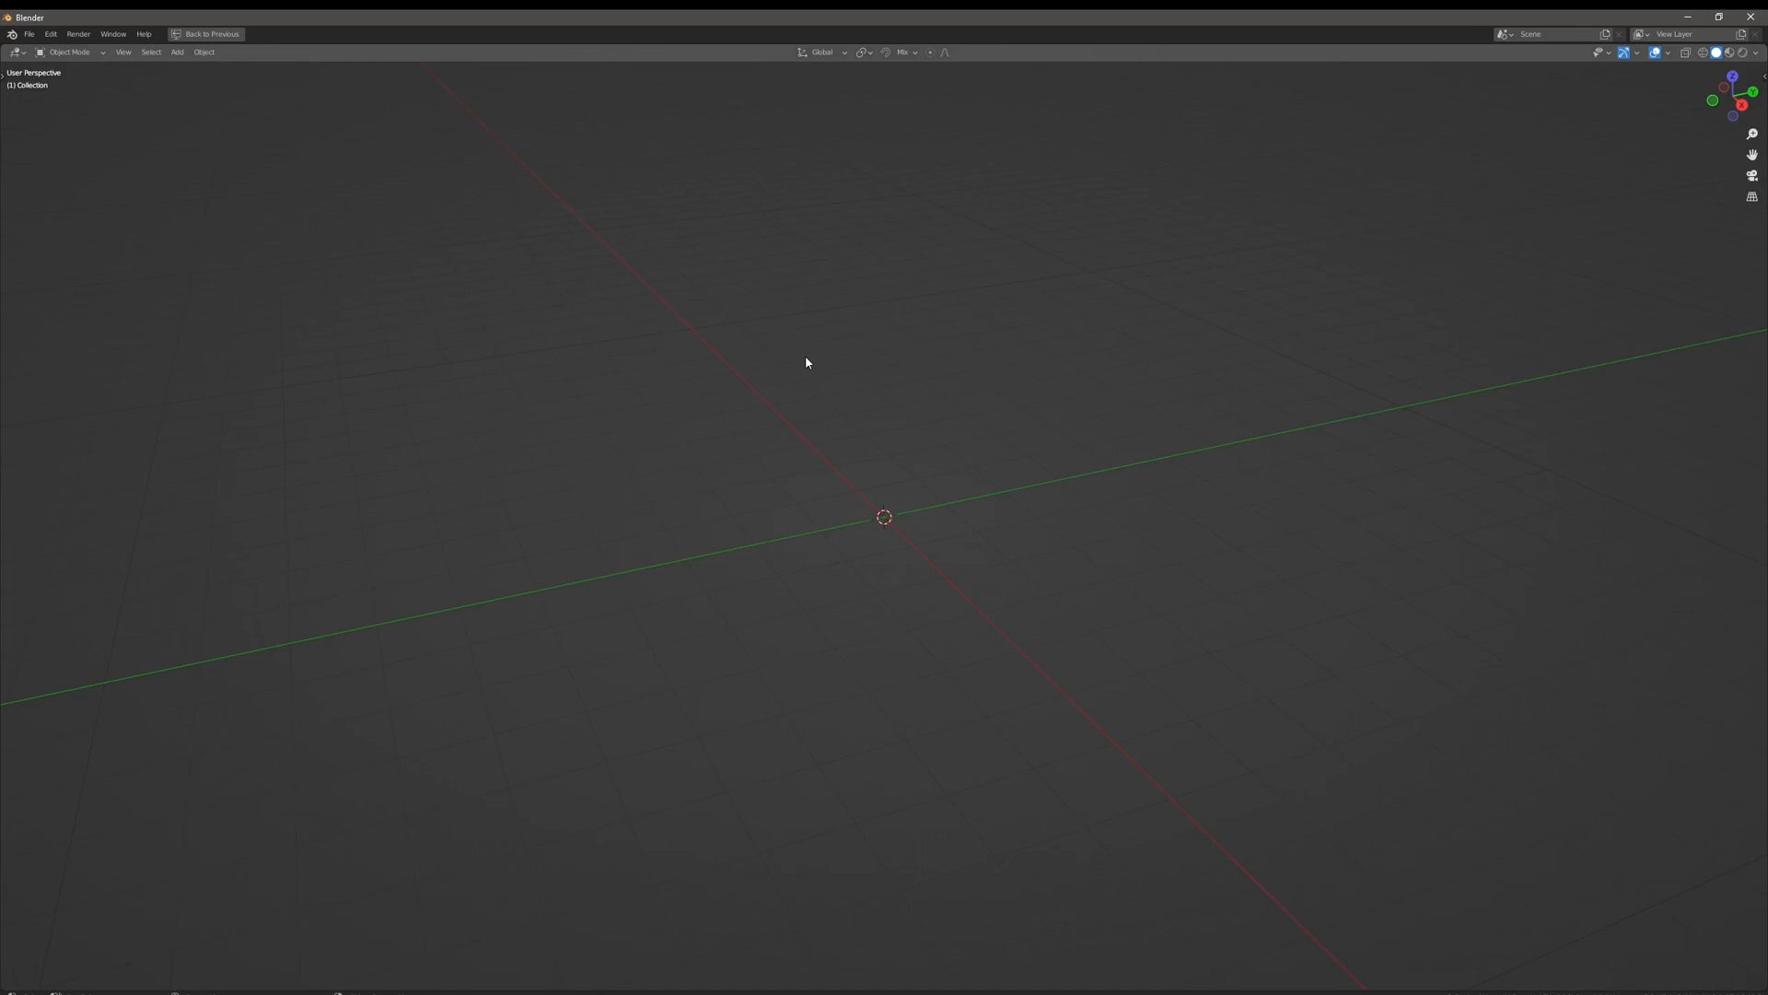
mouse_move(825, 354)
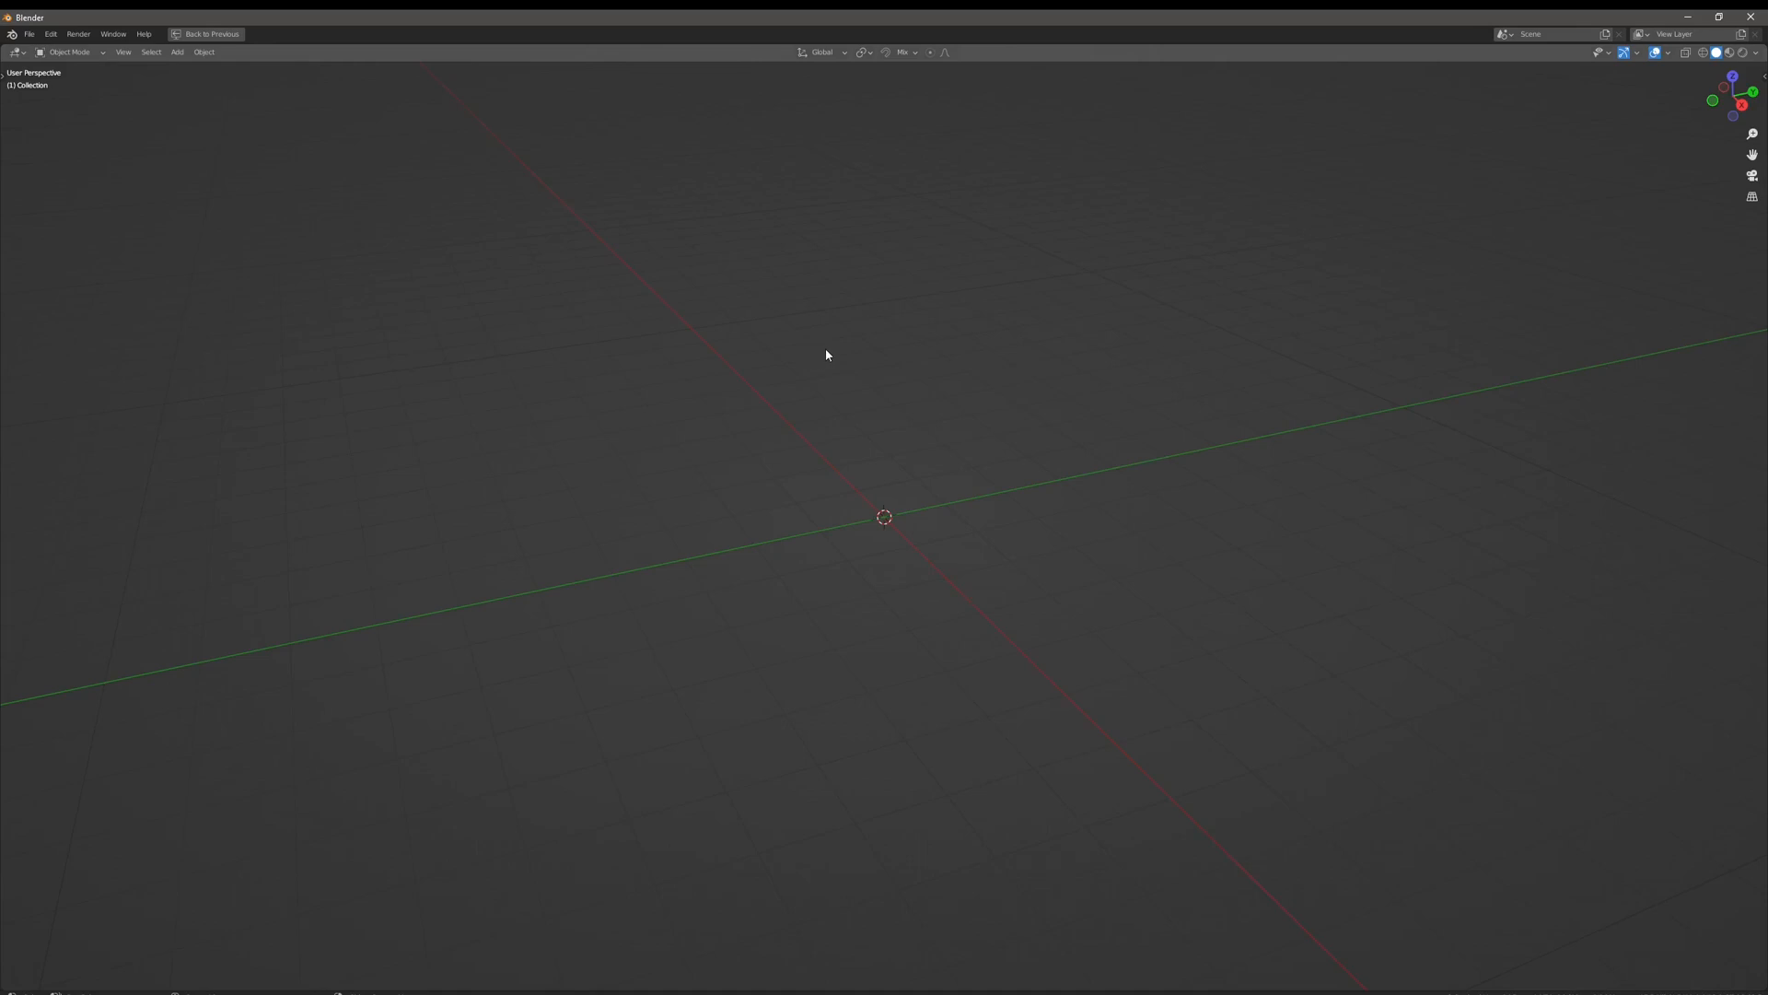
mouse_move(789, 382)
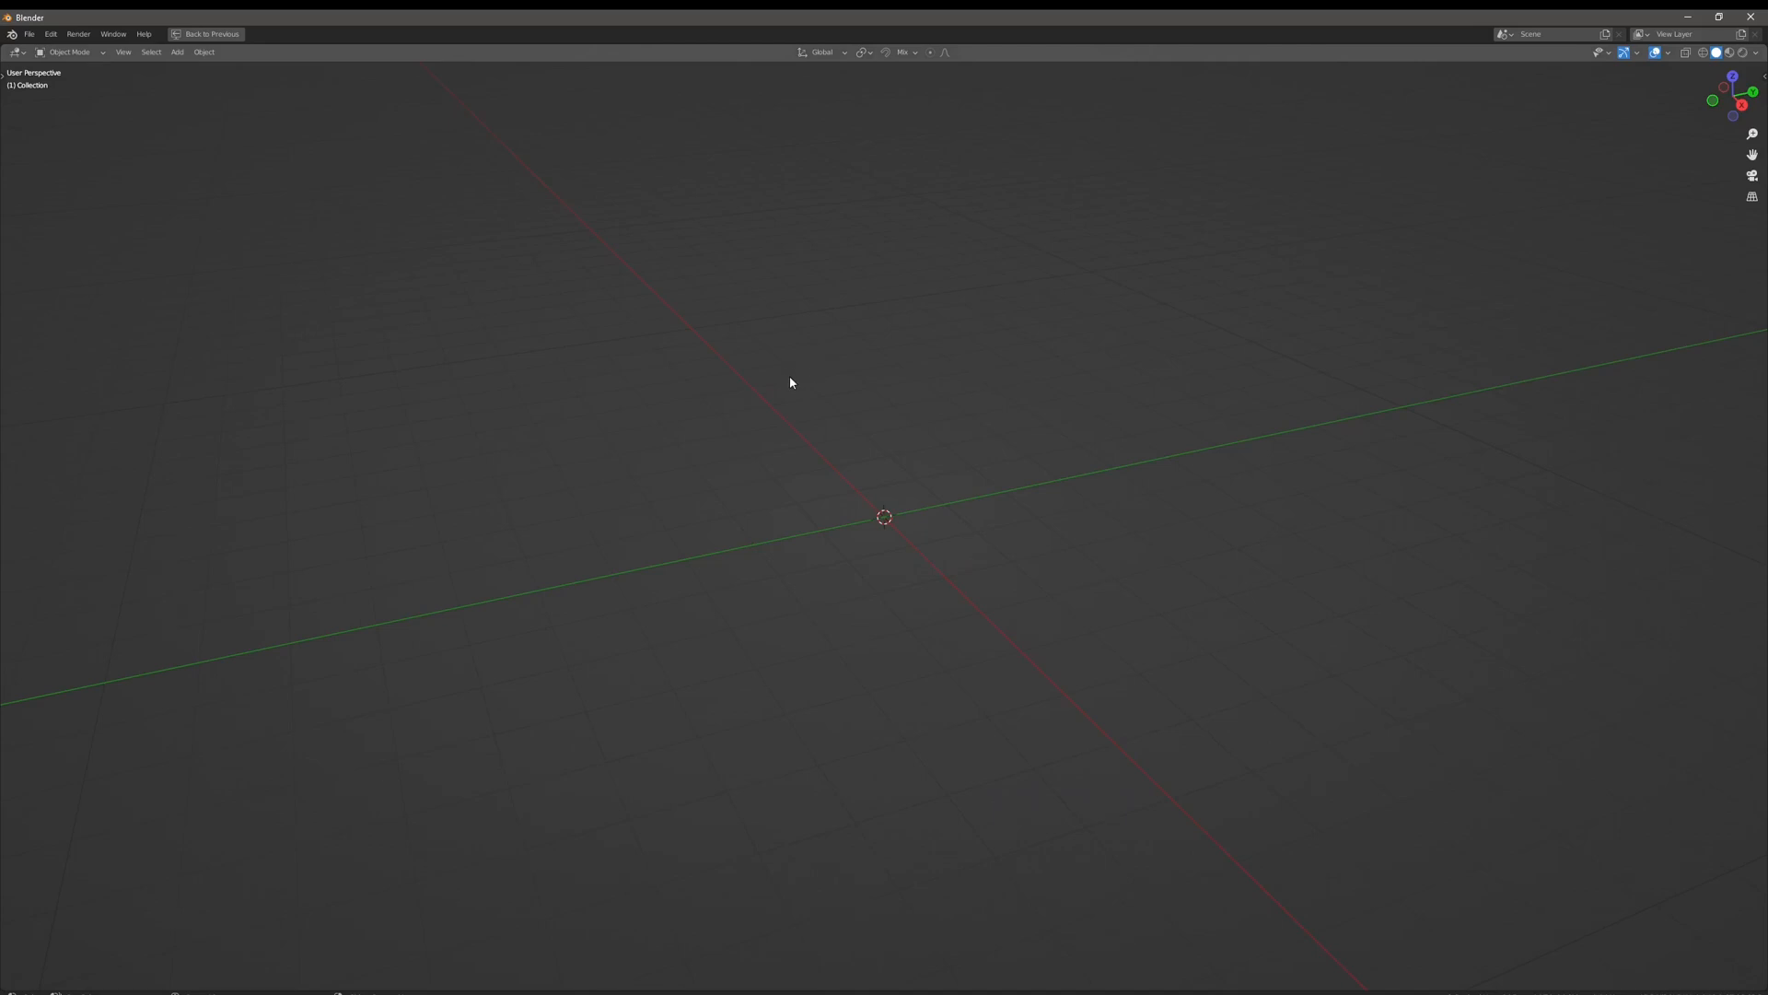
mouse_move(755, 372)
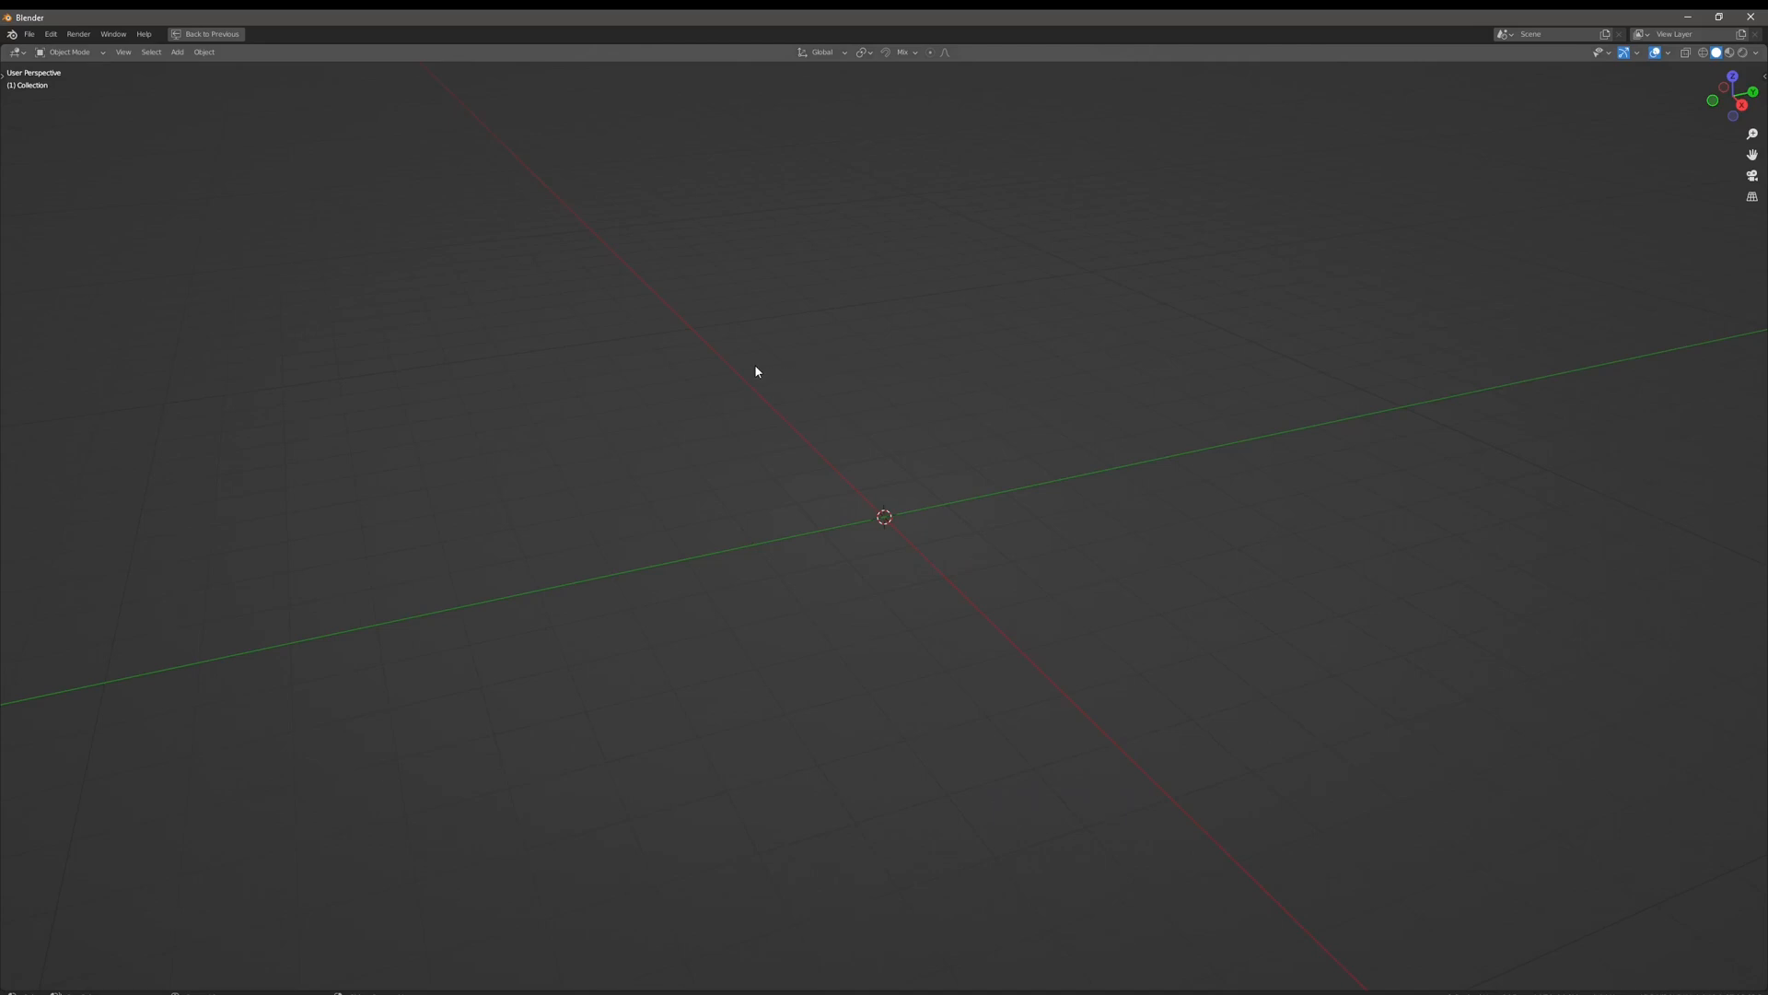
mouse_move(789, 410)
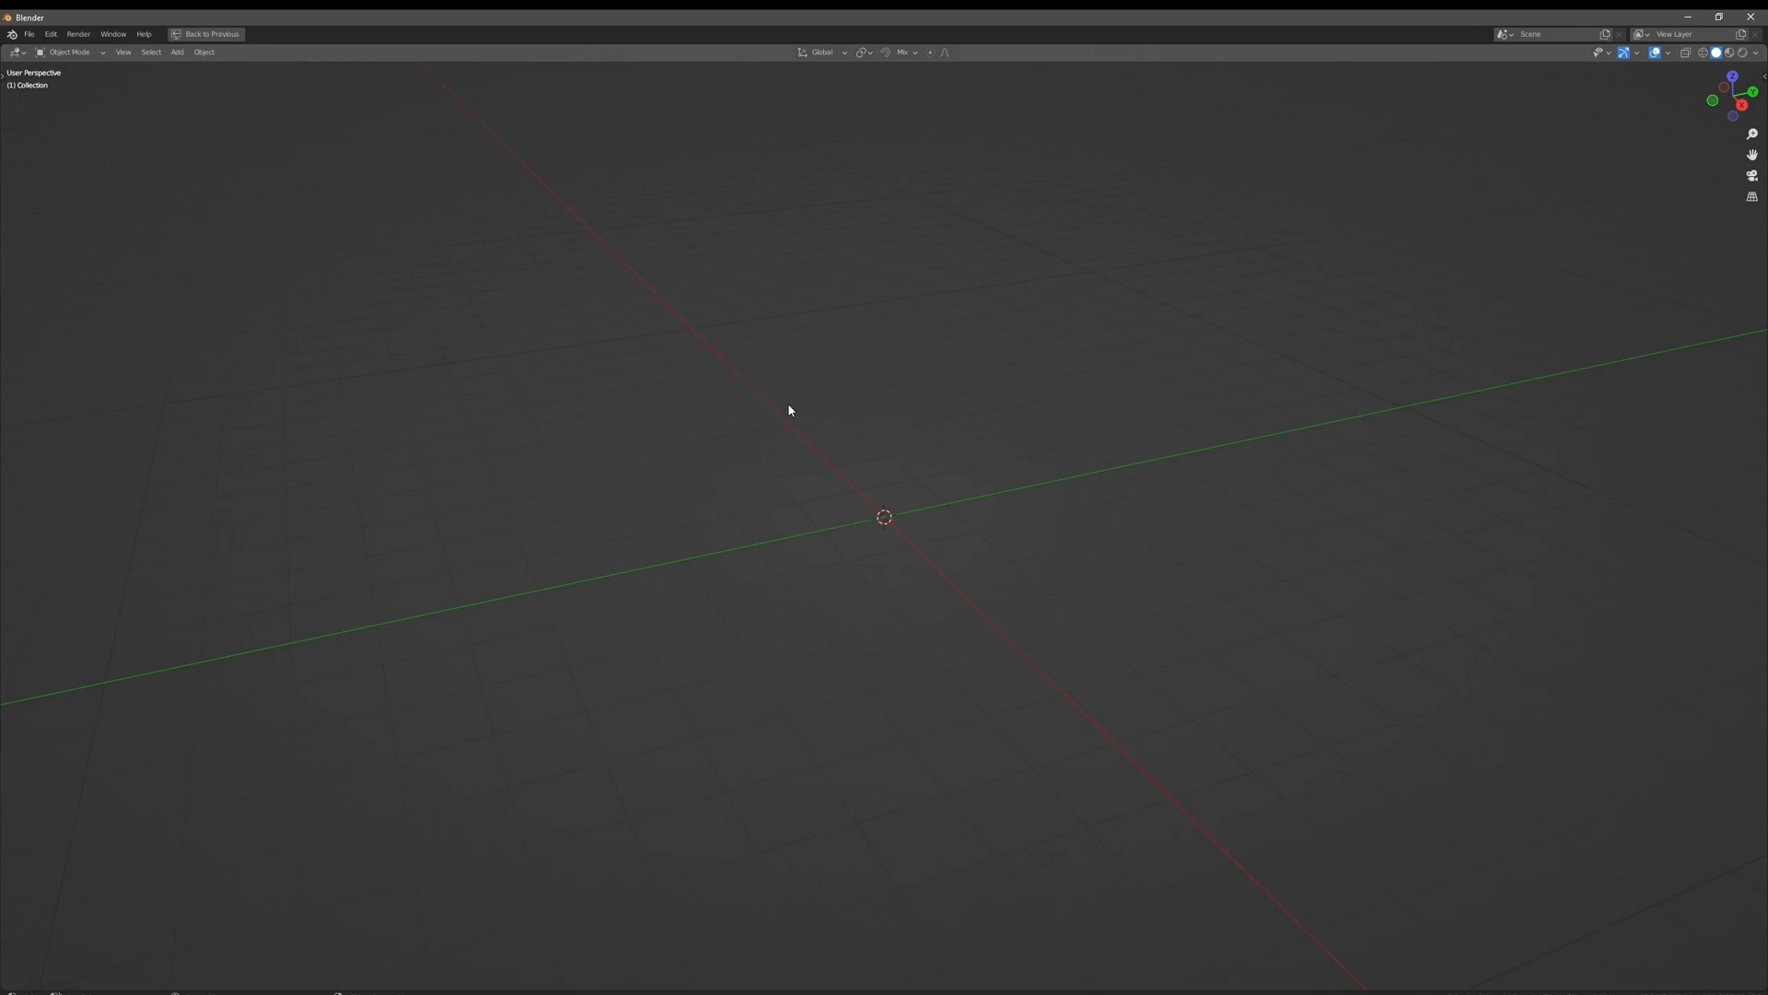
Add a plane to the scene and subdivide it with 3 cuts into a 4×4 grid
click(176, 51)
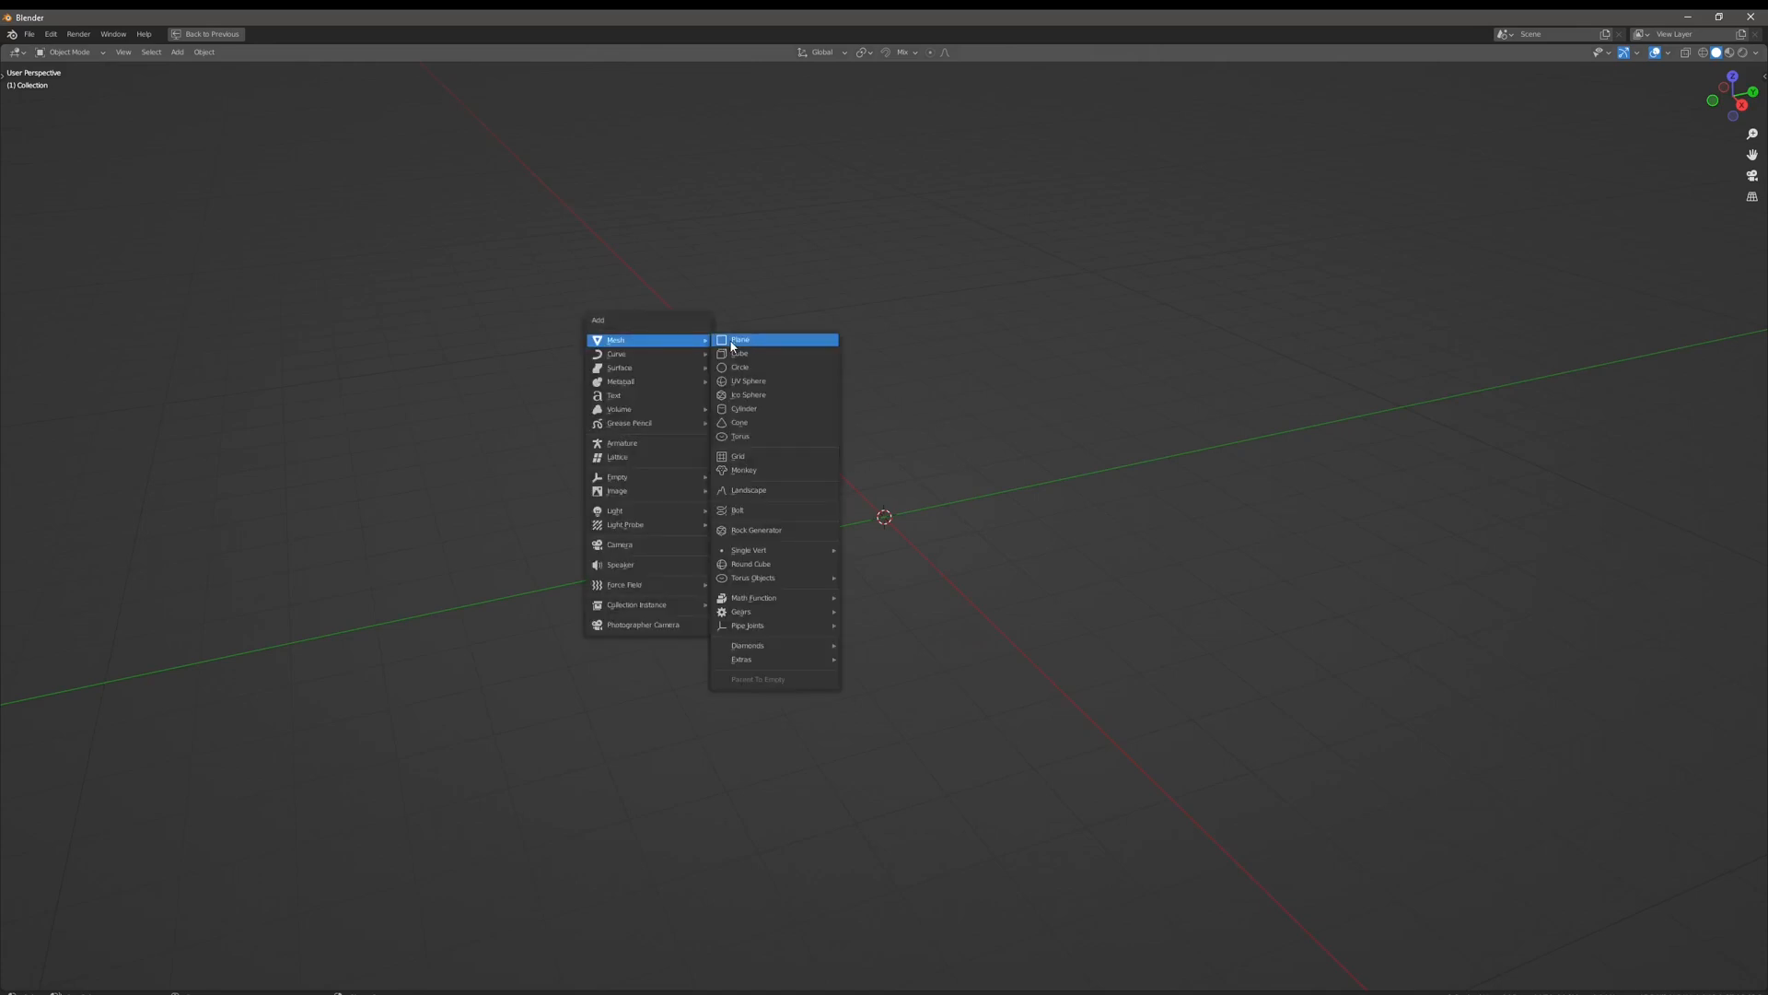
click(739, 340)
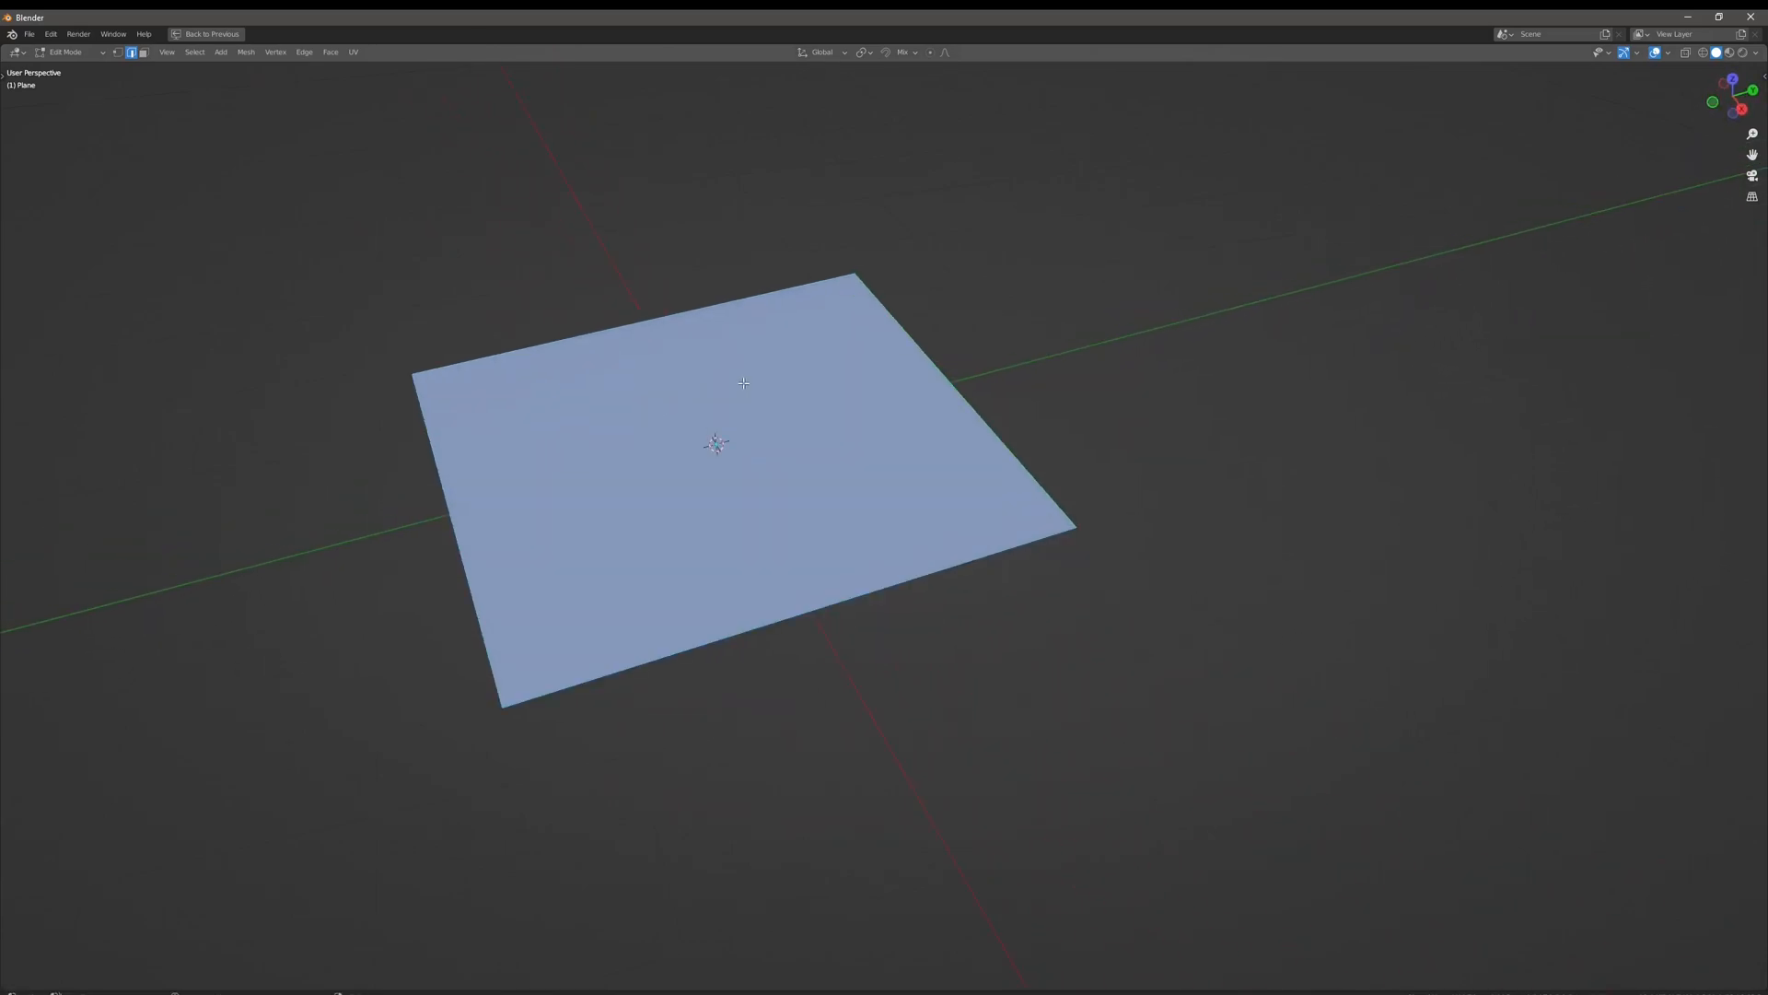
click(177, 51)
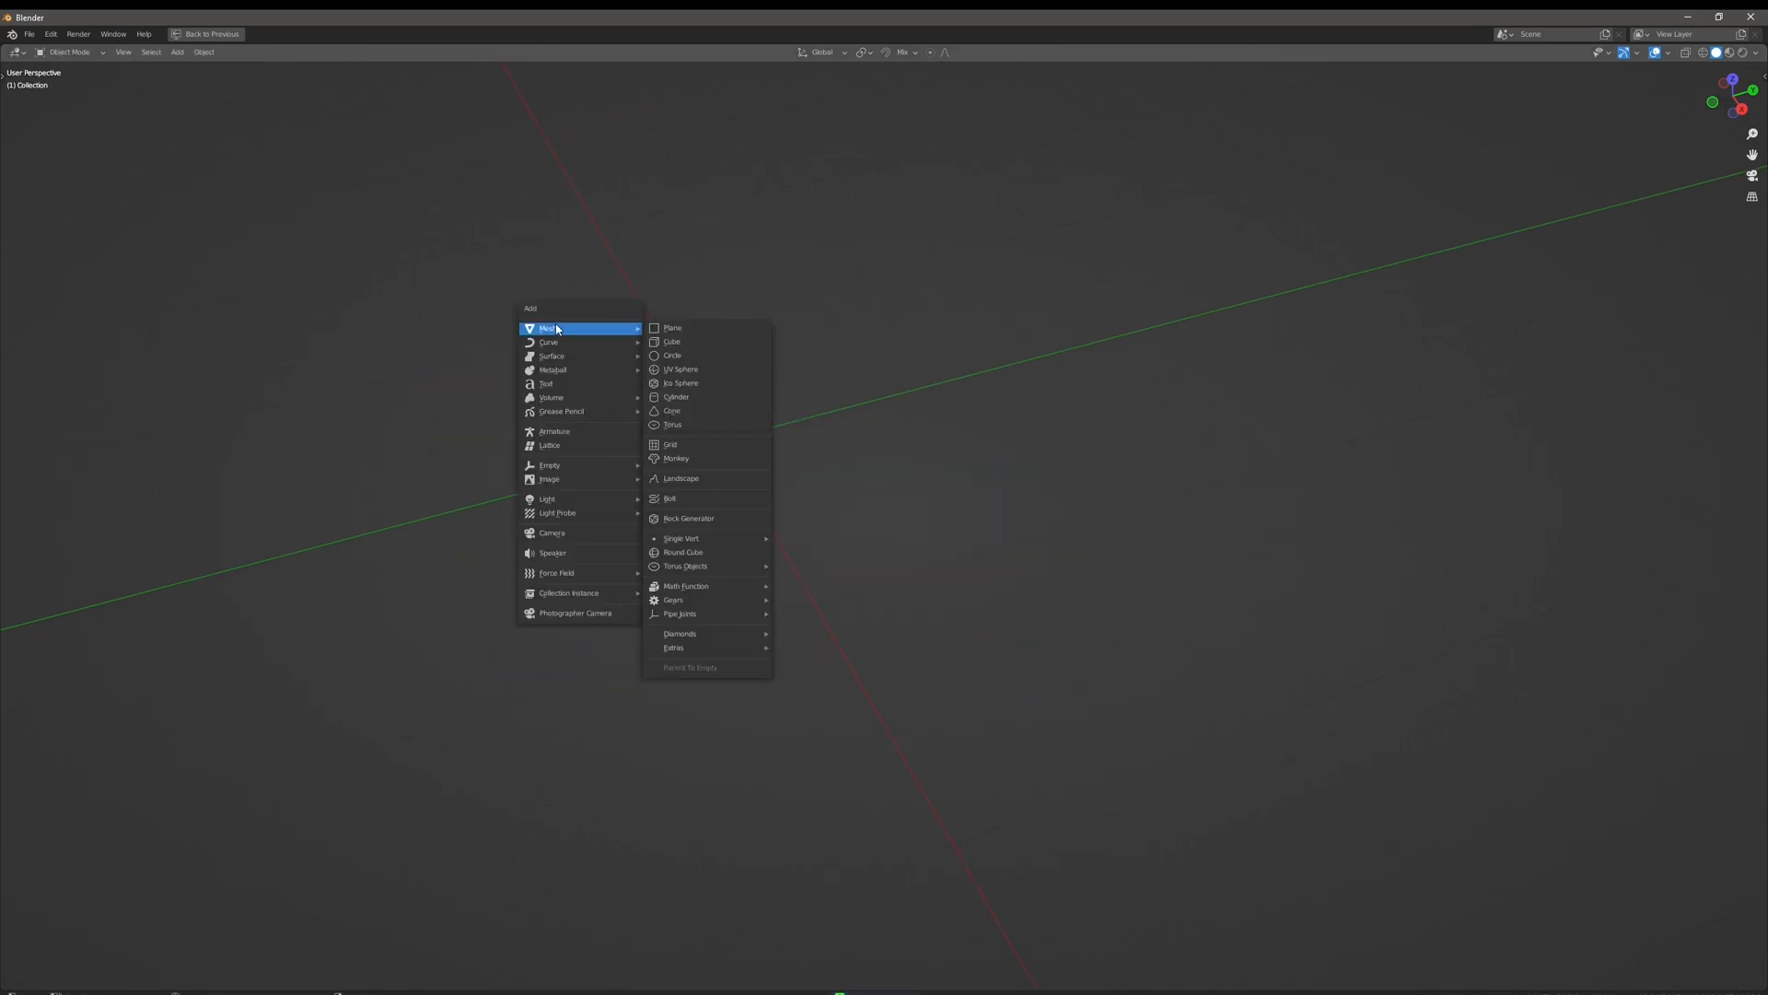
click(673, 327)
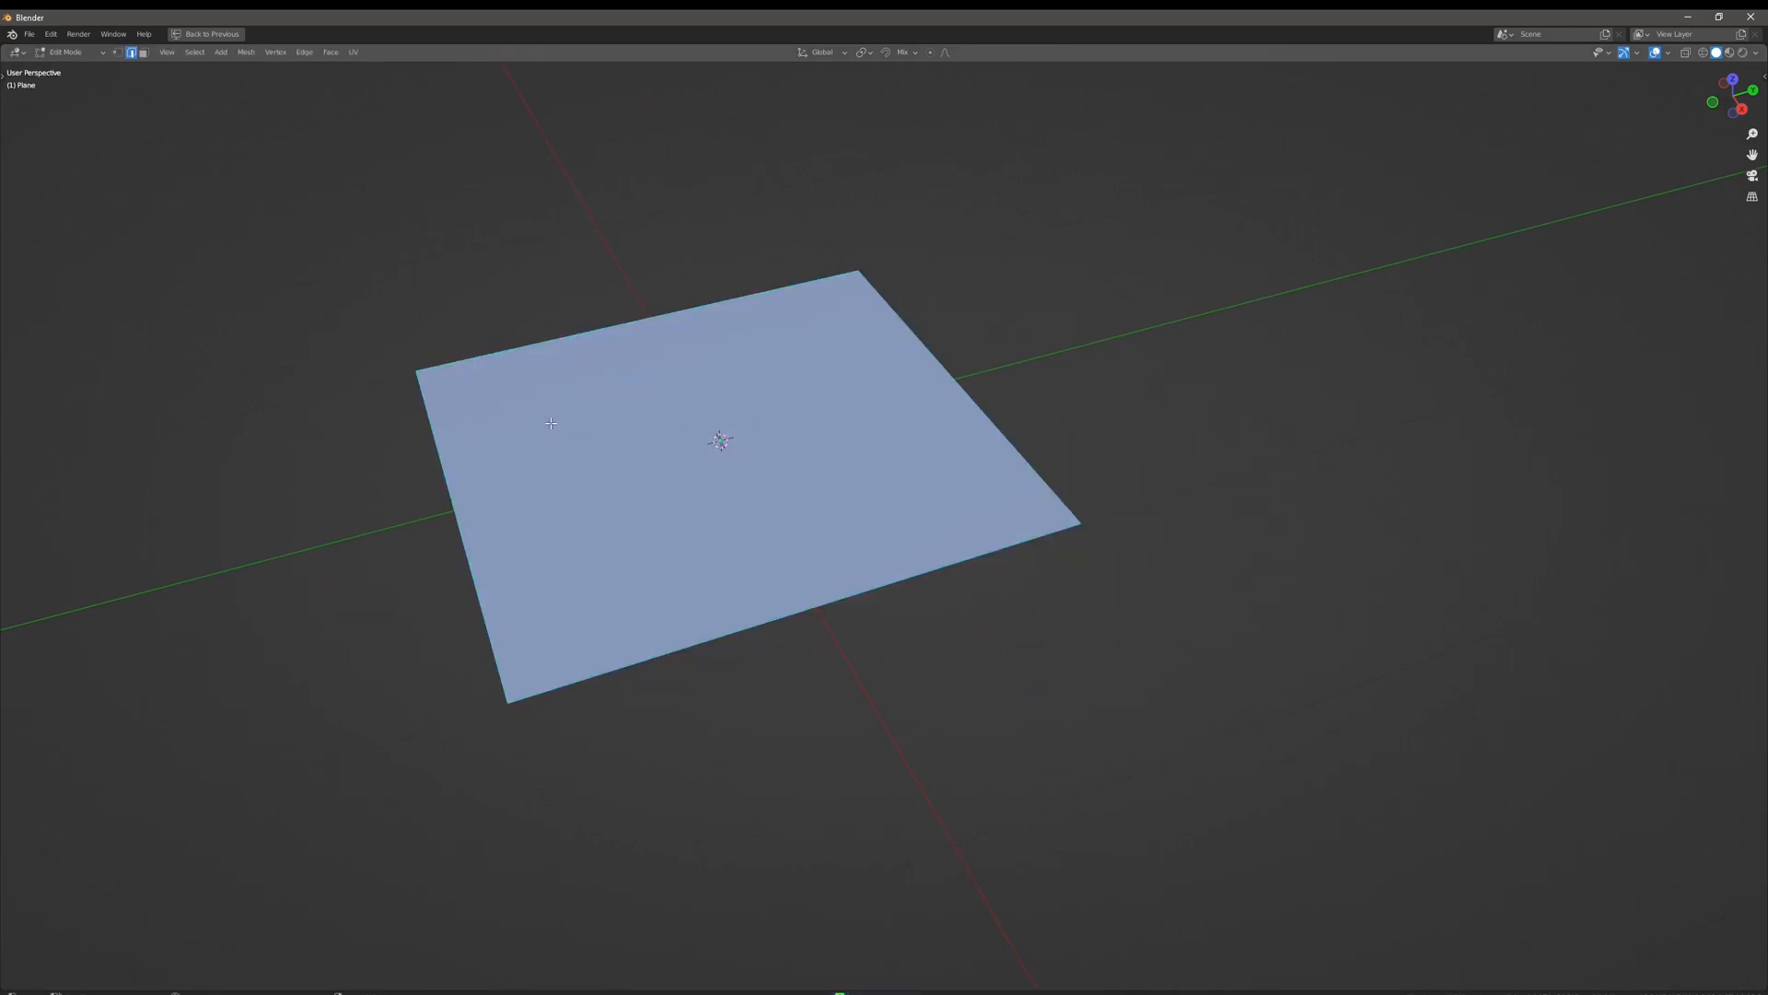
click(67, 52)
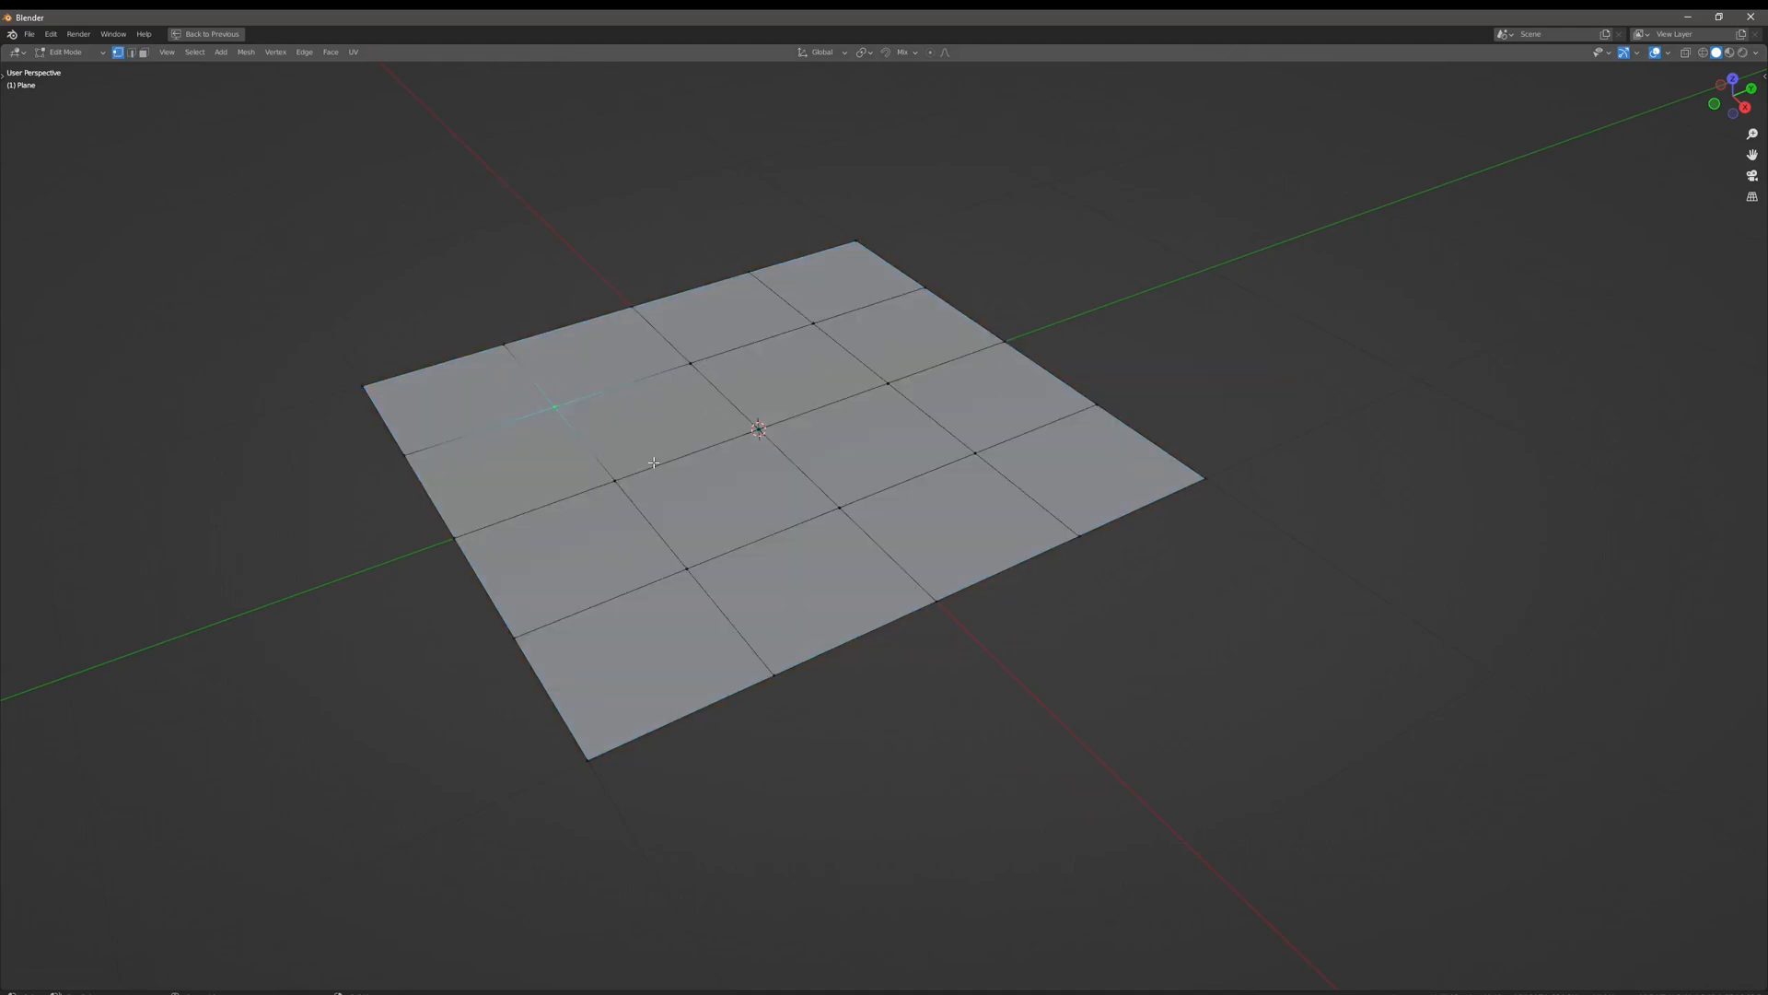
mouse_move(737, 444)
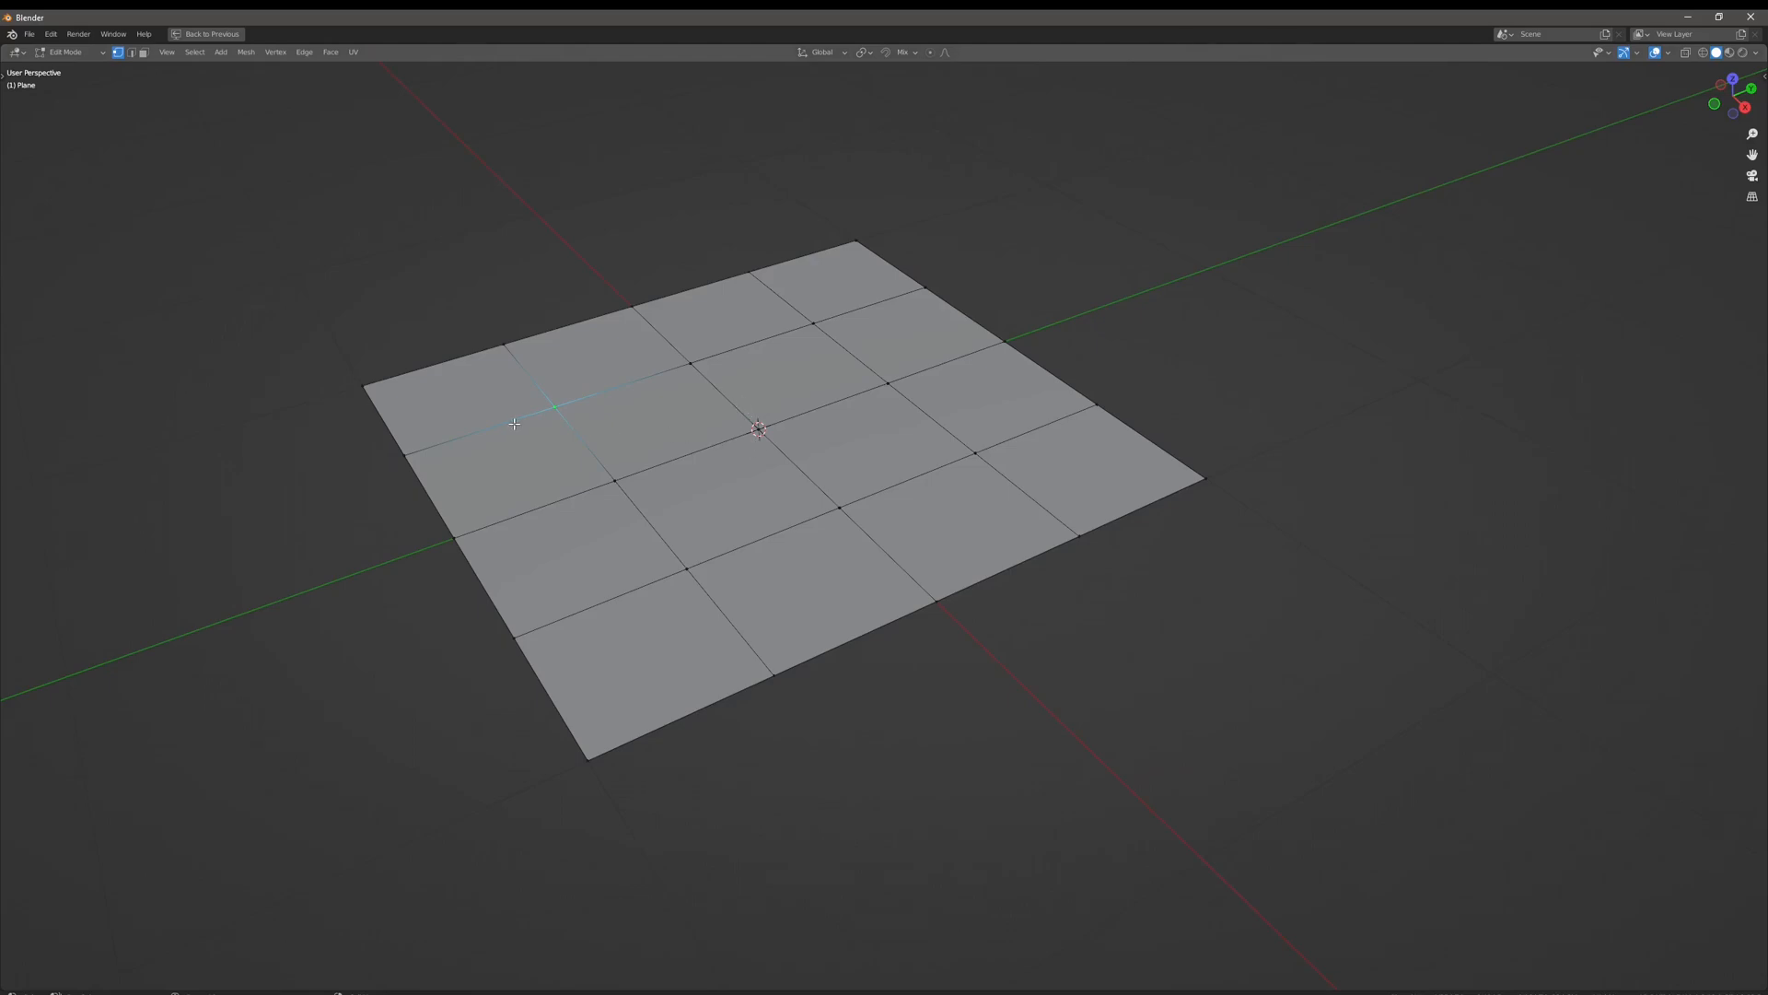
Select all, subdivide again into an 8×8 grid, and pick a tuft vertex
key(a)
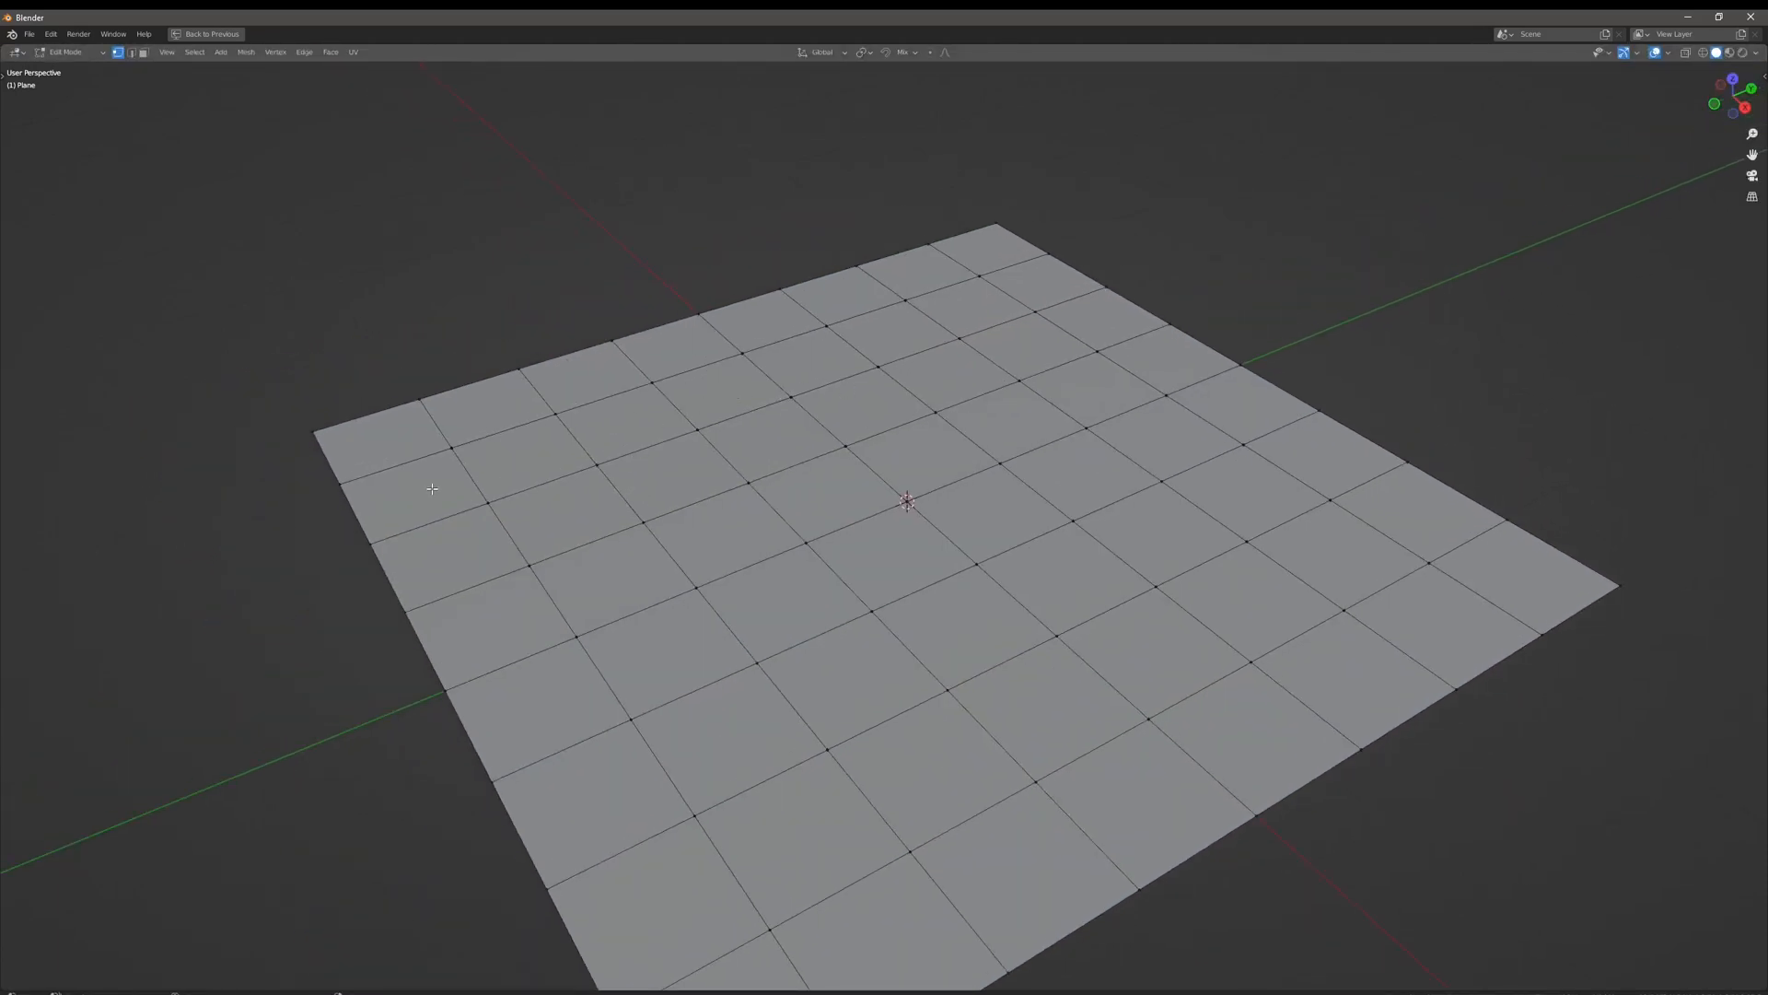
mouse_move(564, 443)
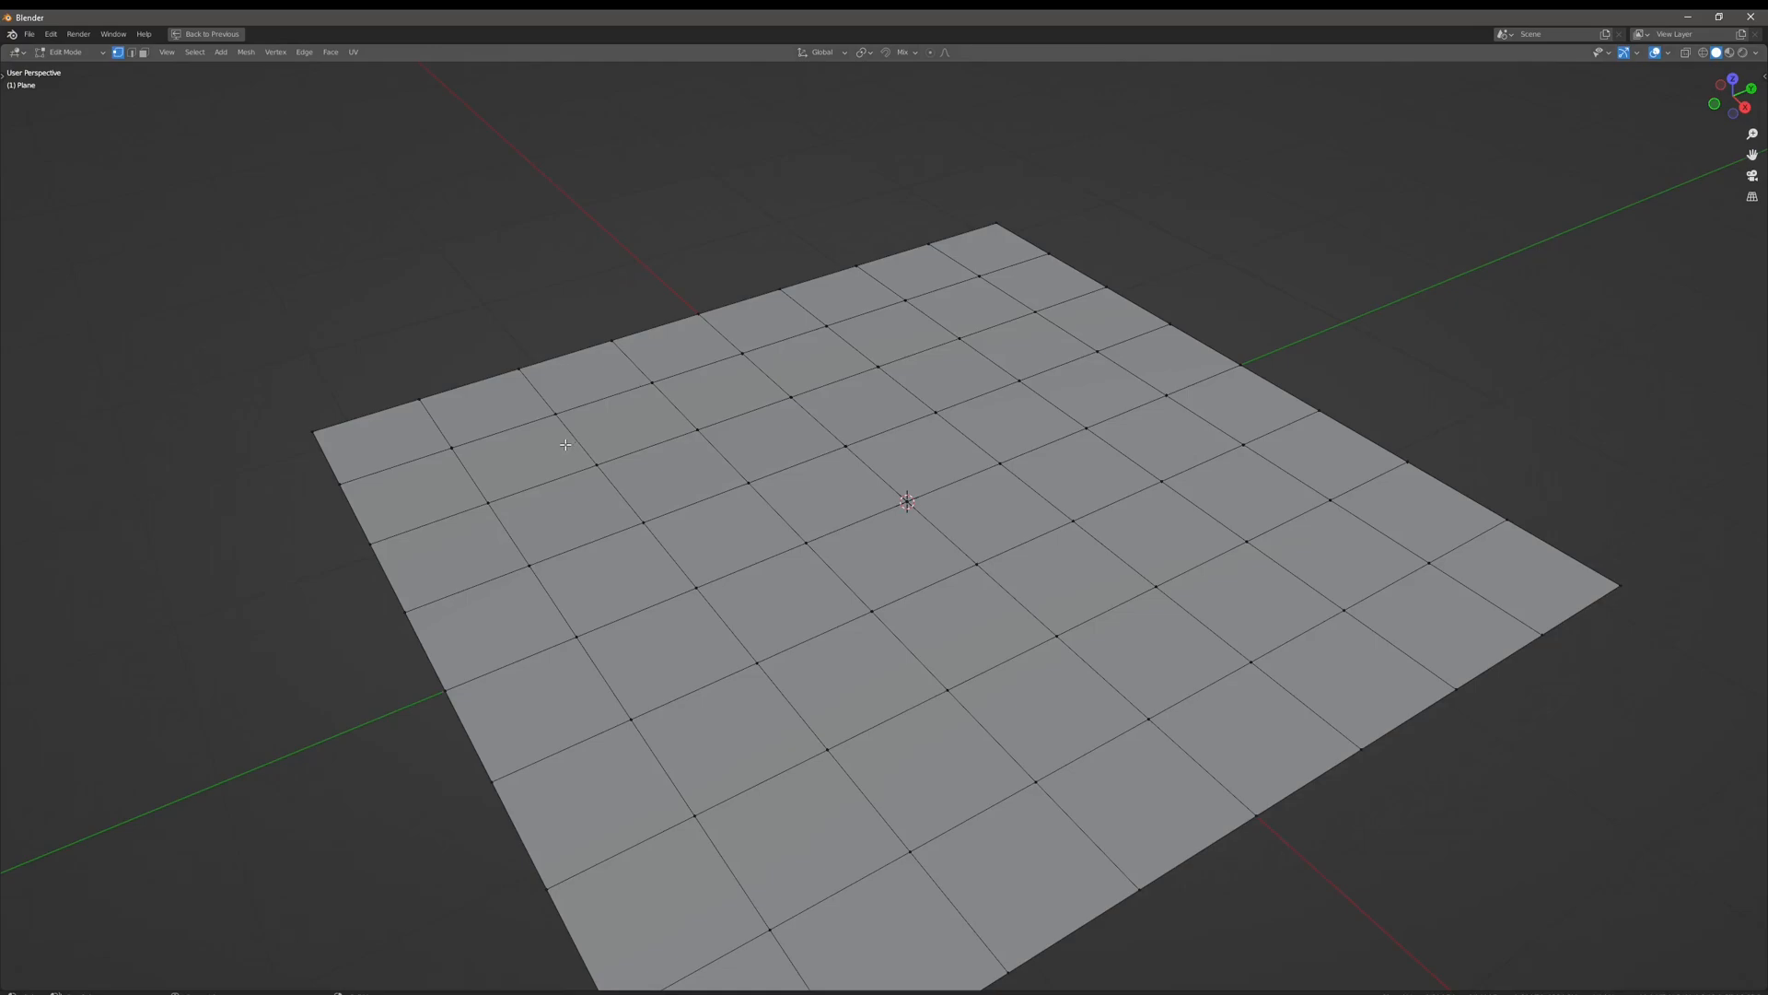
click(598, 463)
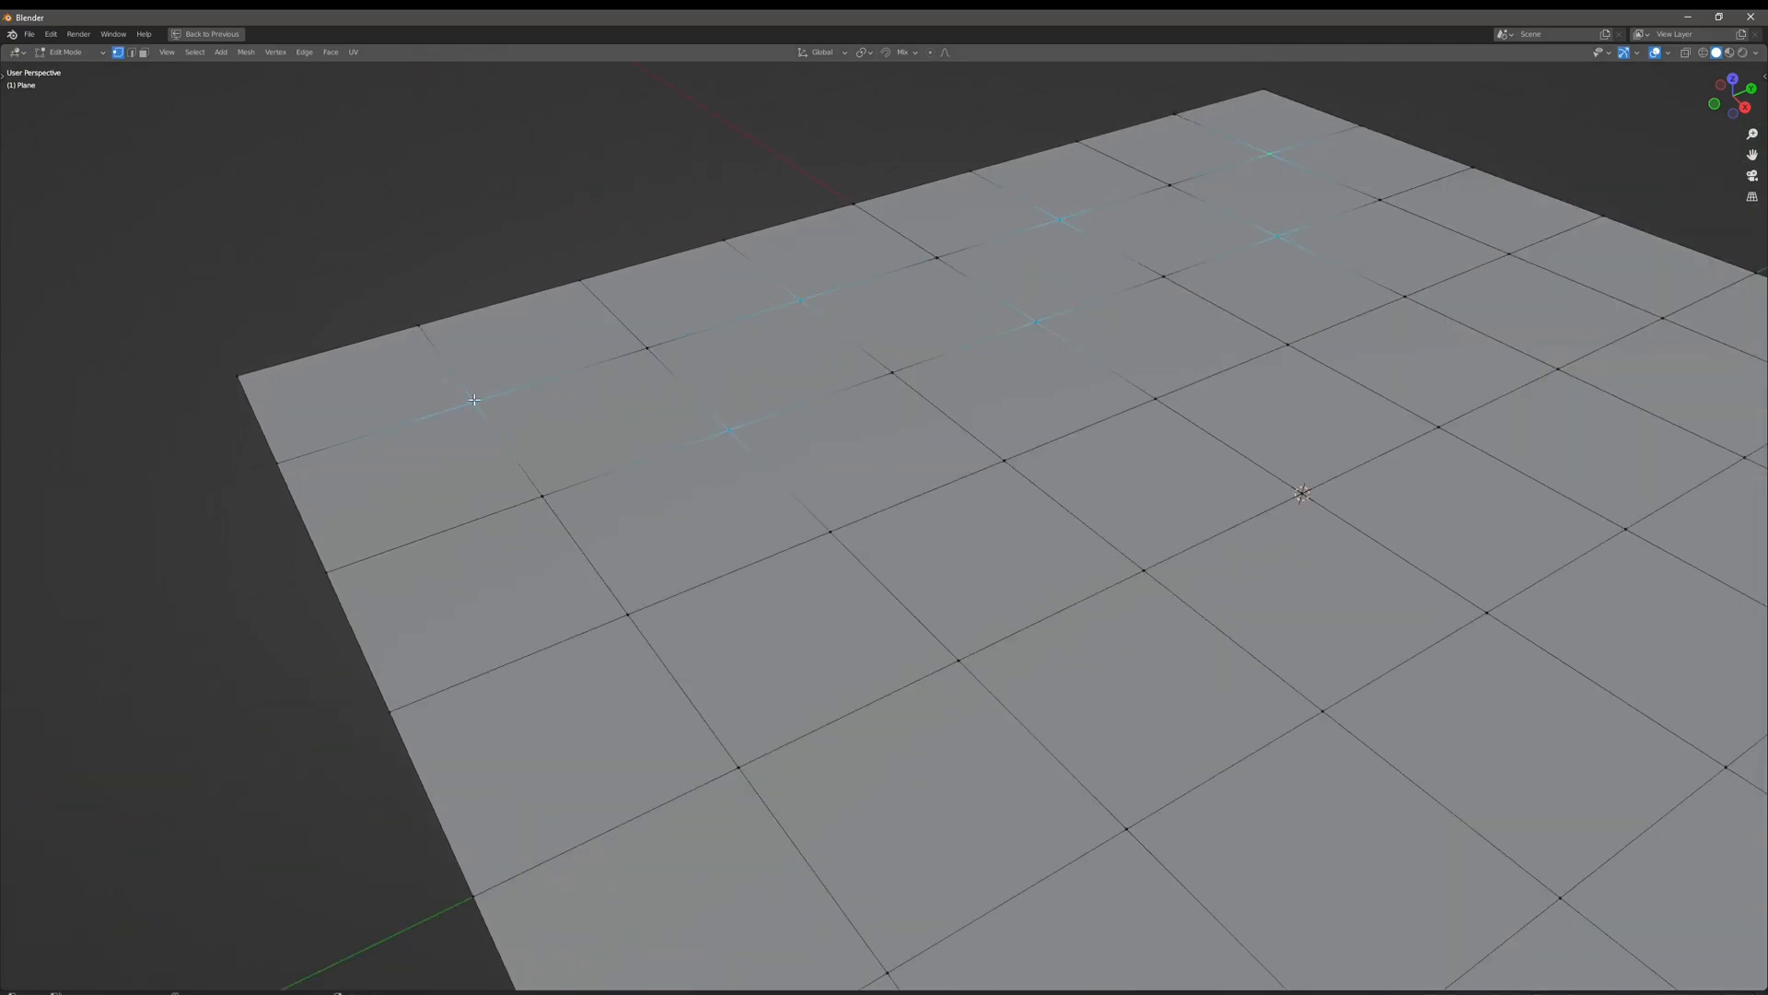
Join pairs of tuft vertices with diagonal edges using Connect Vertex Path
click(274, 52)
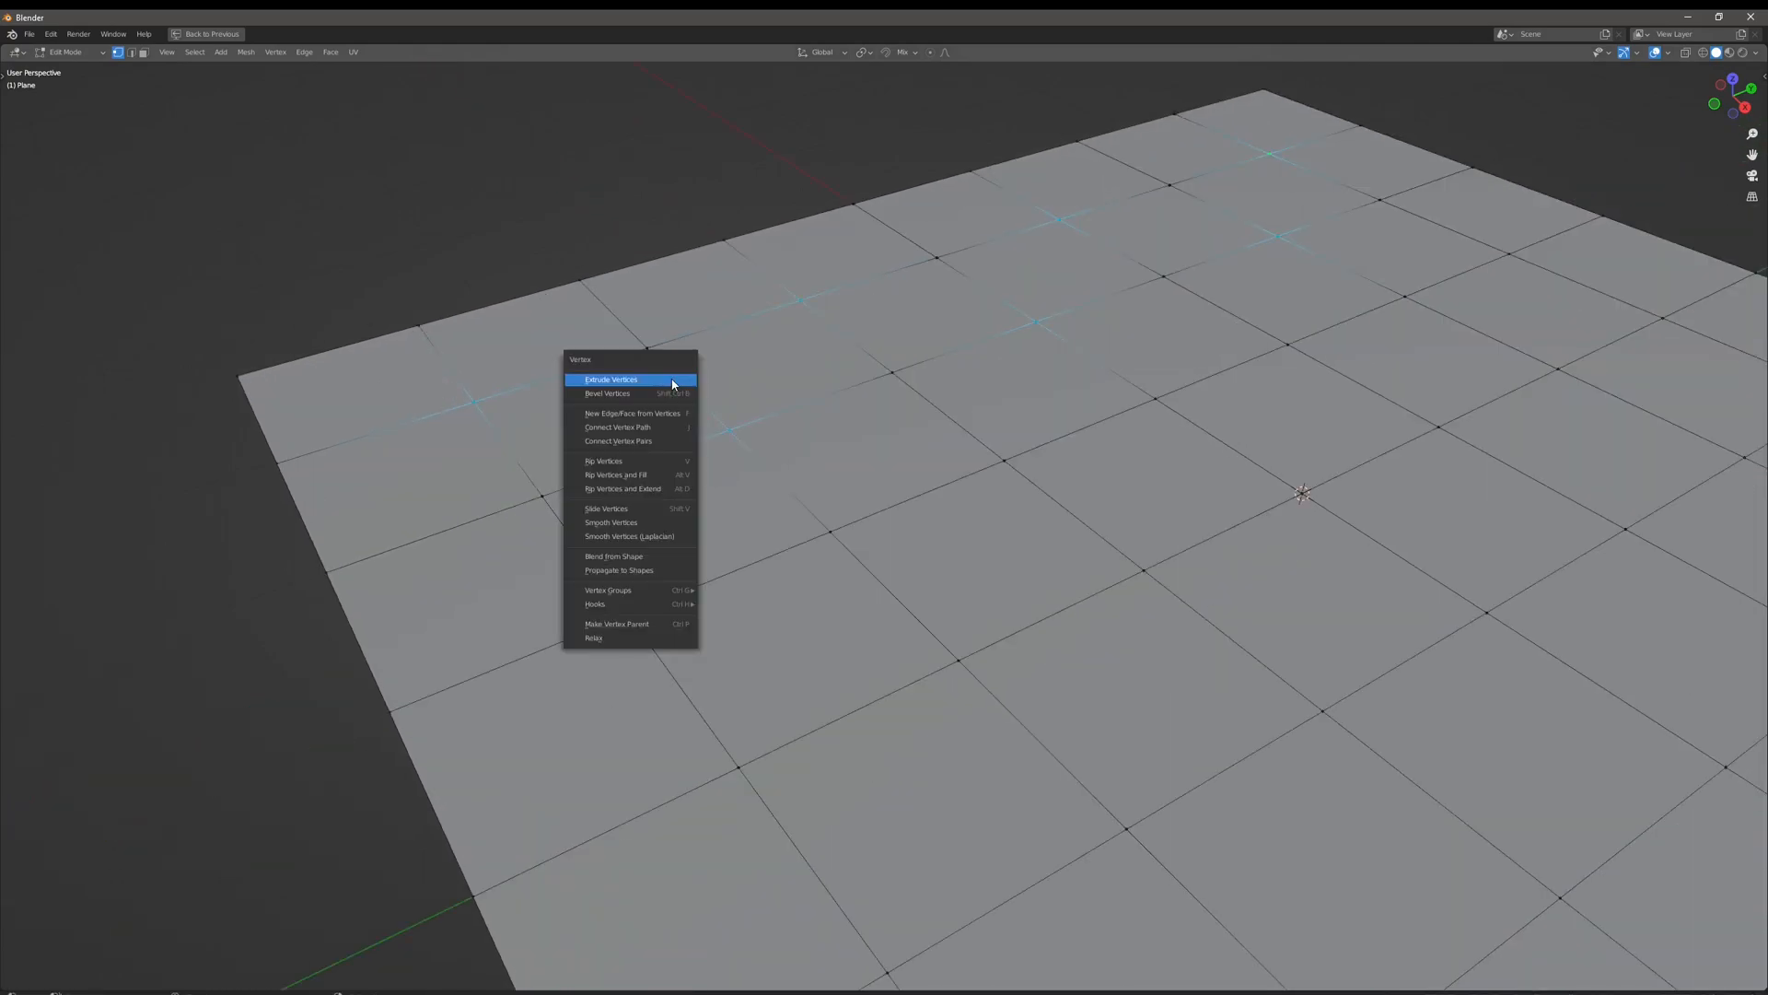
mouse_move(635, 465)
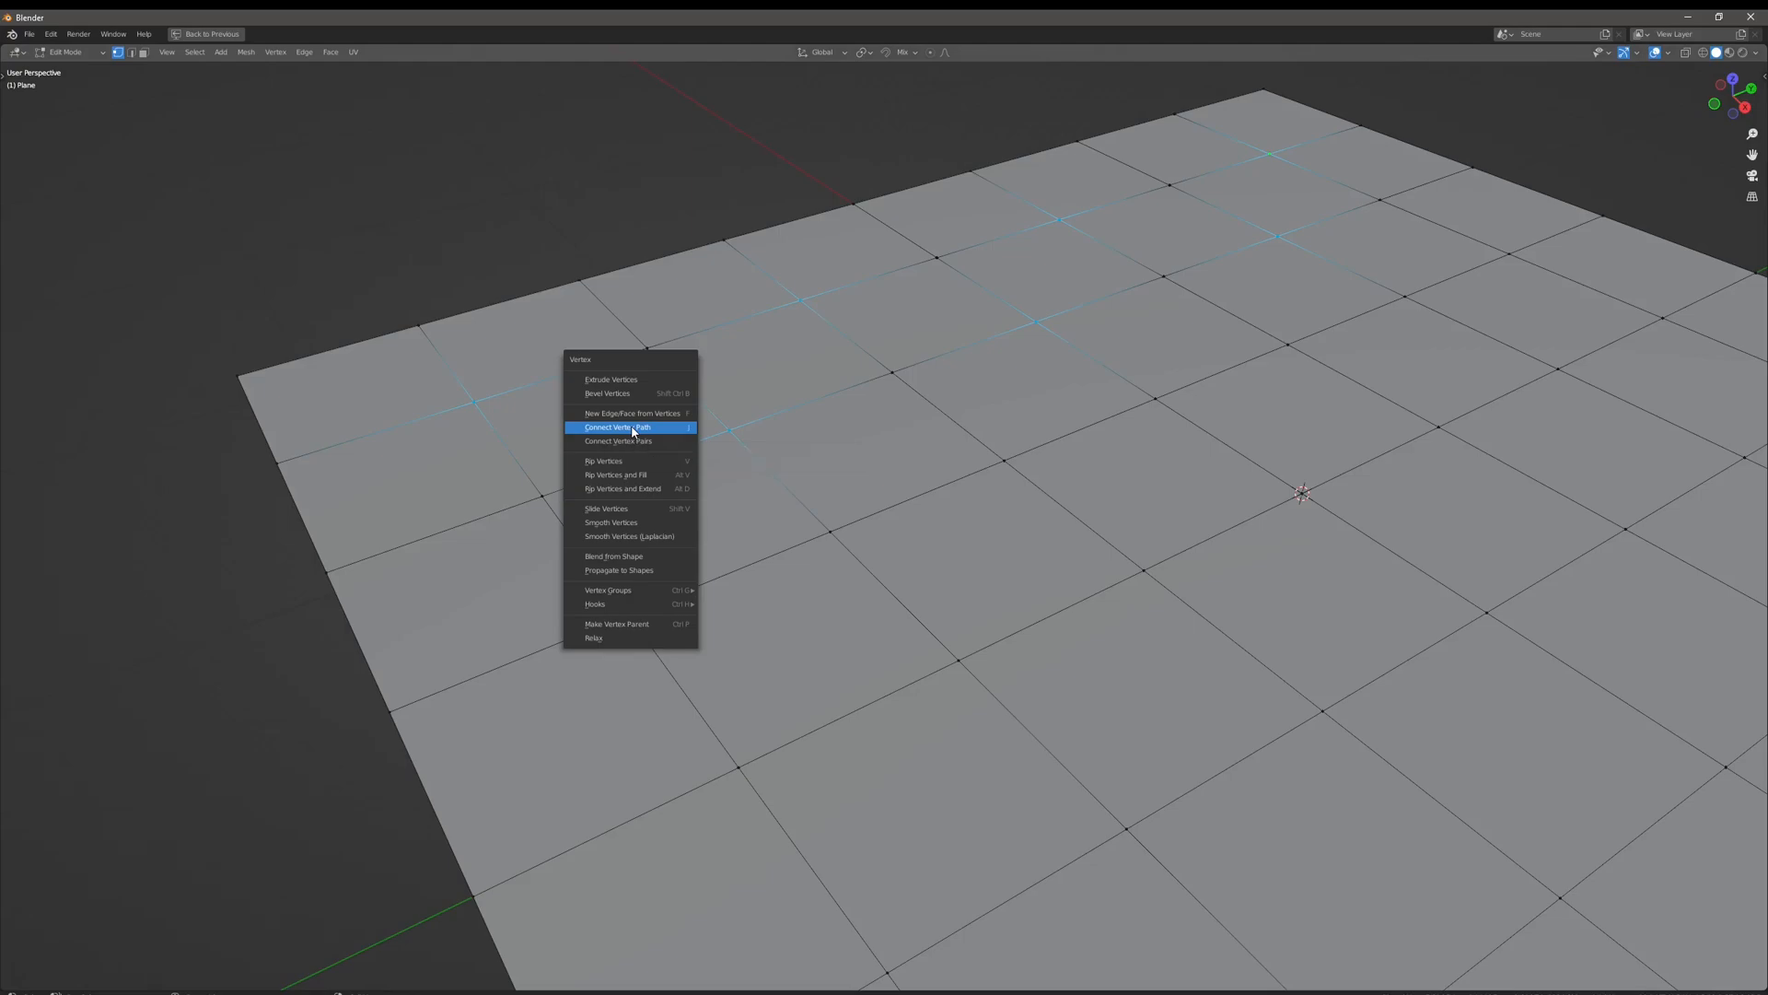
click(618, 426)
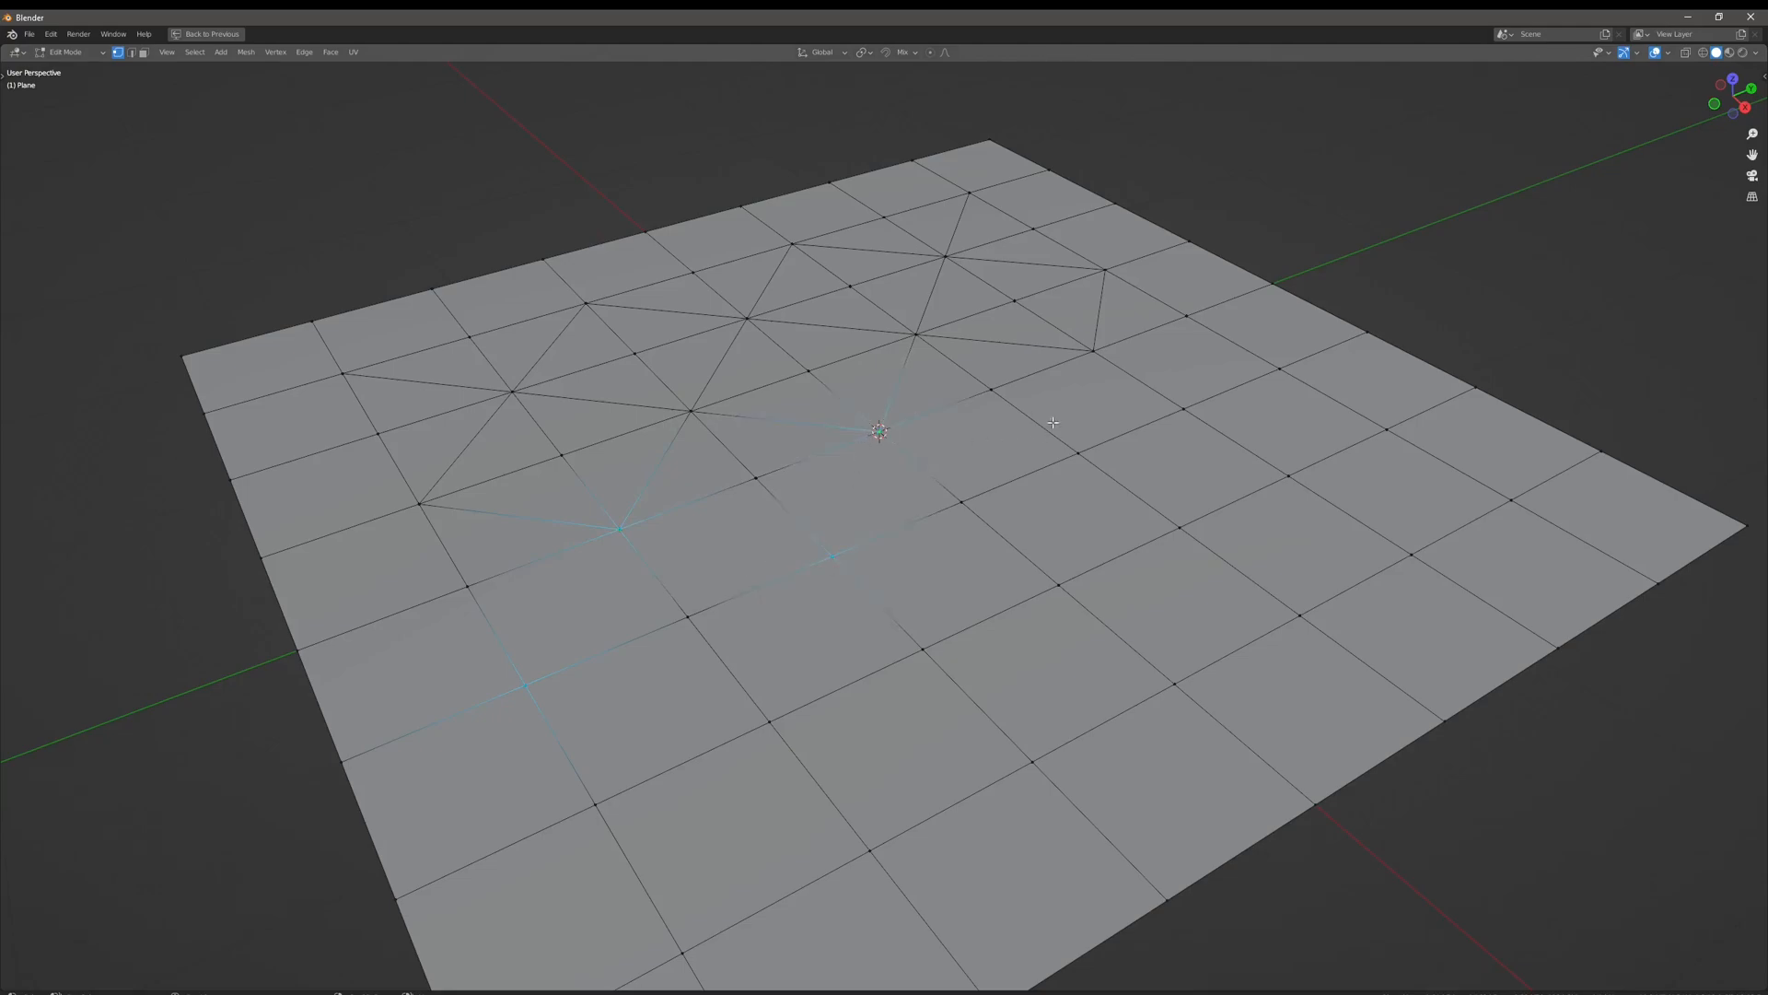
click(272, 51)
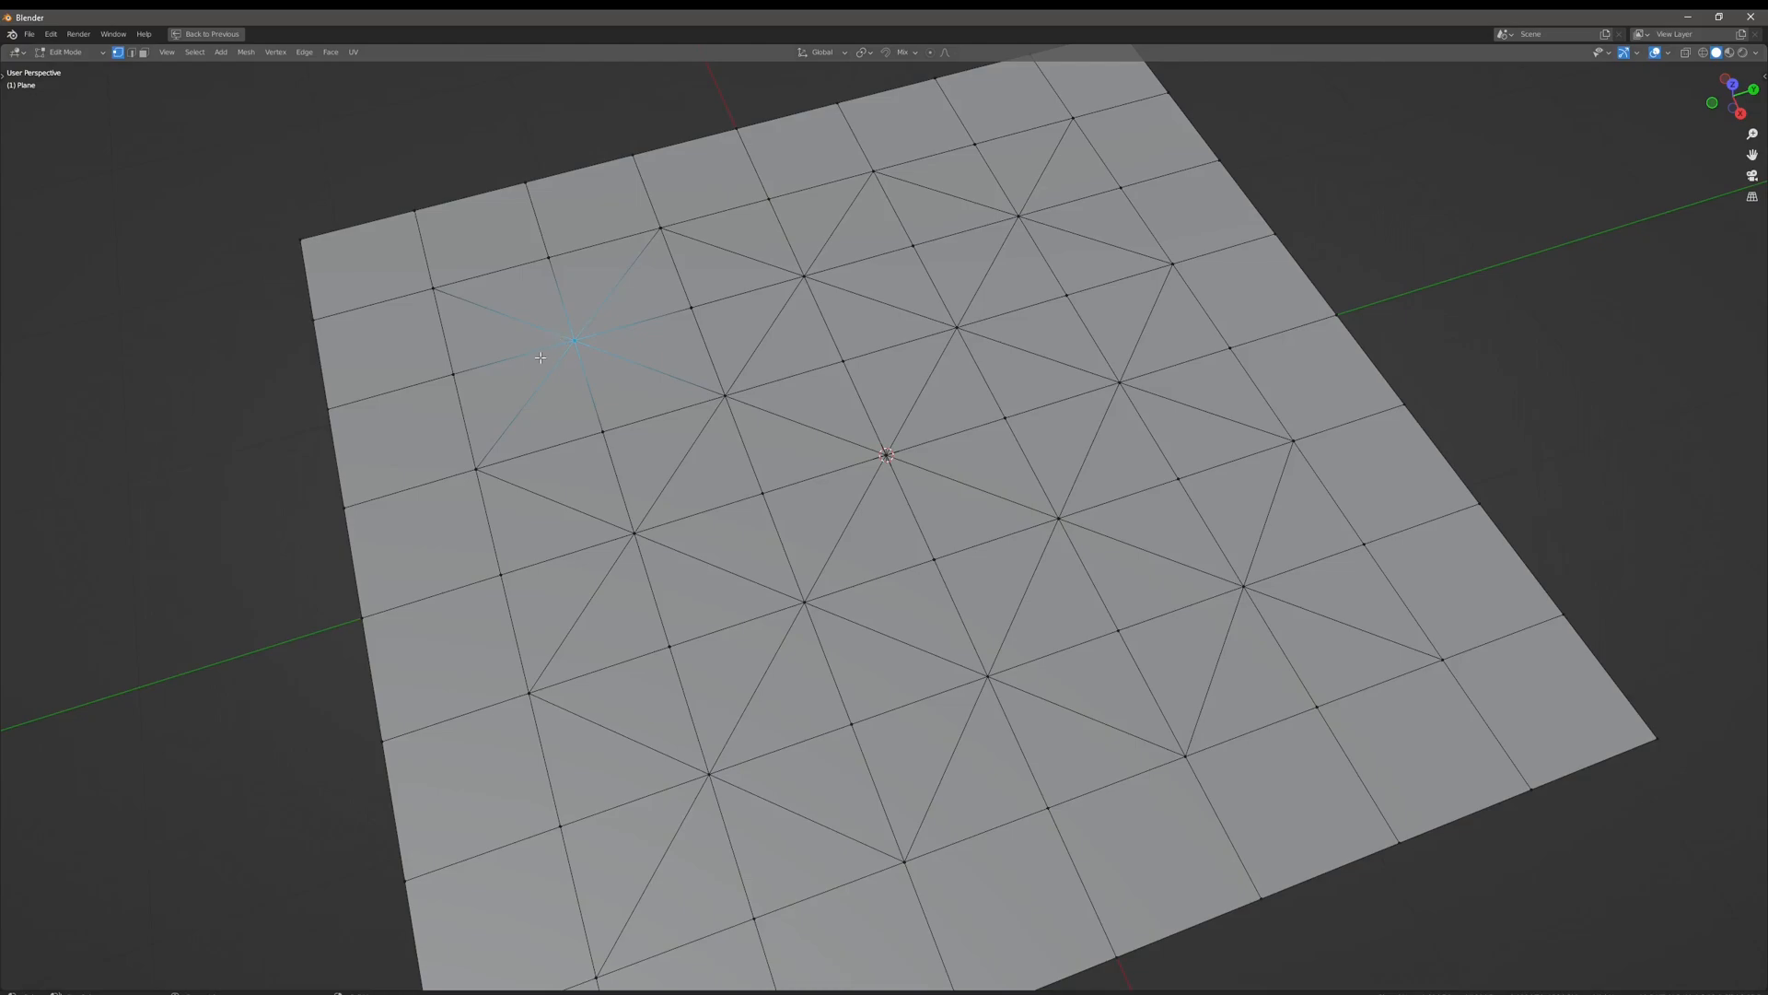
mouse_move(577, 336)
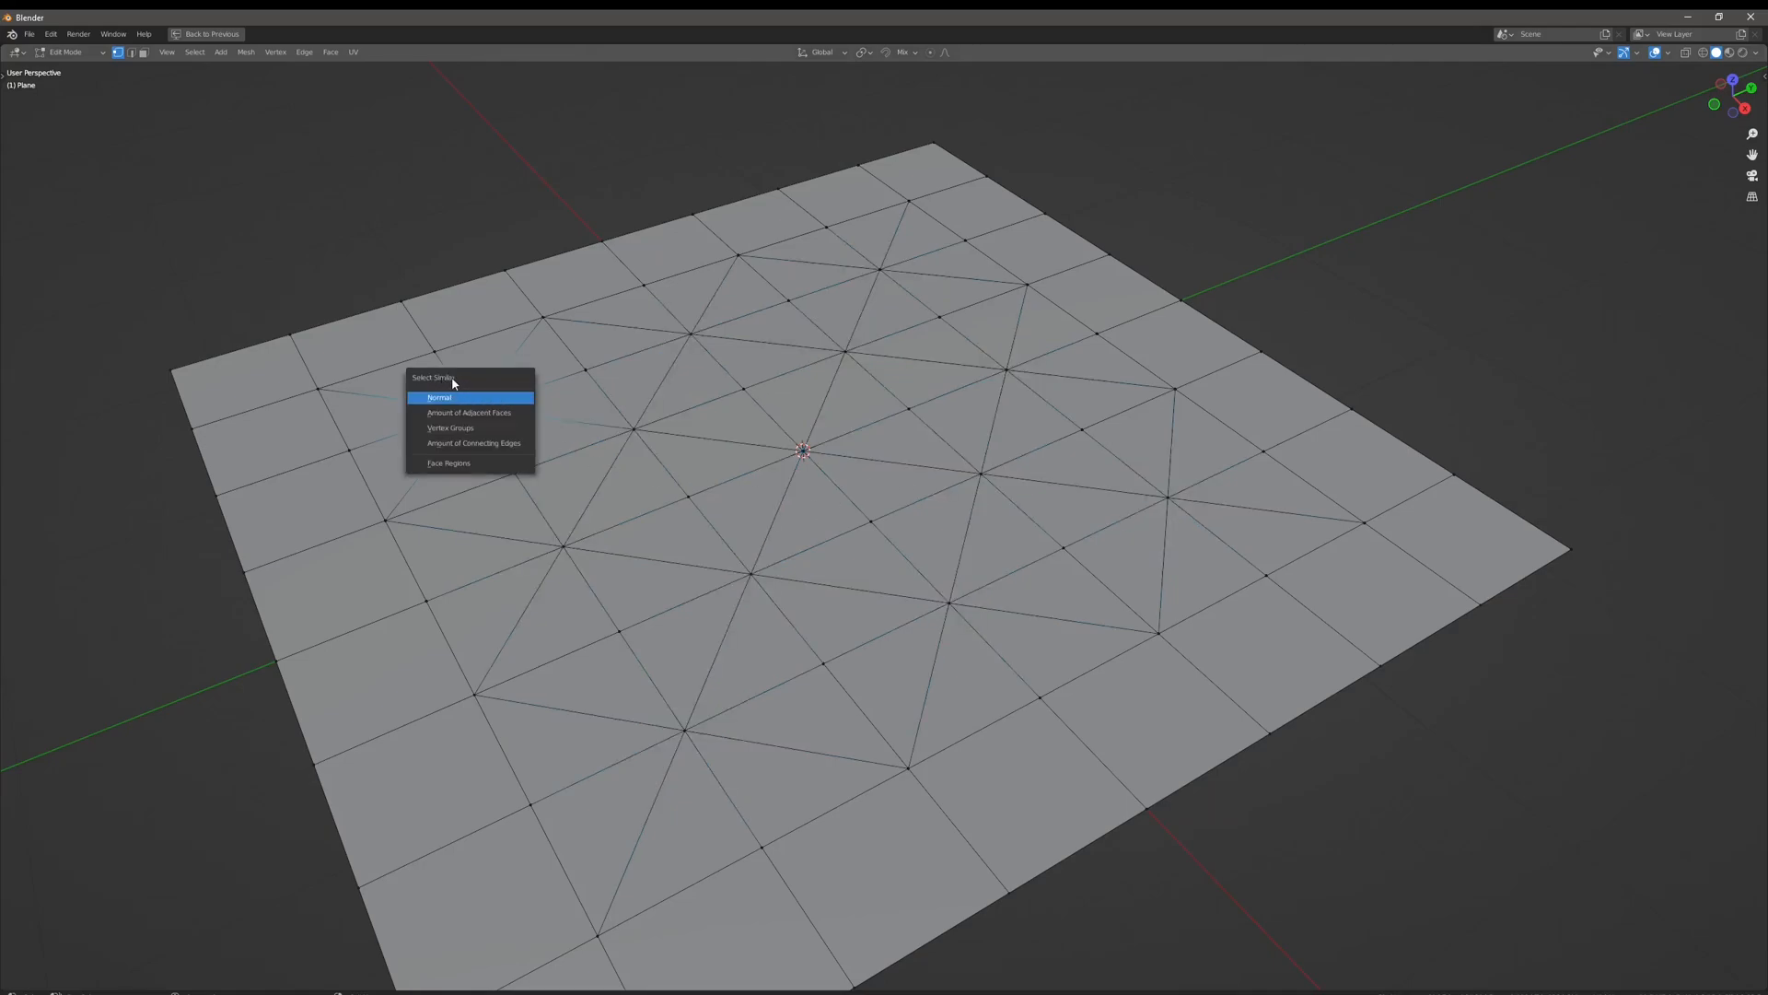
mouse_move(488, 466)
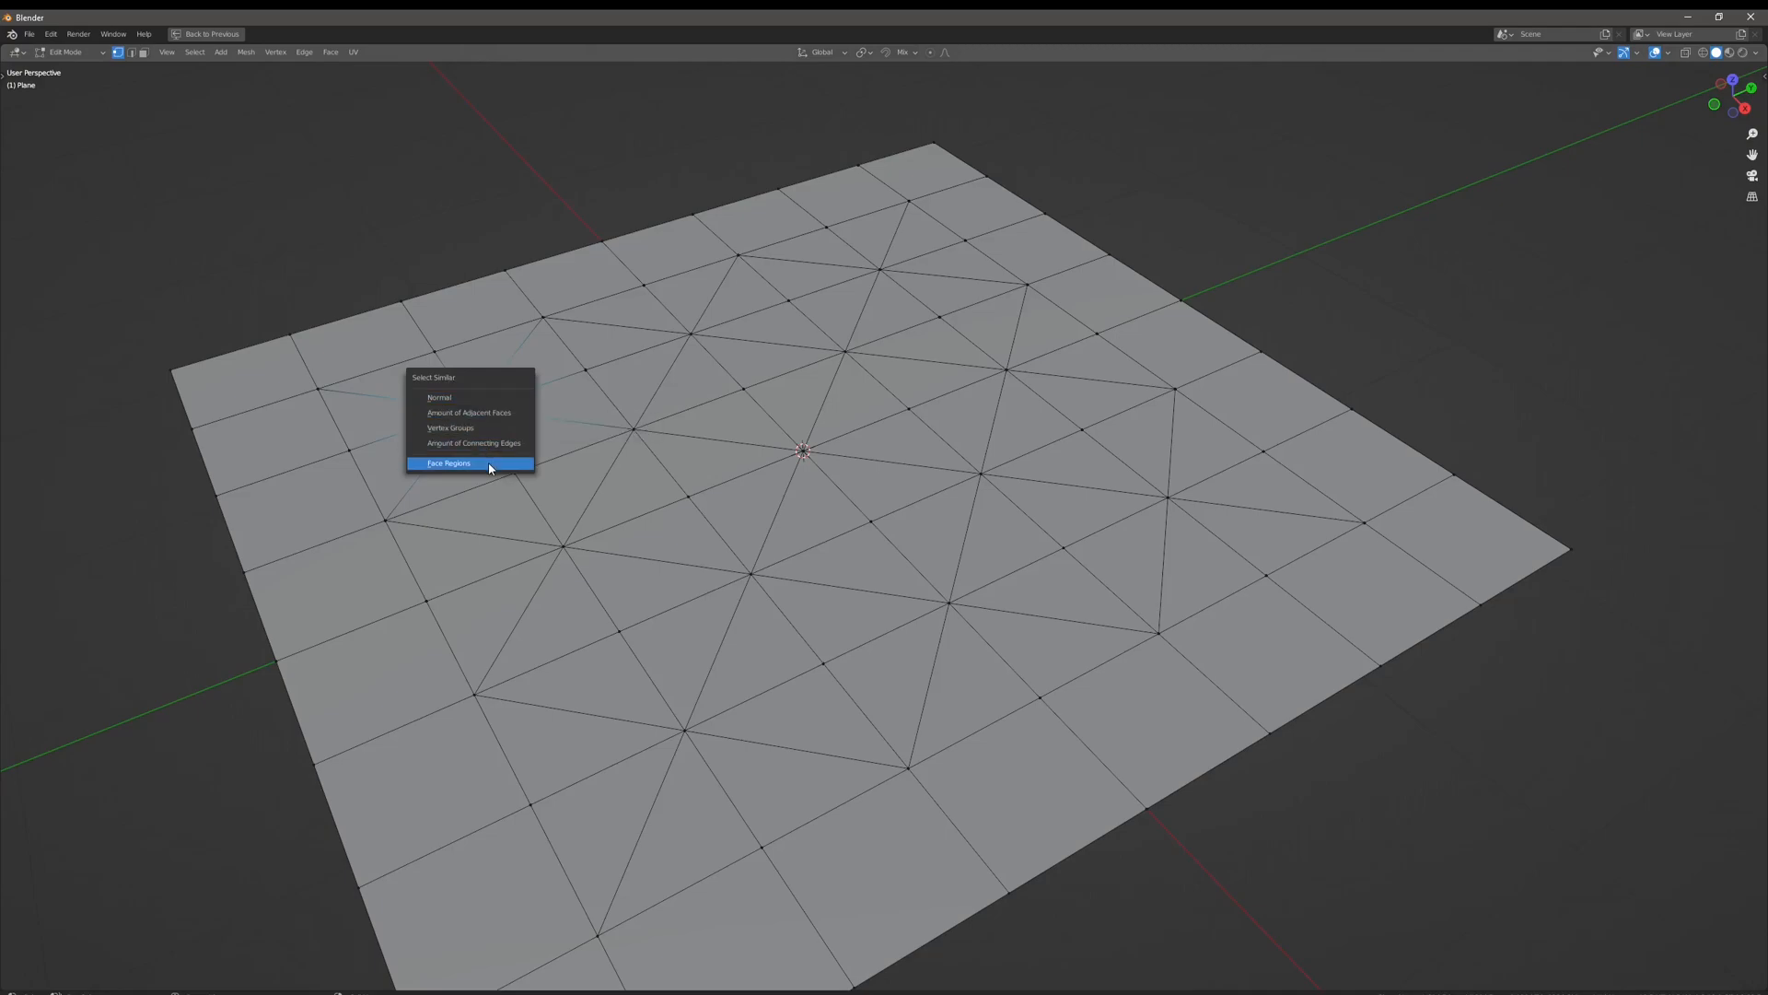
mouse_move(489, 443)
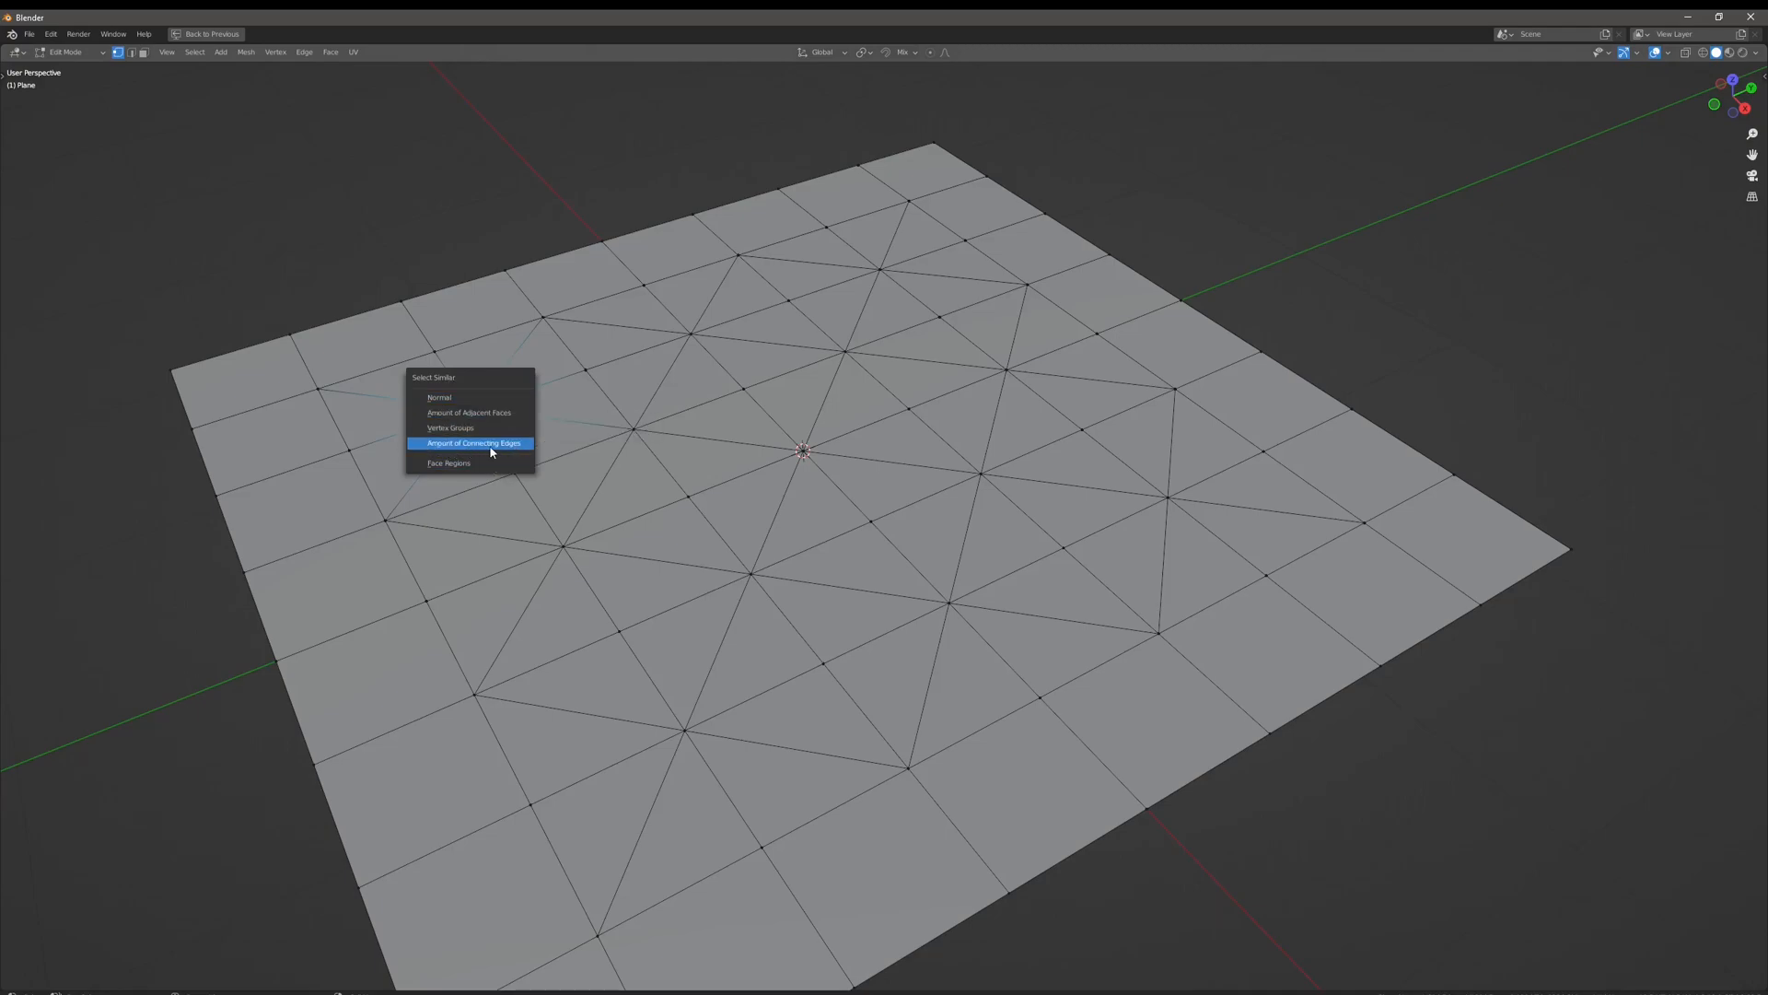
Select all seam-intersection vertices via Select Similar by amount of connecting edges
click(472, 442)
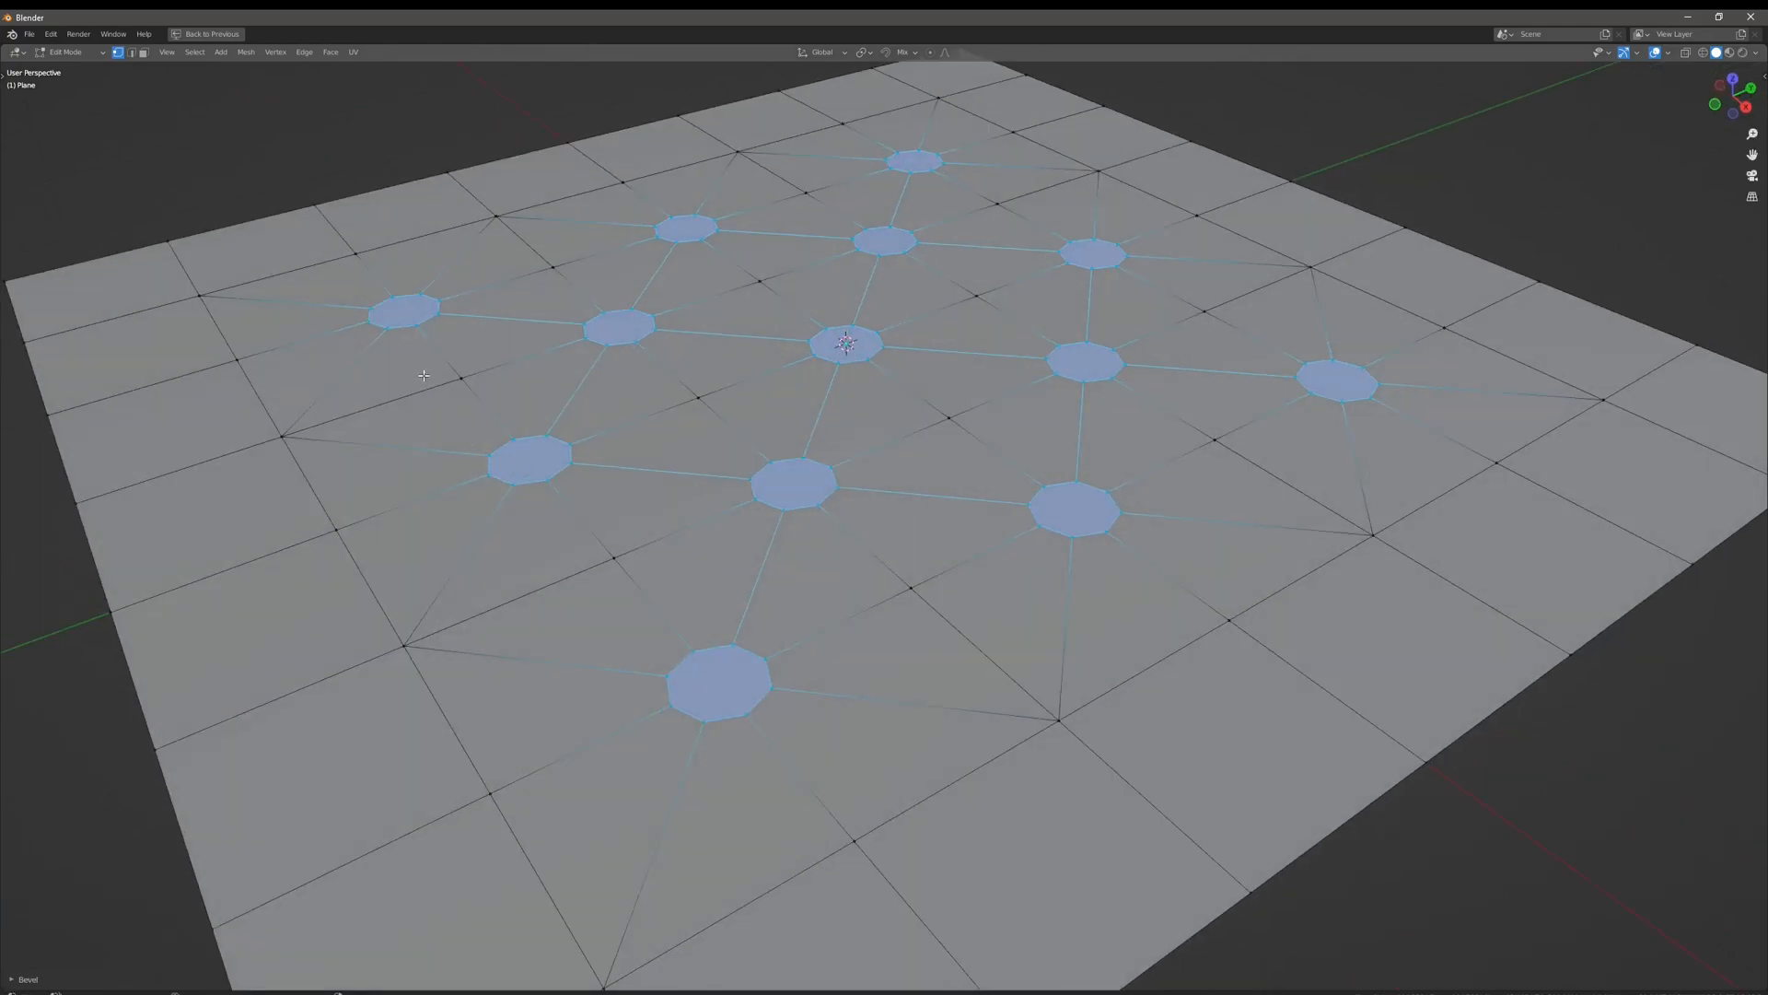
Bevel the selected vertices into small round faces, scrolling to add segments
scroll(down, 3)
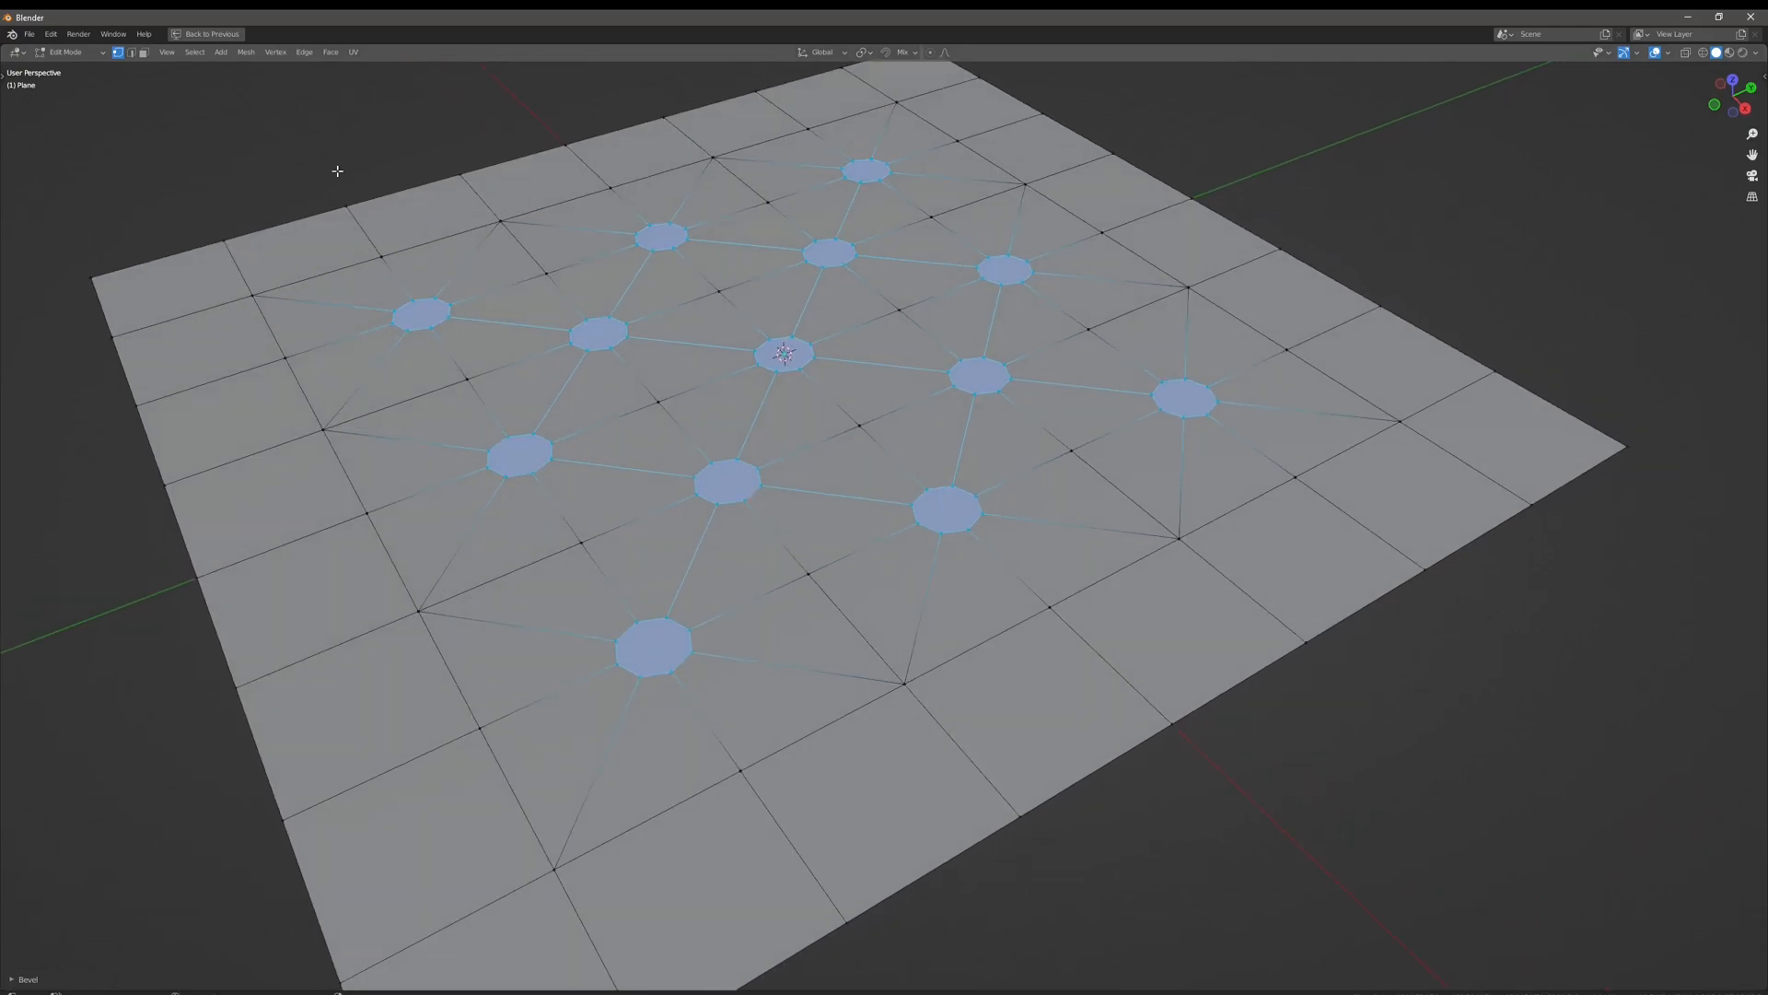
mouse_move(140, 52)
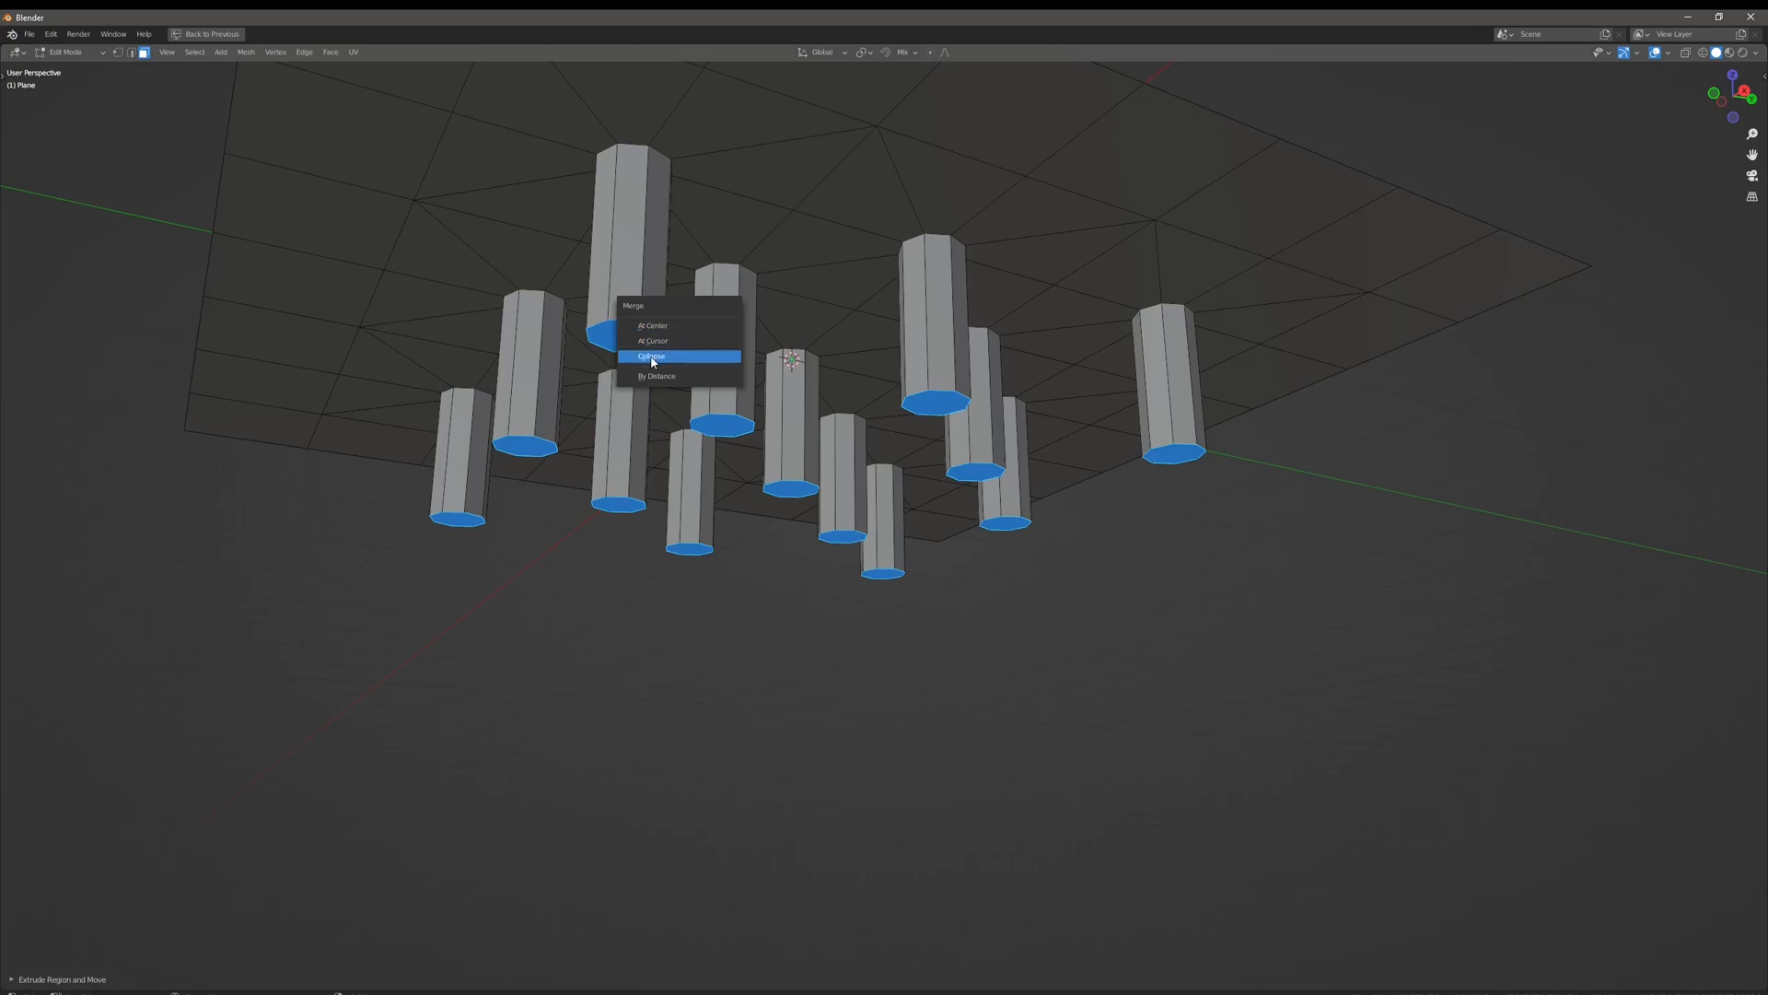
Extrude the round faces downward and collapse each to a single point
click(651, 355)
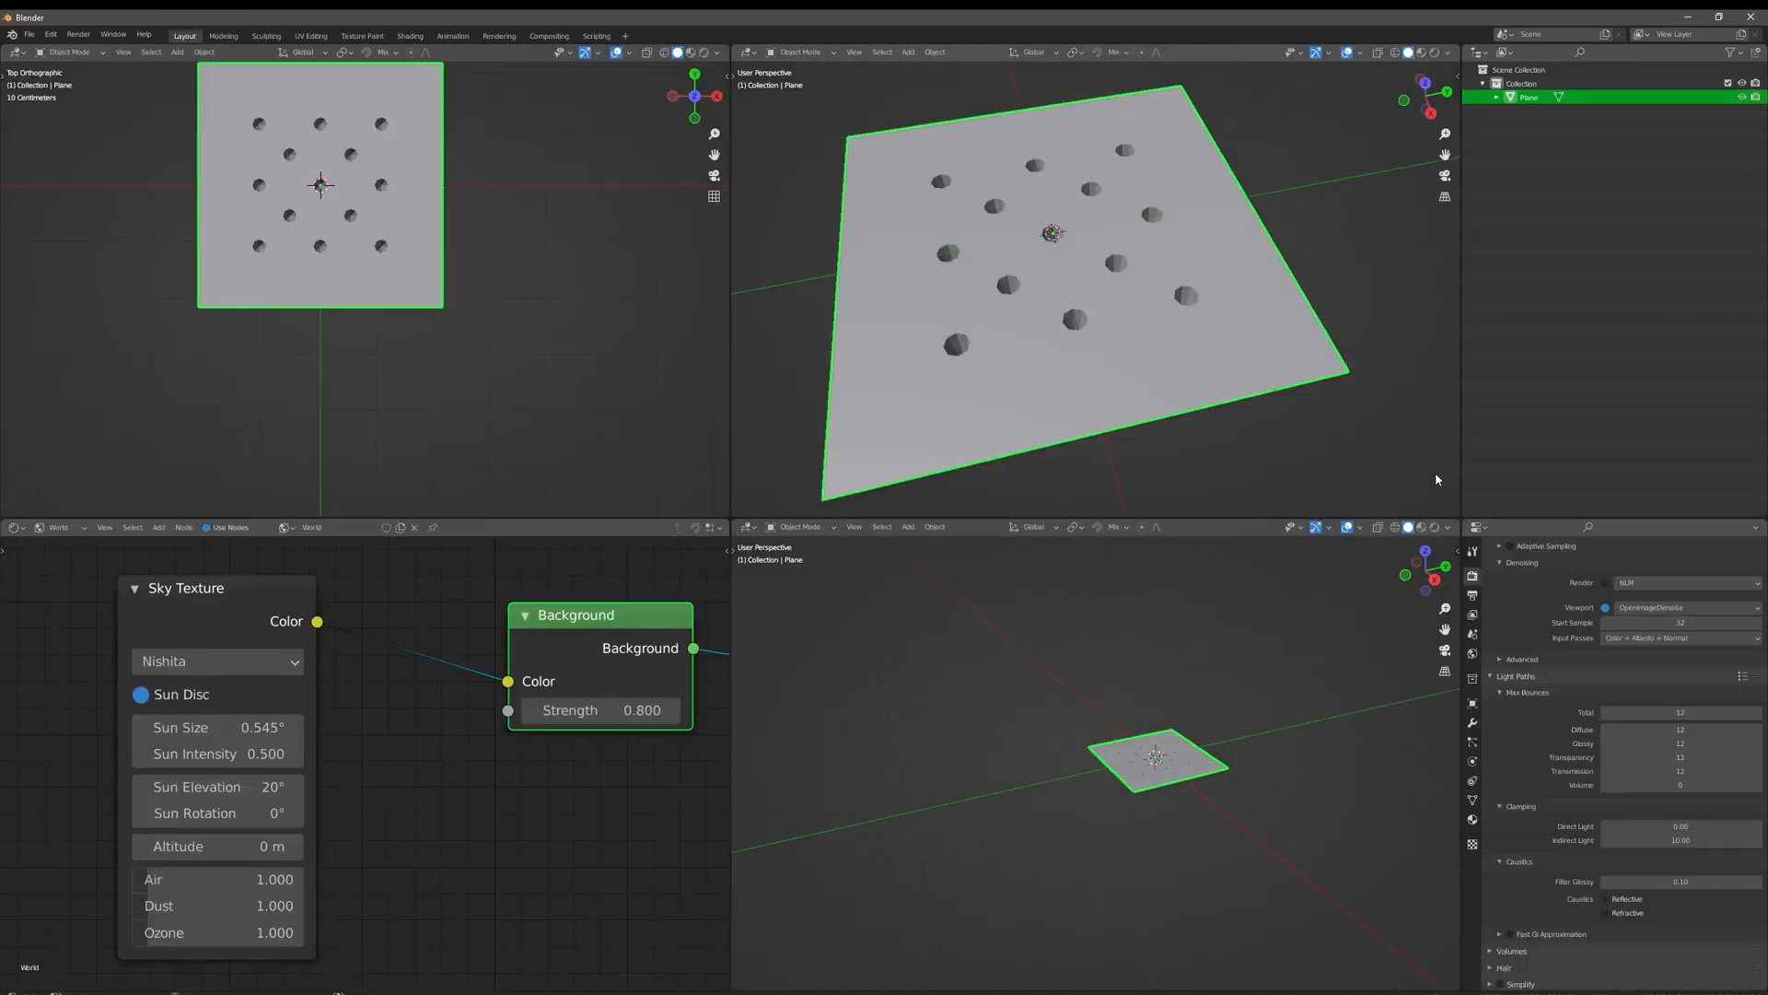
Add a Subdivision Surface modifier to the dimpled plane
click(1472, 723)
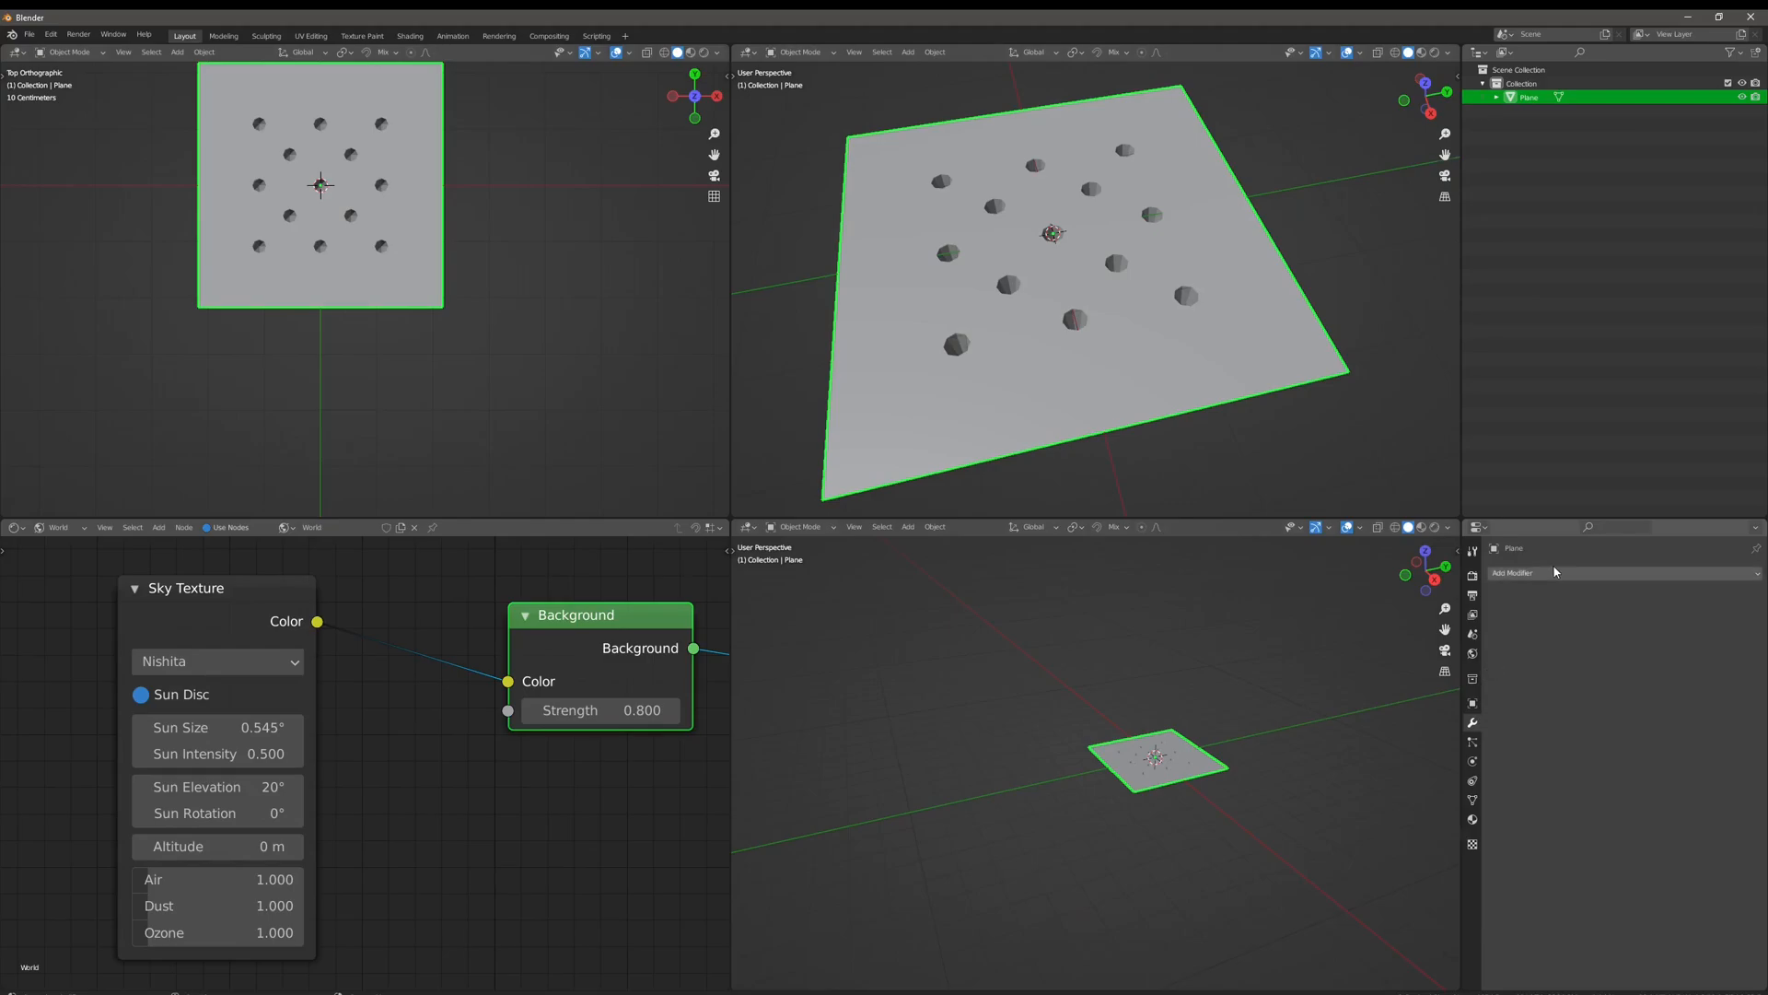
click(1513, 572)
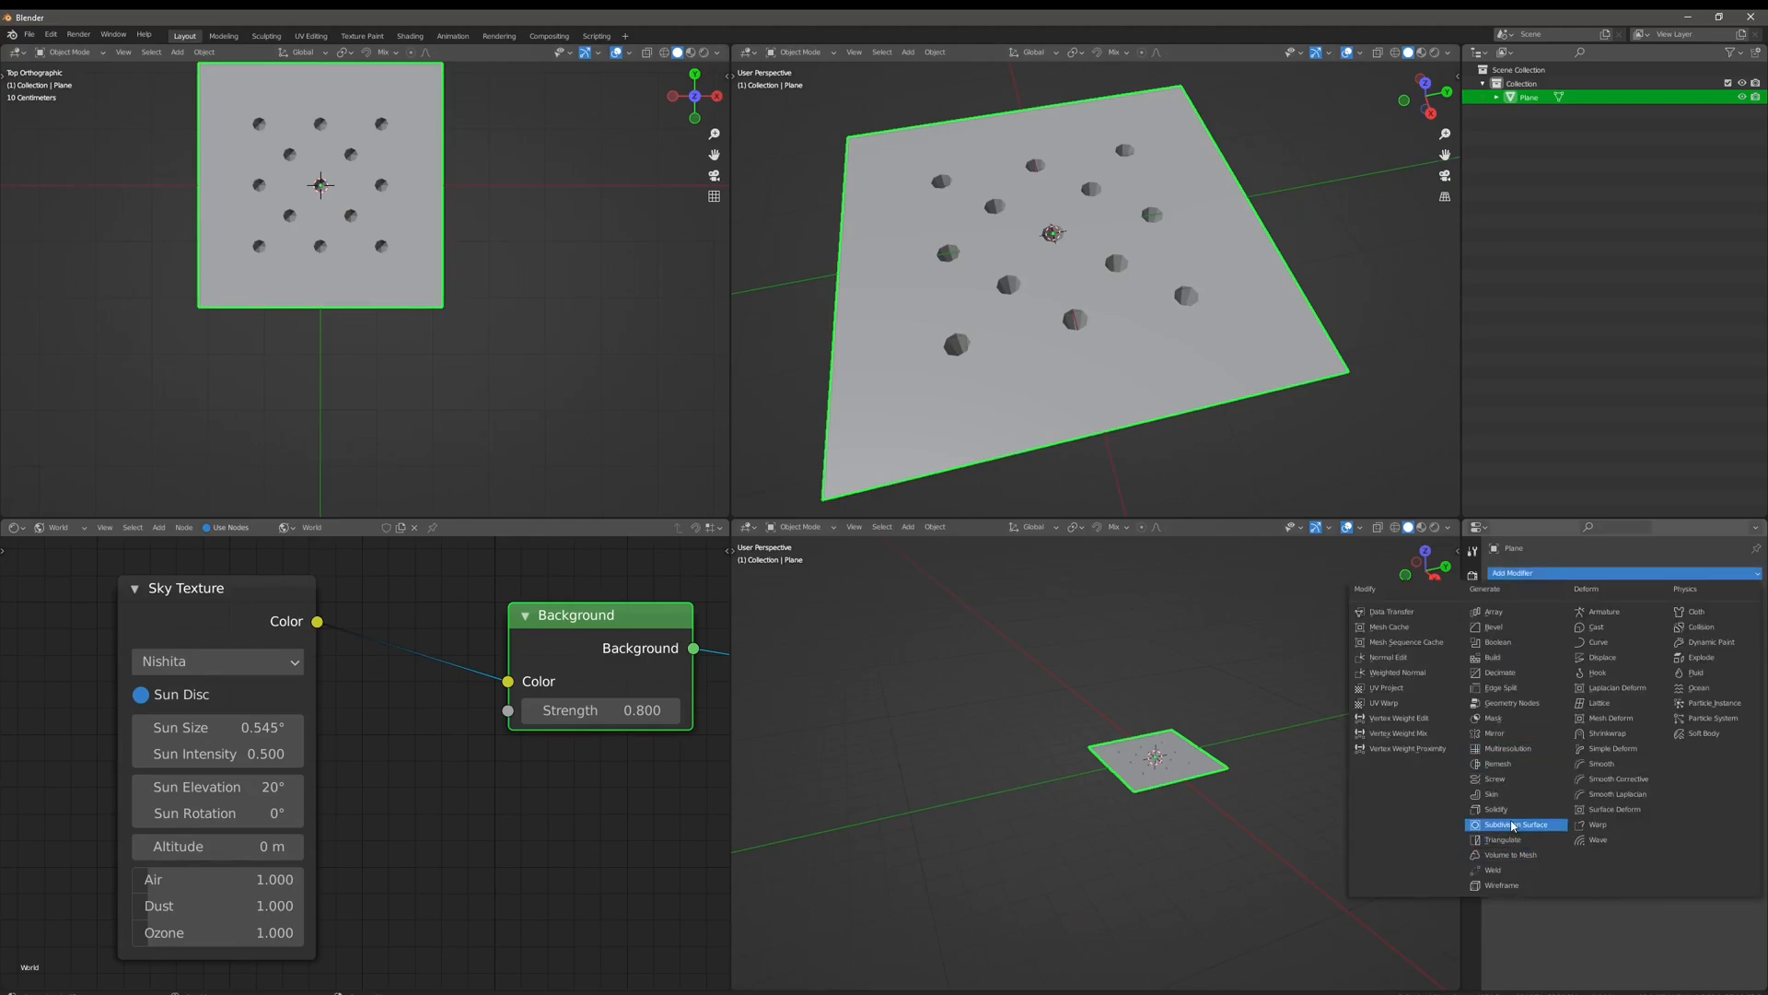
click(1518, 824)
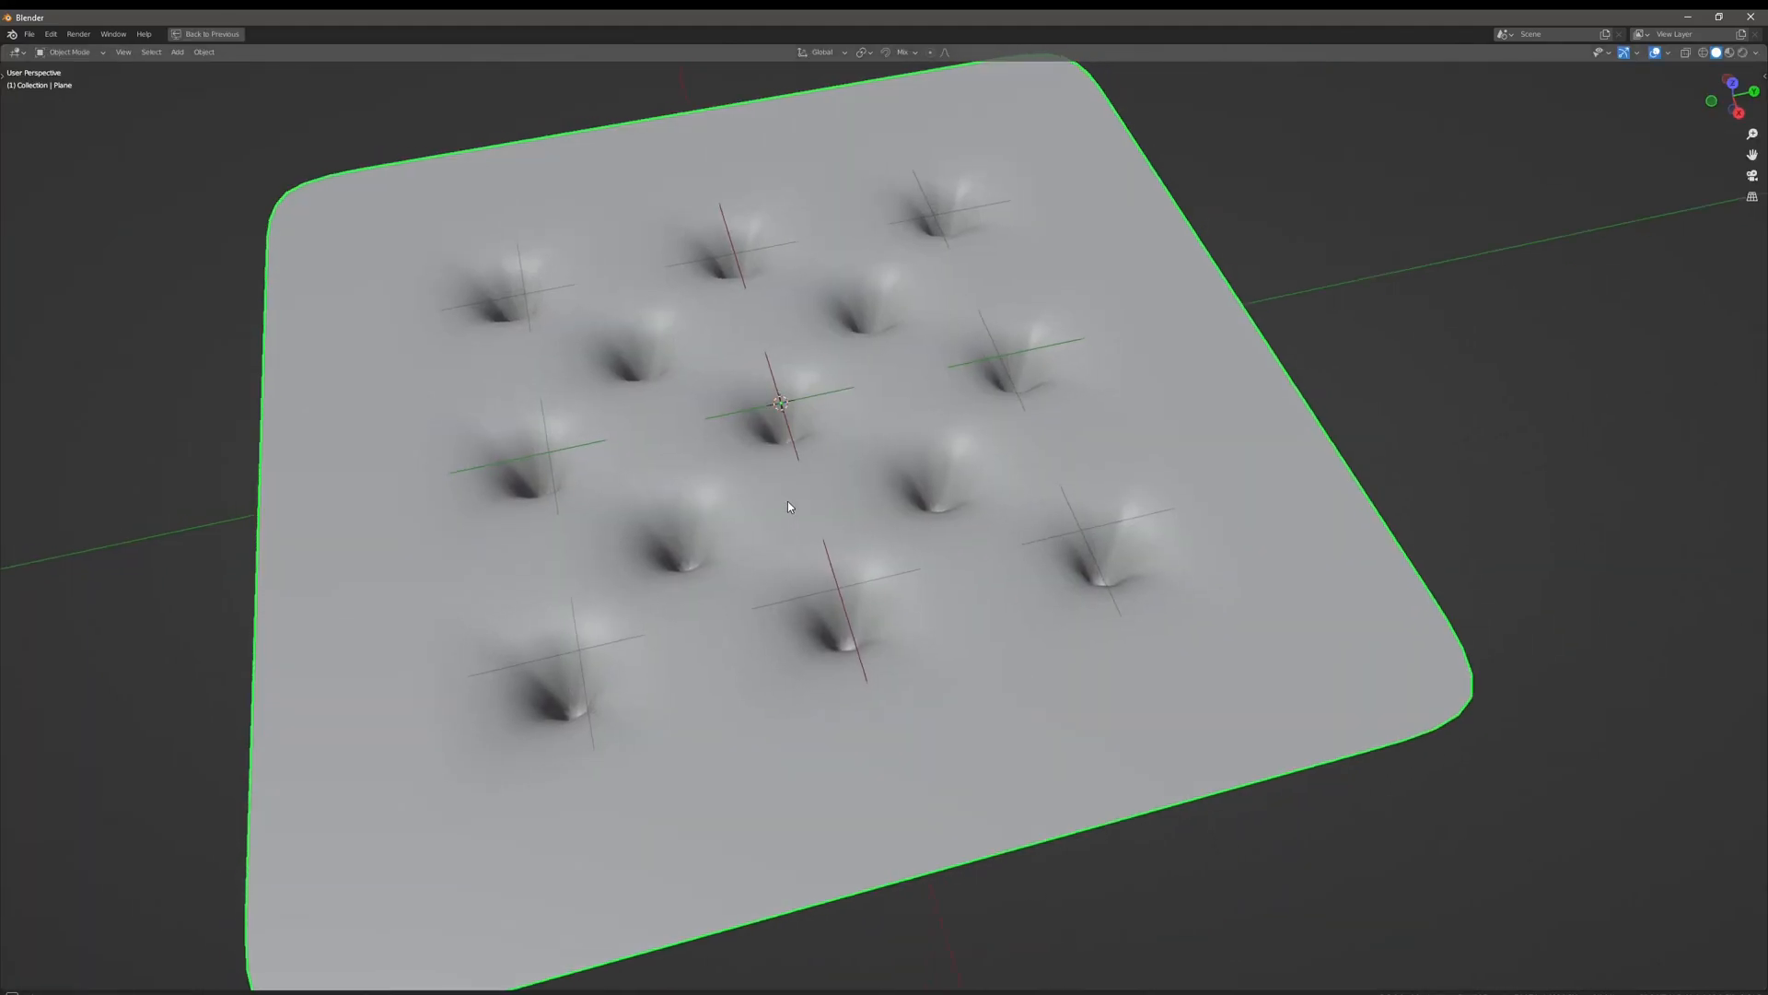
scroll(down, 3)
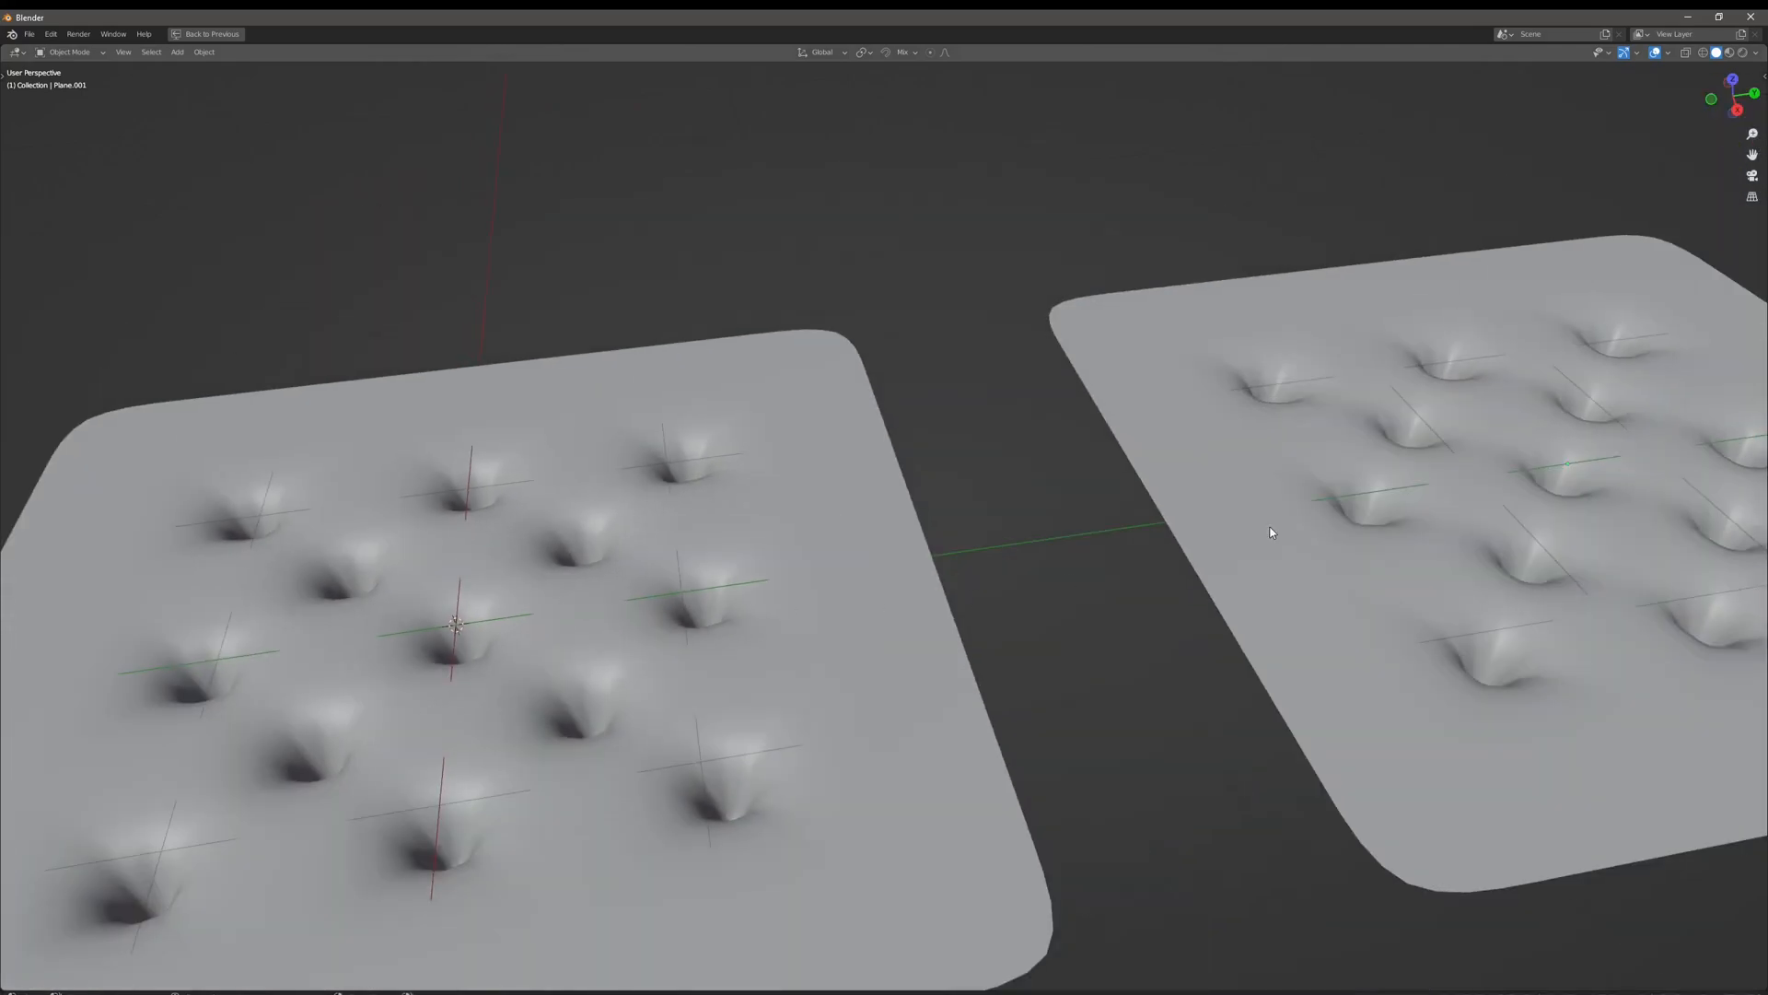
Edit the duplicate plane's diagonal seam edges so cushions bulge between tuft points
key(Tab)
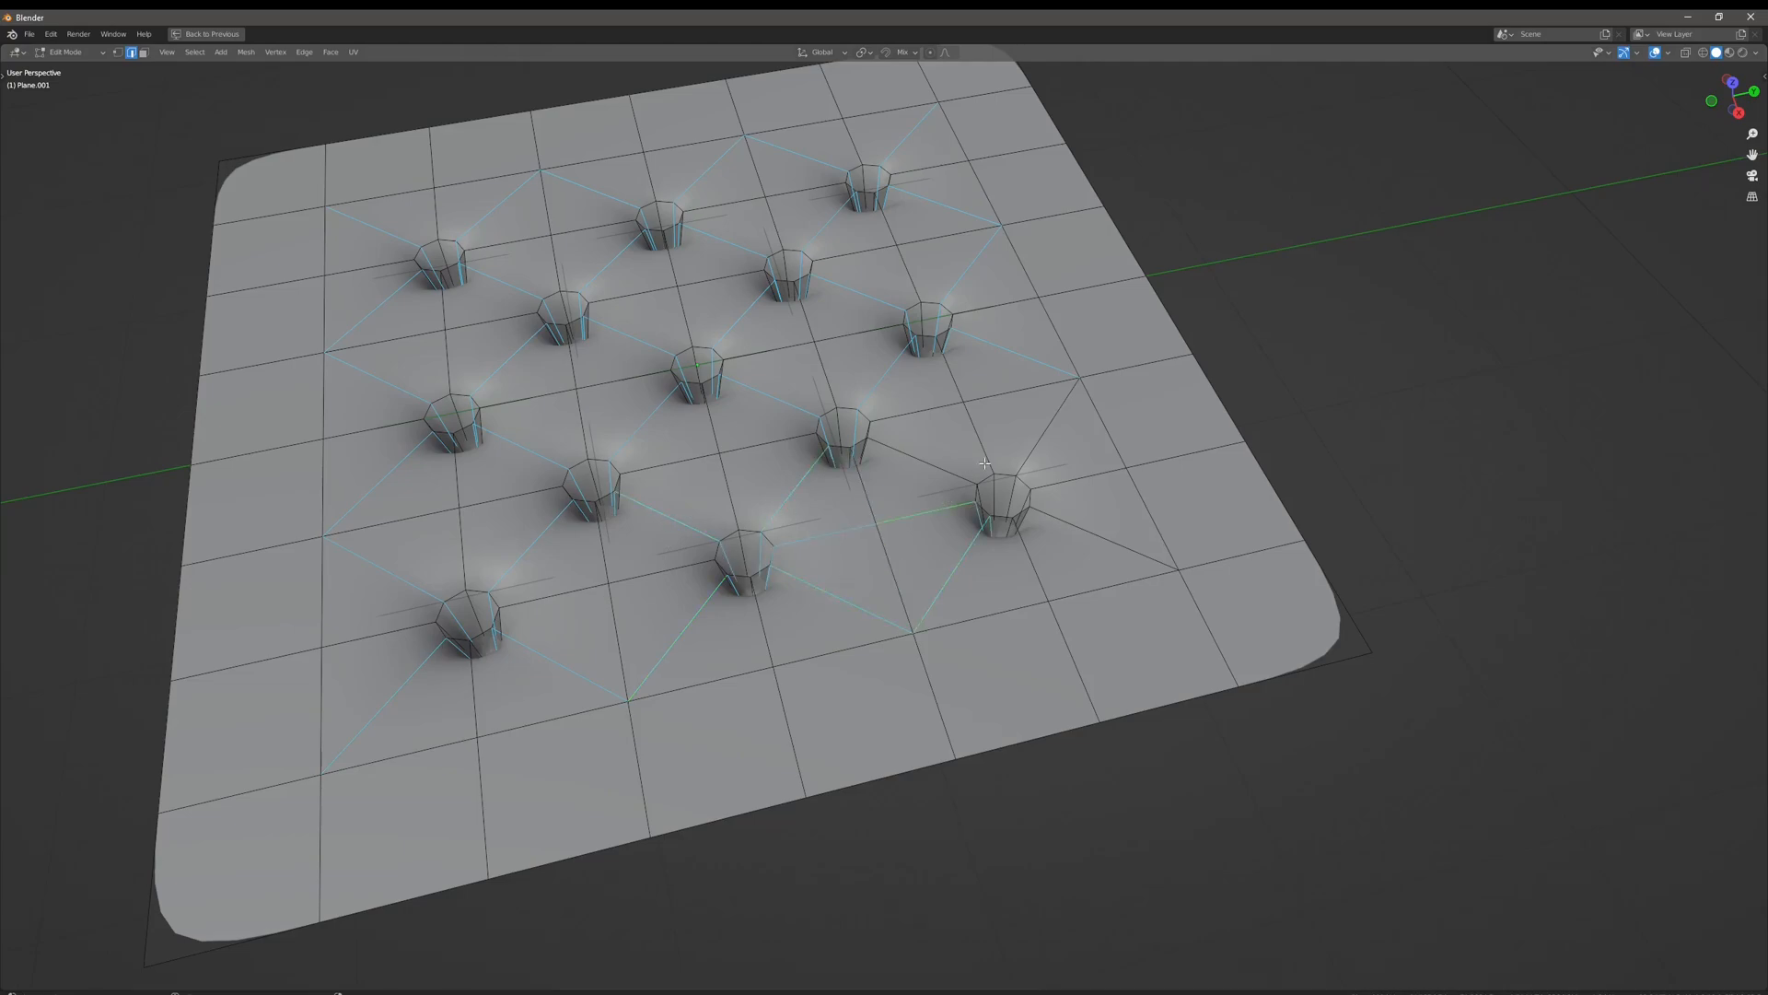
drag(981, 462, 959, 502)
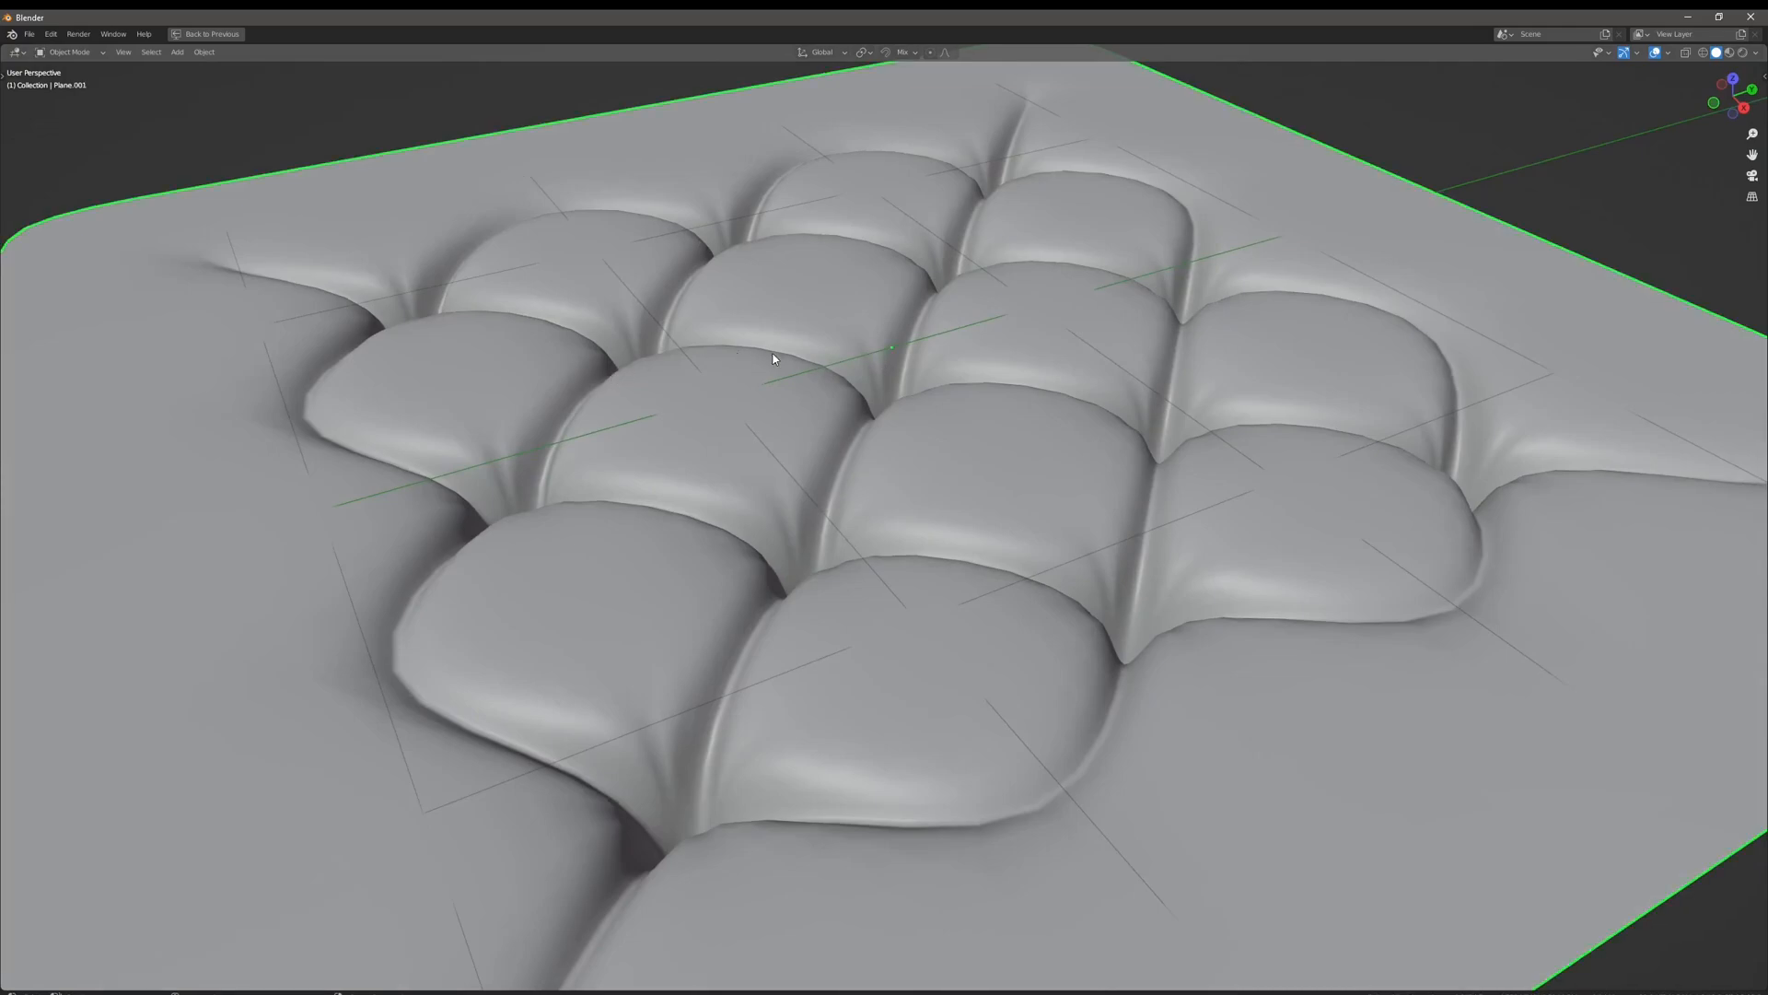
Toggle between seam mesh and smoothed cushions, annotate a seam toward the corner
key(Tab)
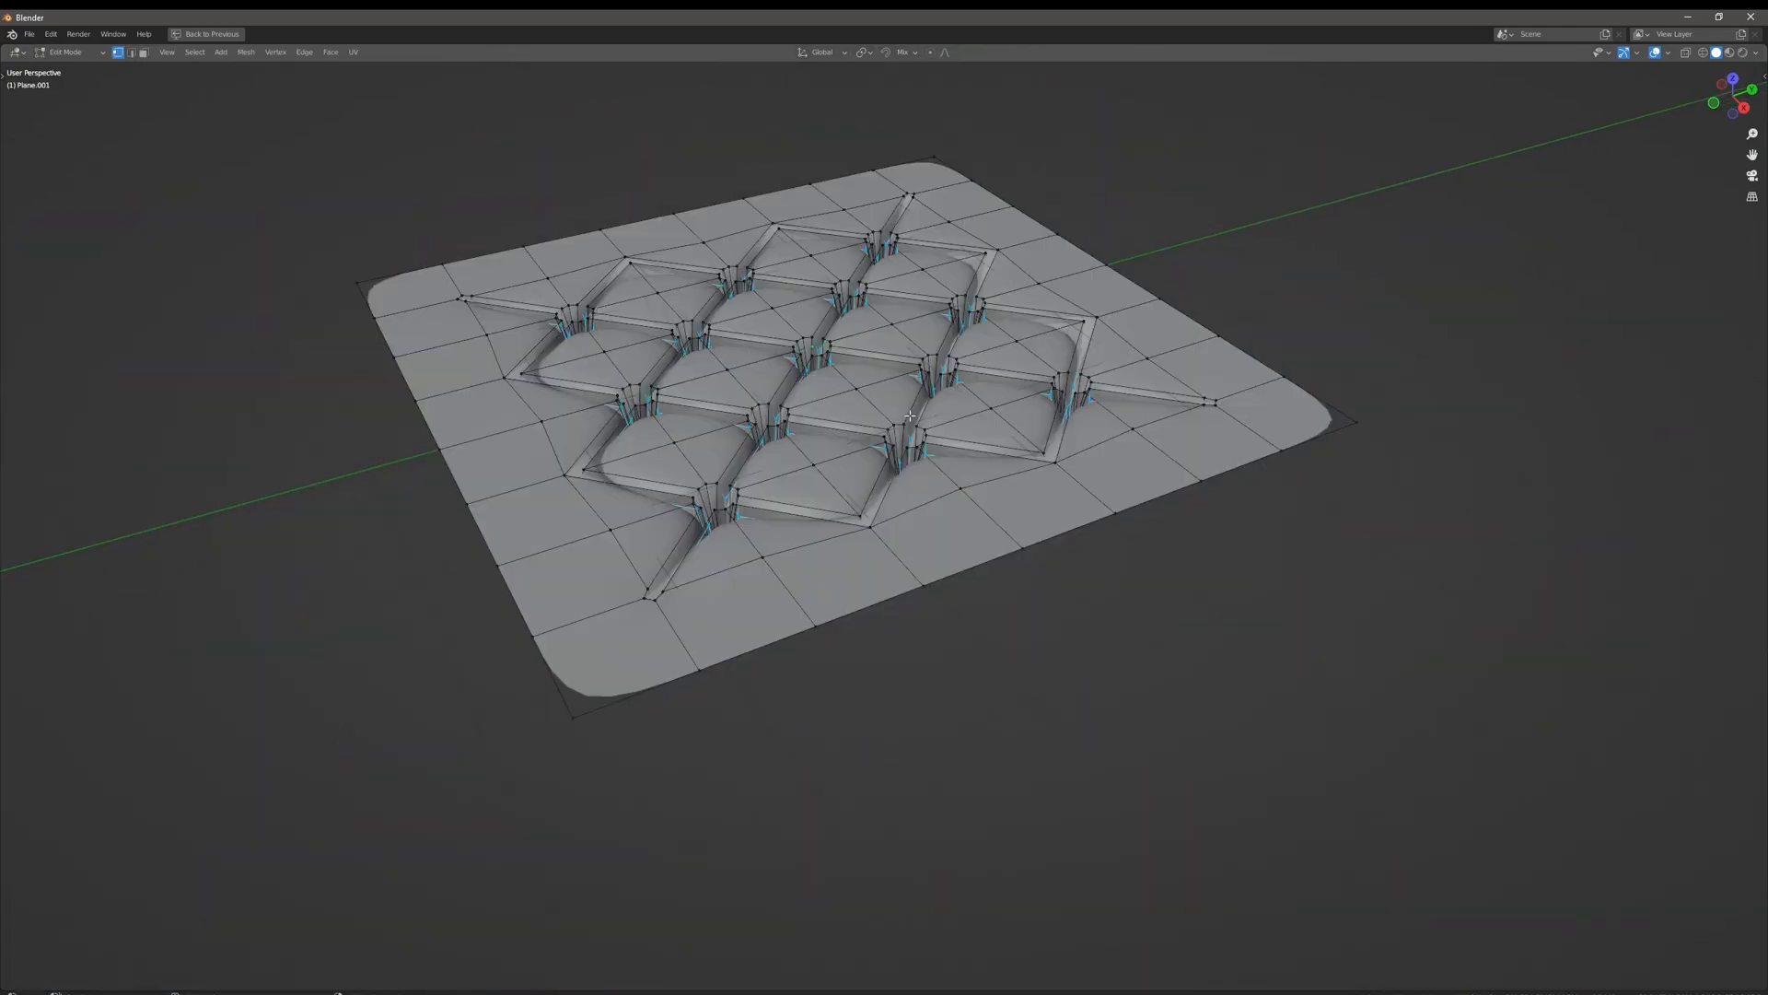
key(Tab)
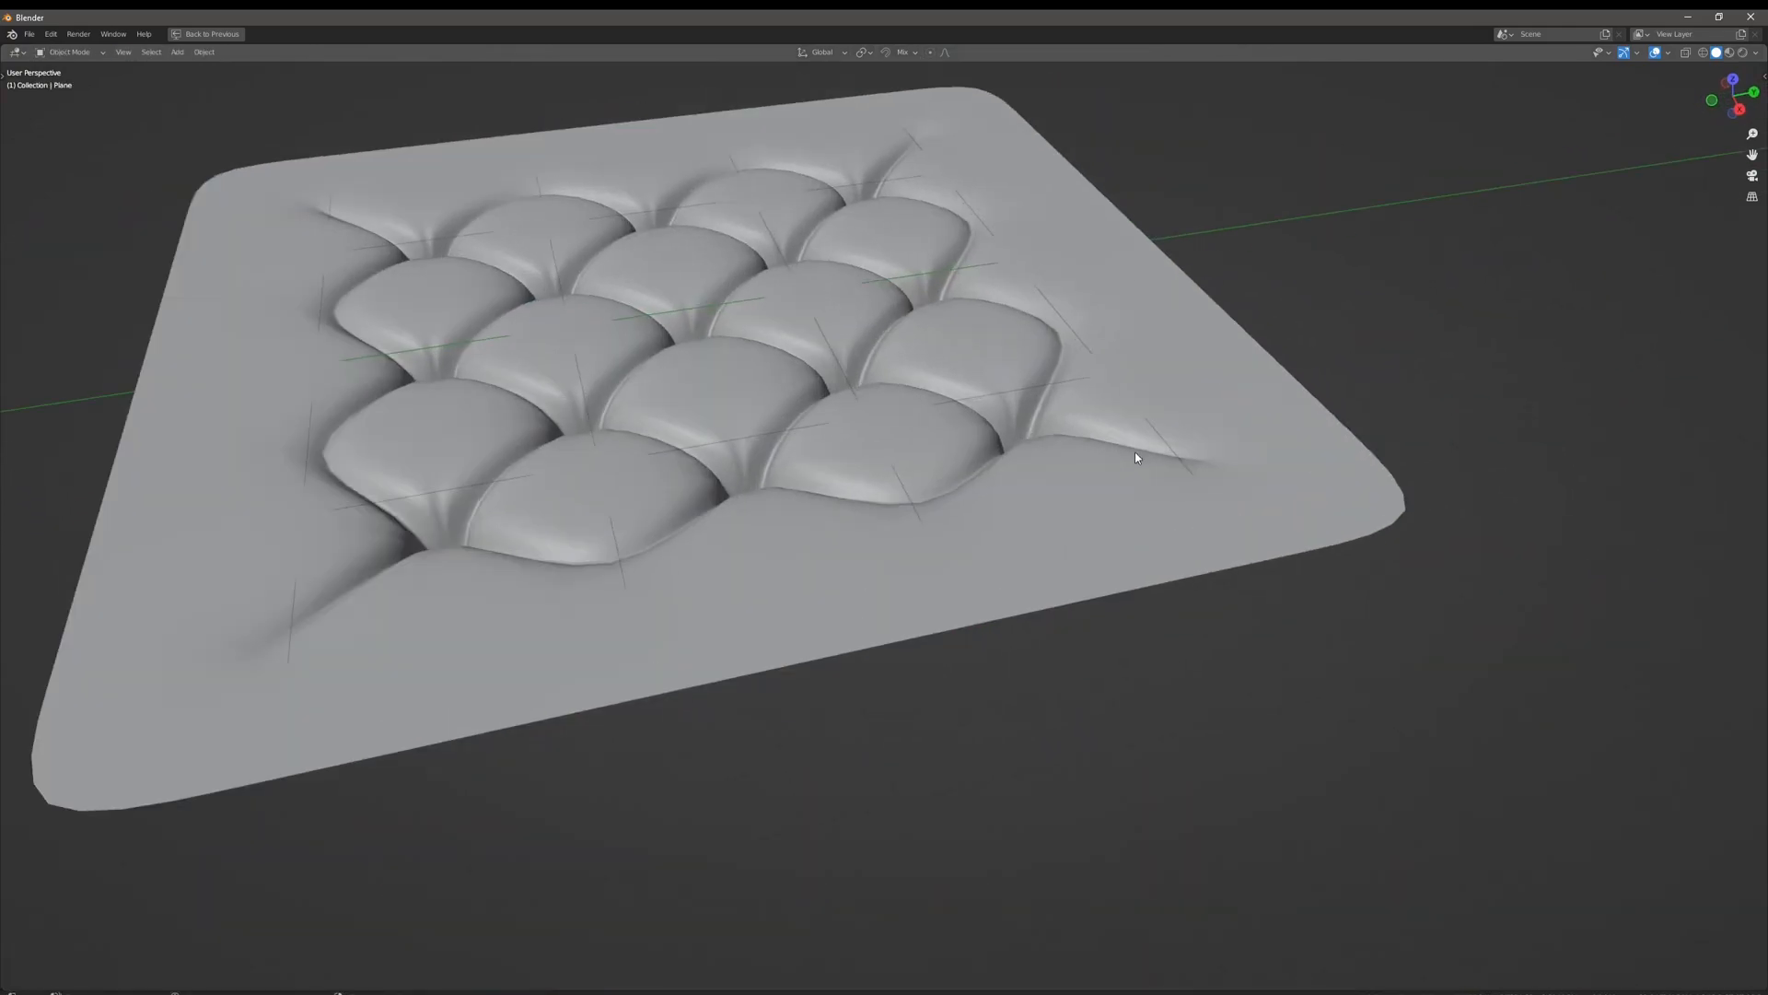
drag(1136, 457, 1443, 508)
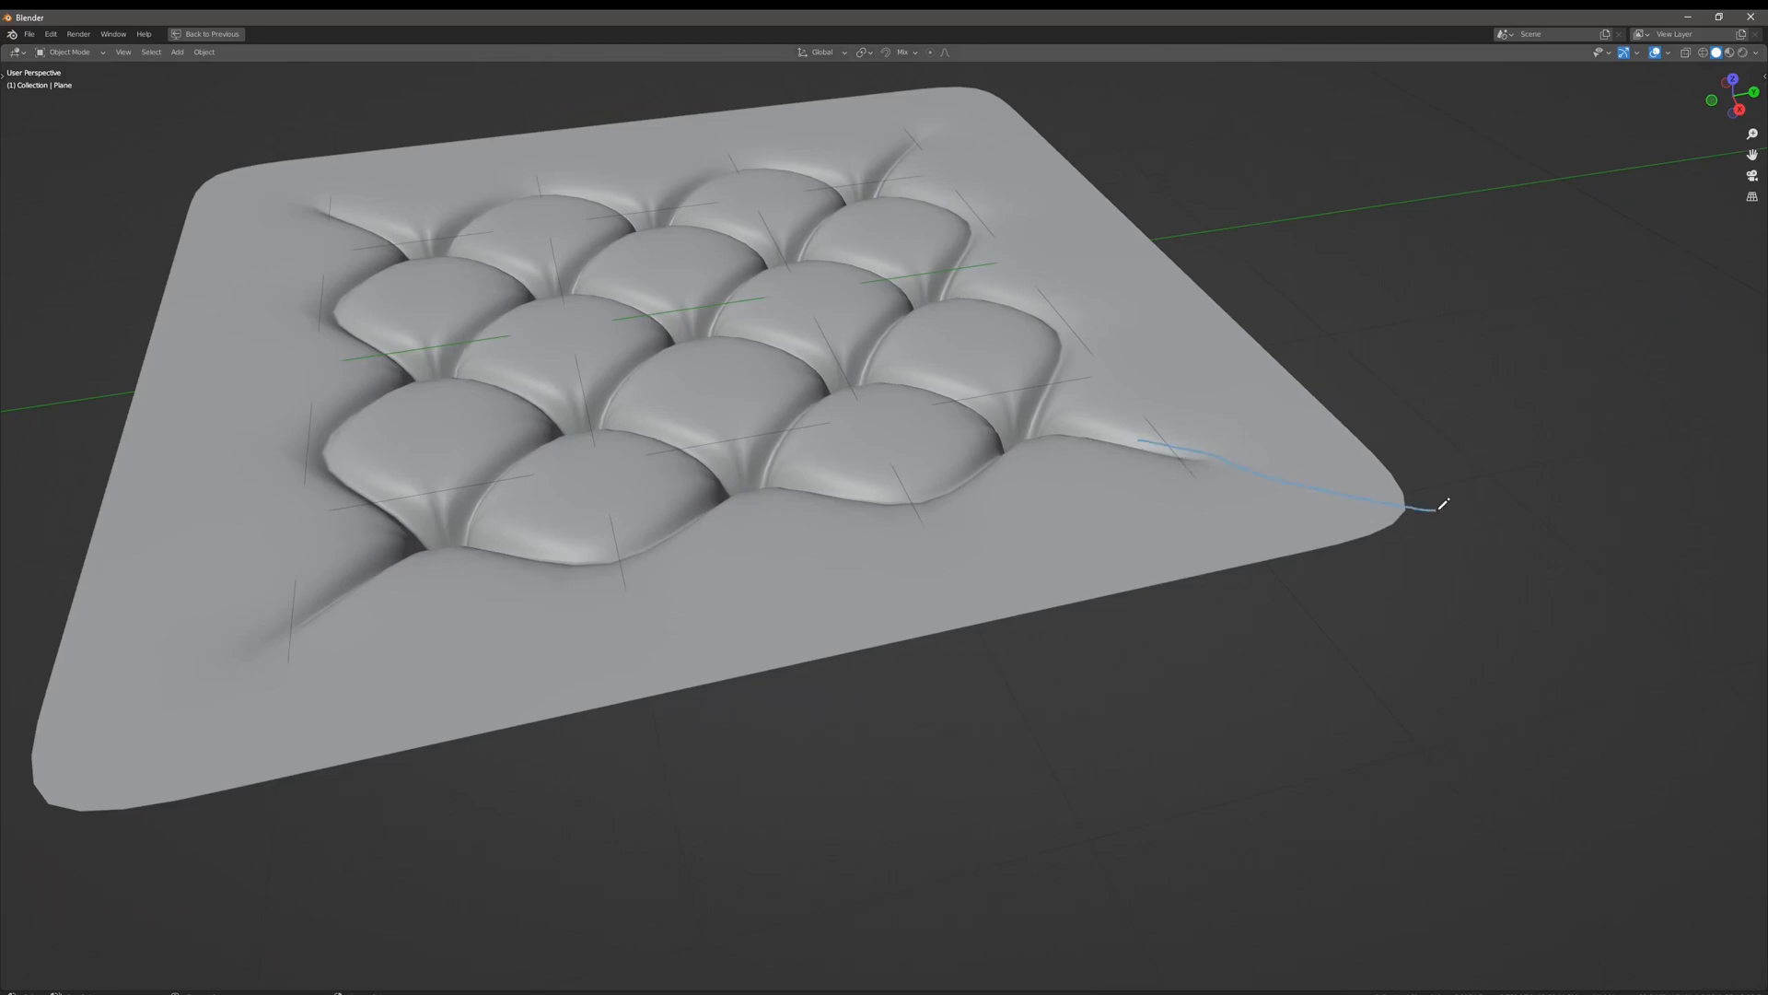
key(Tab)
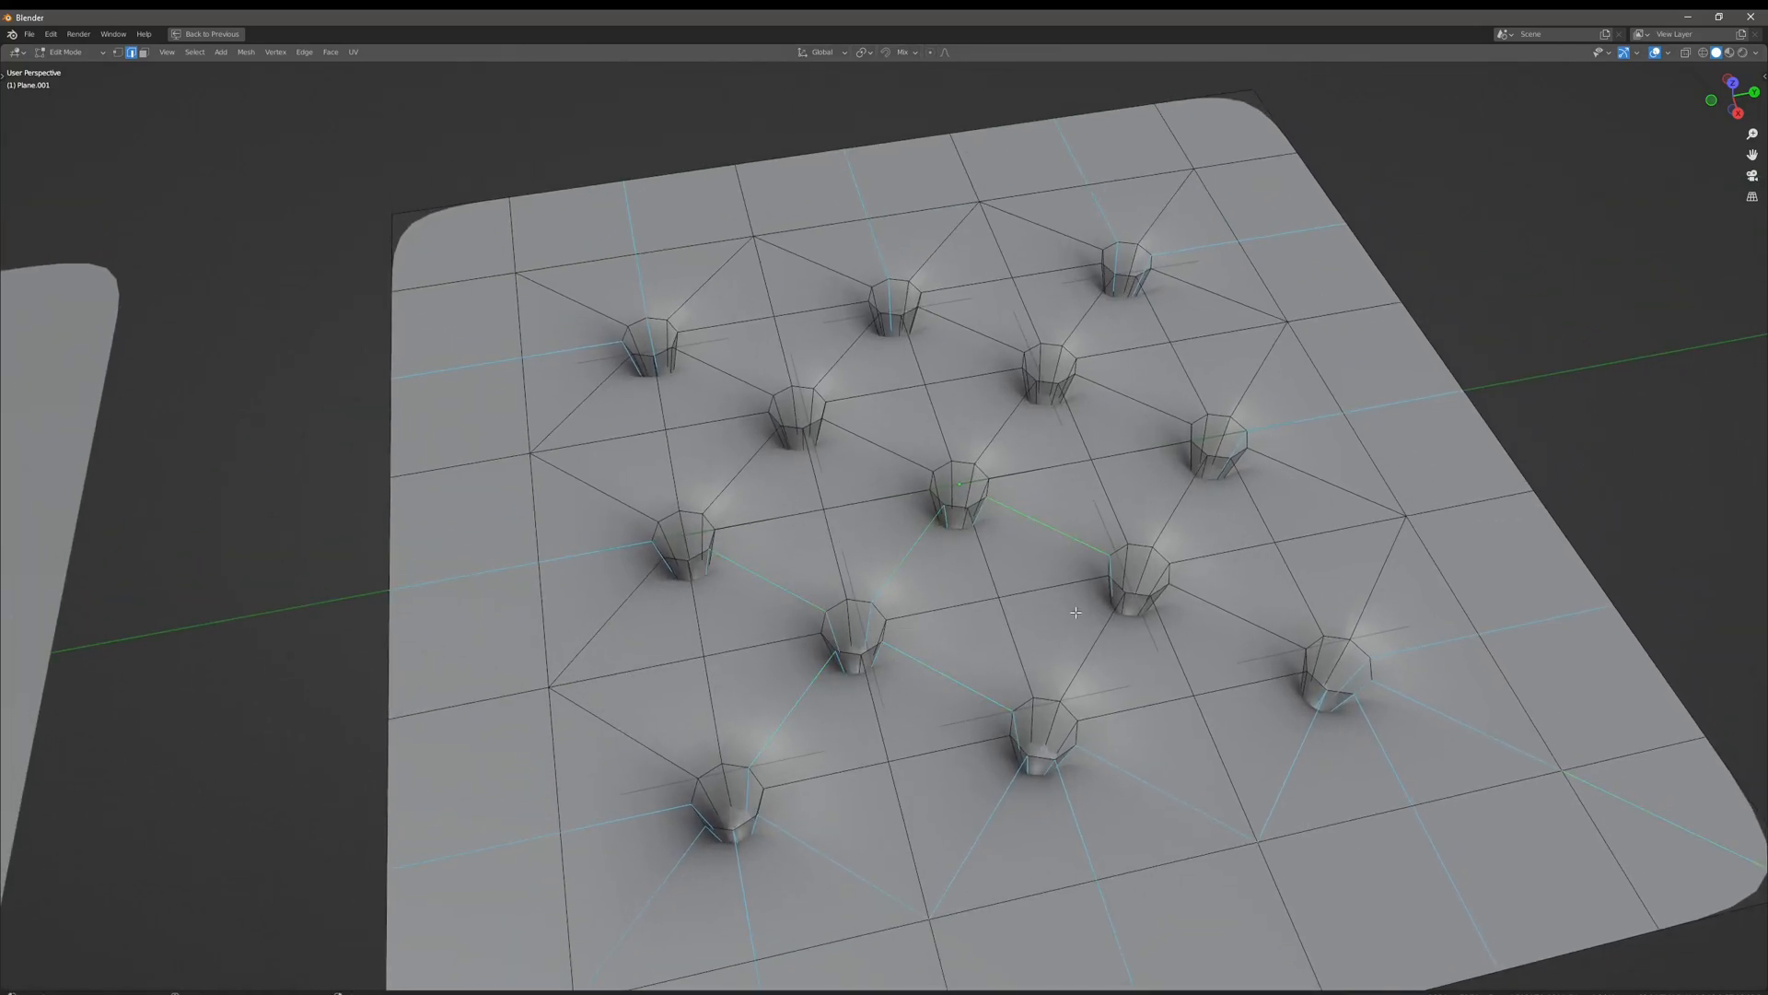
Orbit around the second plane, select its diagonal dimple edges, then leave Edit Mode
drag(1071, 609, 1056, 425)
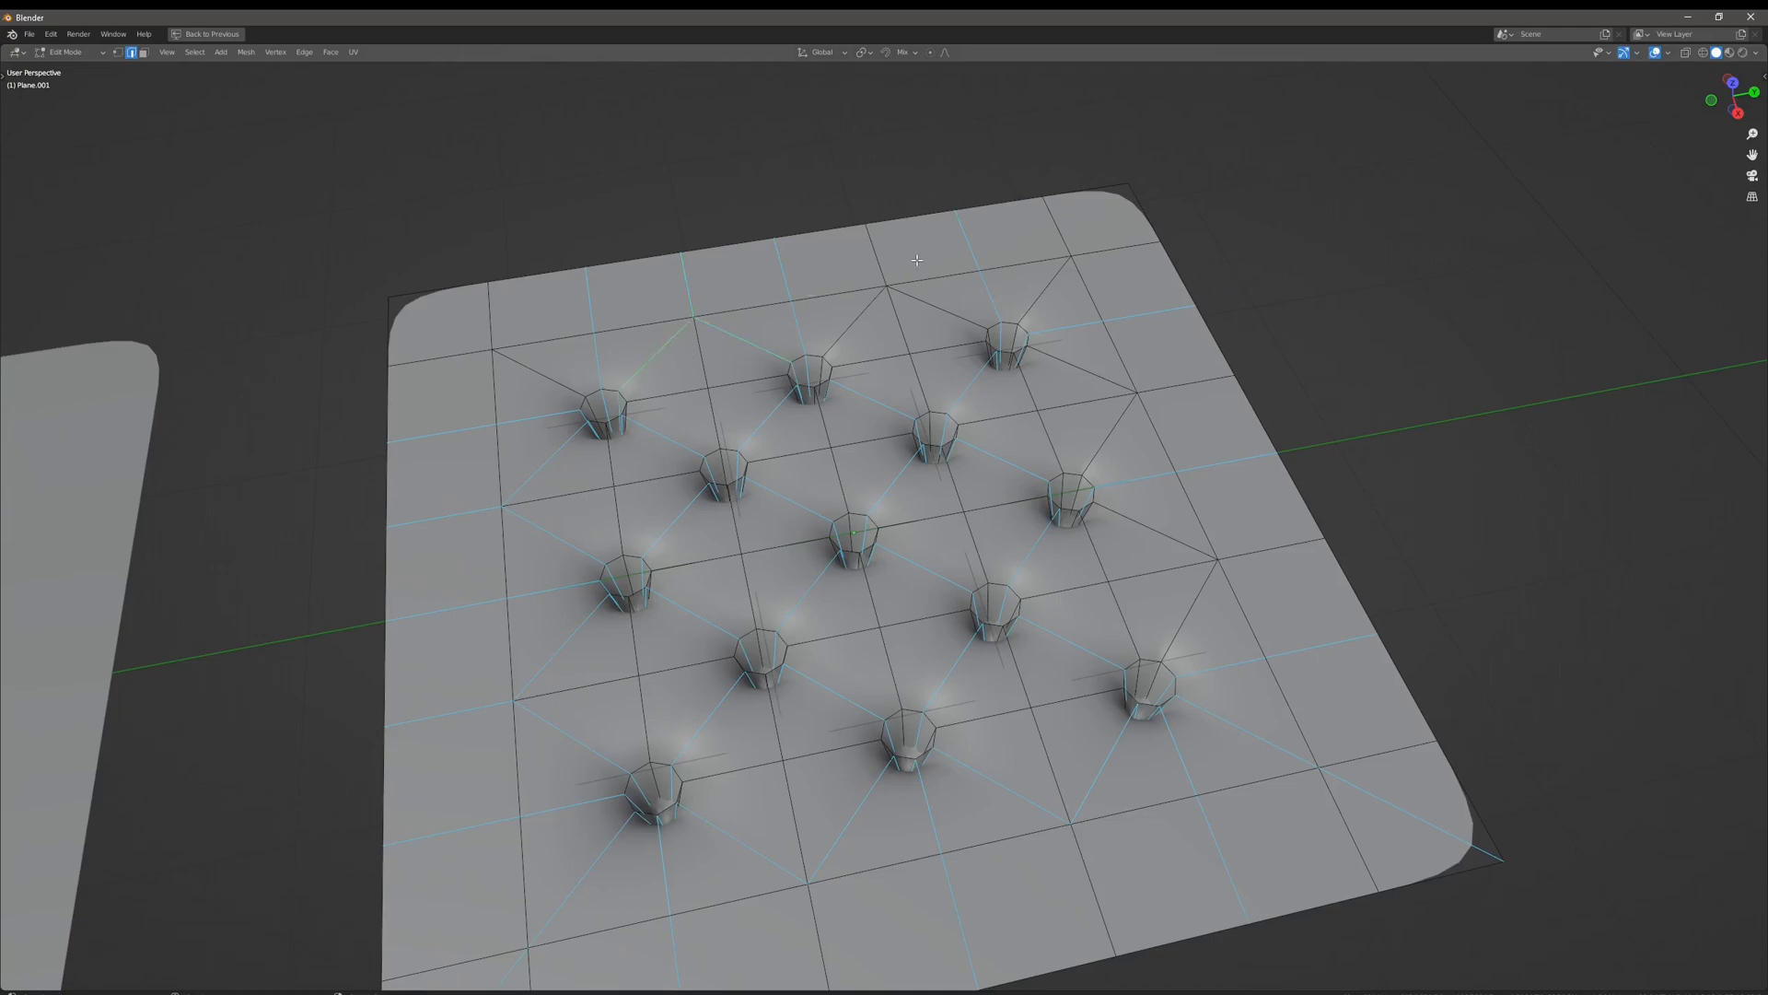
mouse_move(1051, 286)
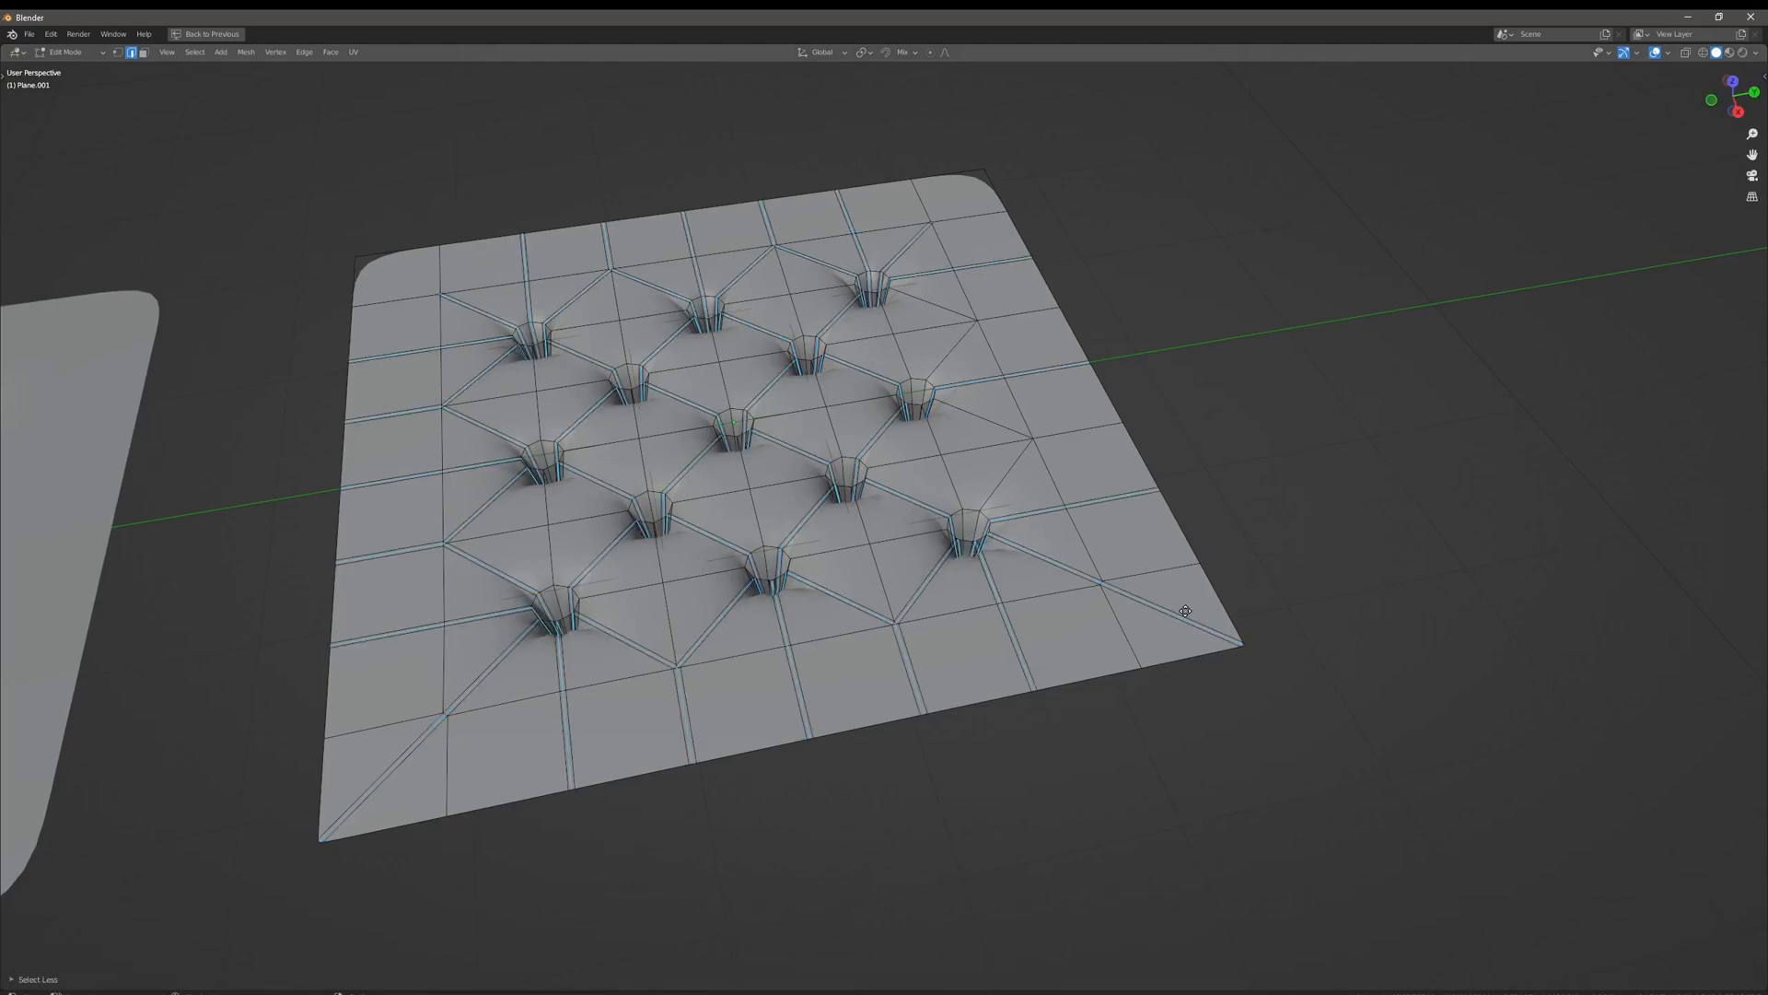
key(Tab)
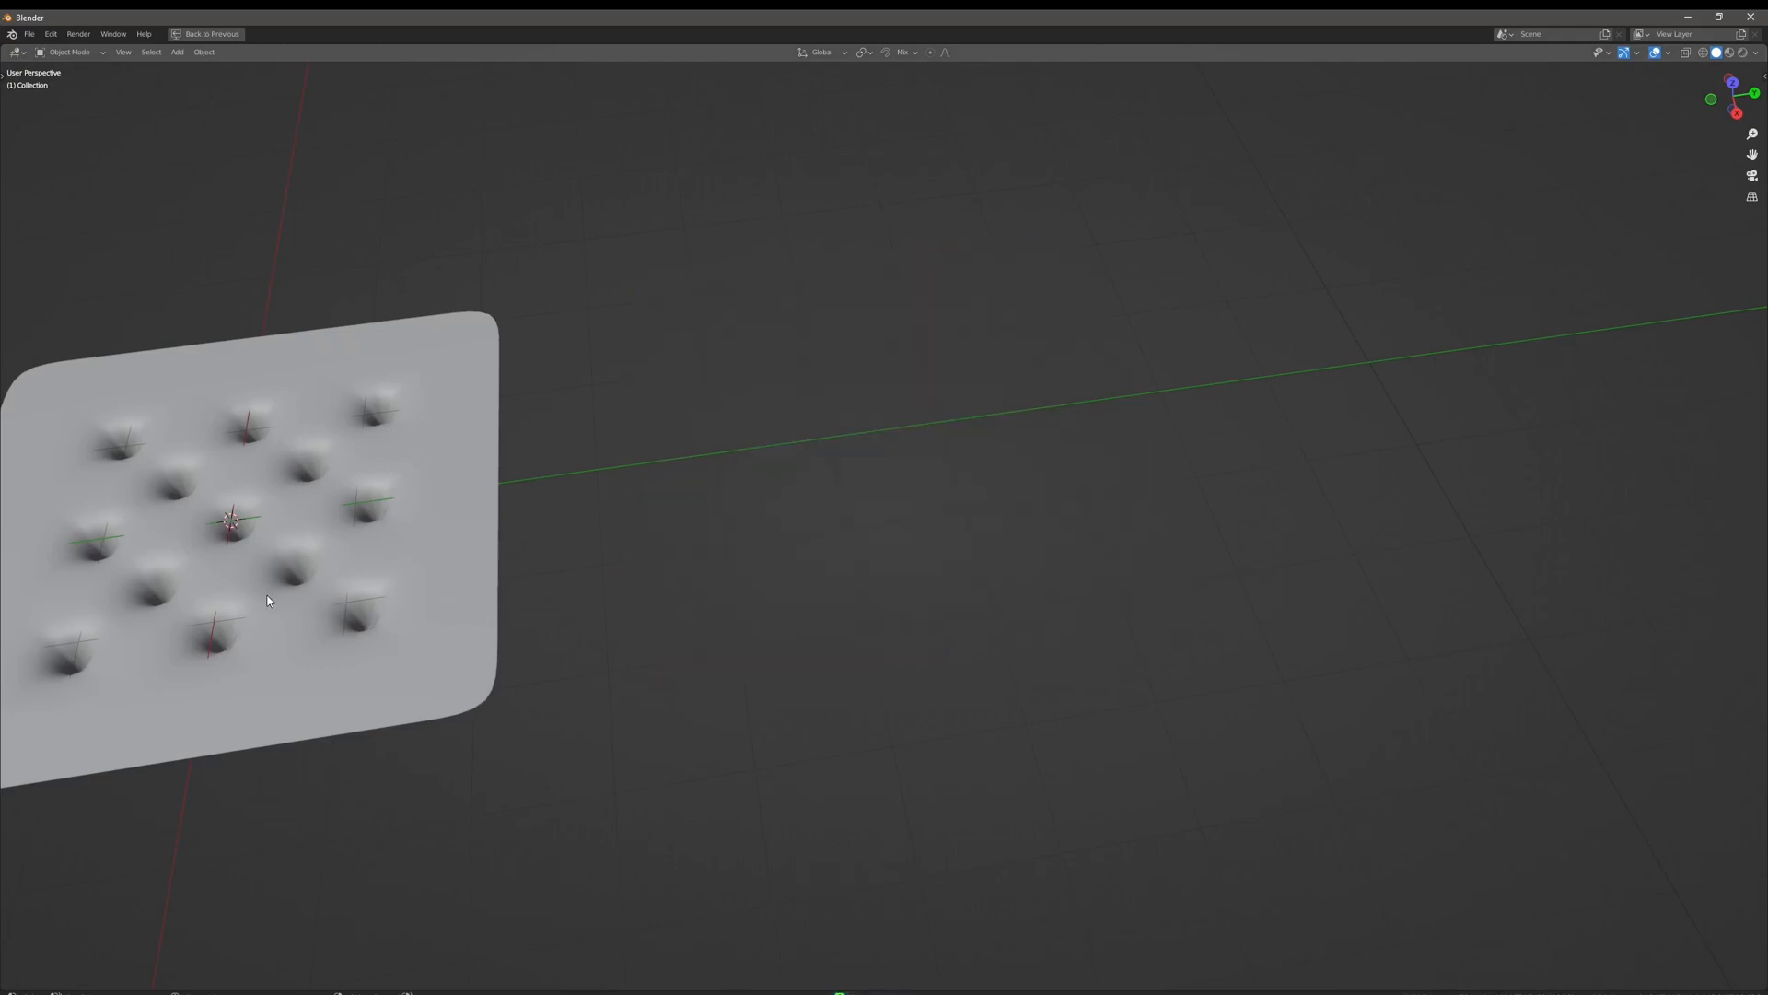
Return to Object Mode to see the second plane puffed into quilted cushions
key(Tab)
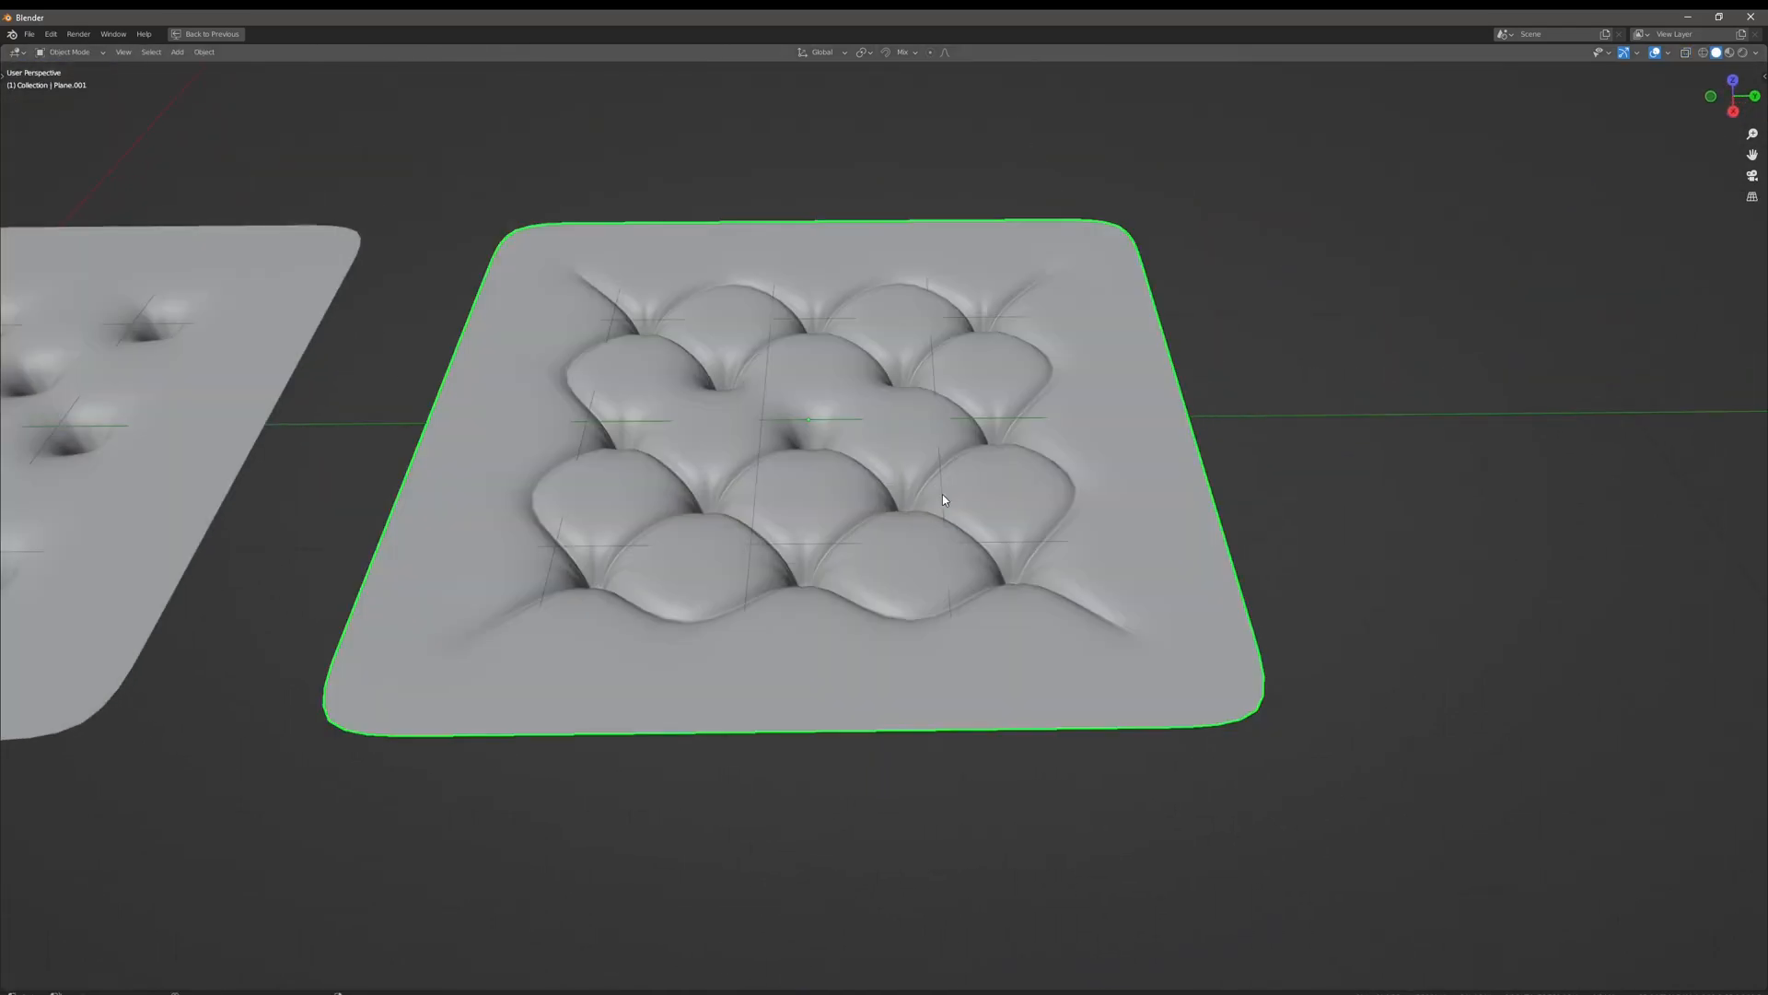
Merge the seam vertices at the dimple with Collapse so the creases meet crisply
key(Tab)
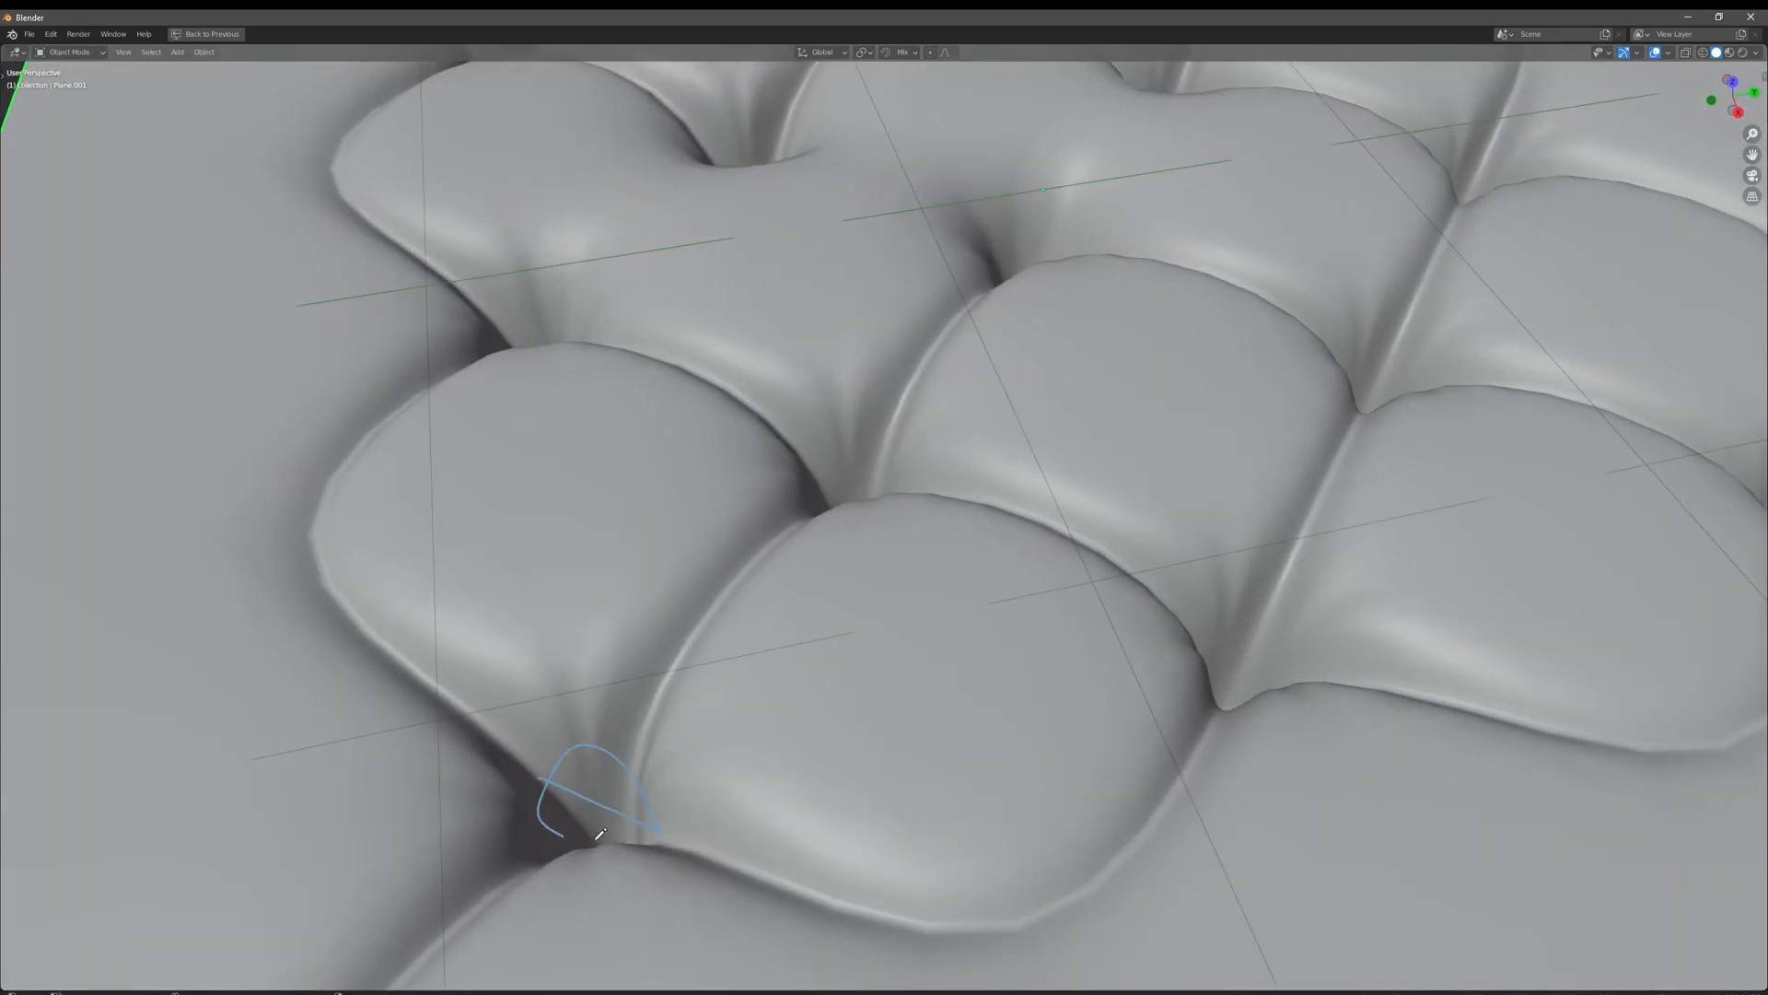
key(Tab)
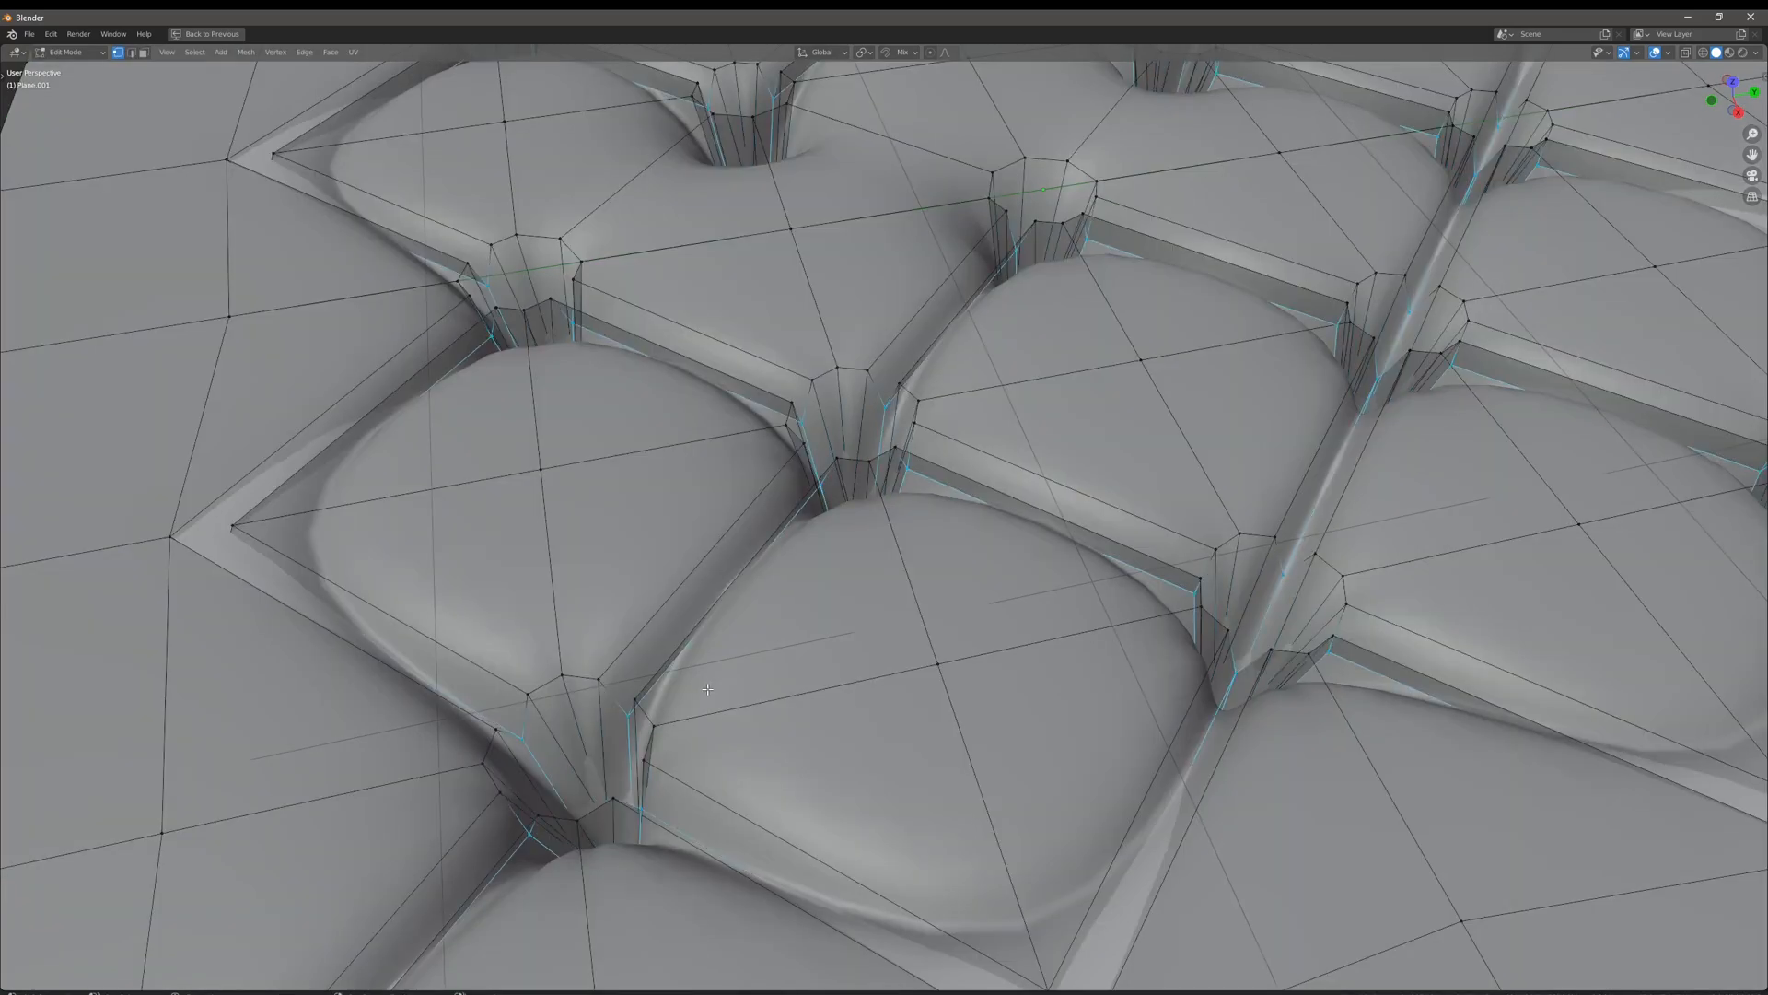
key(m)
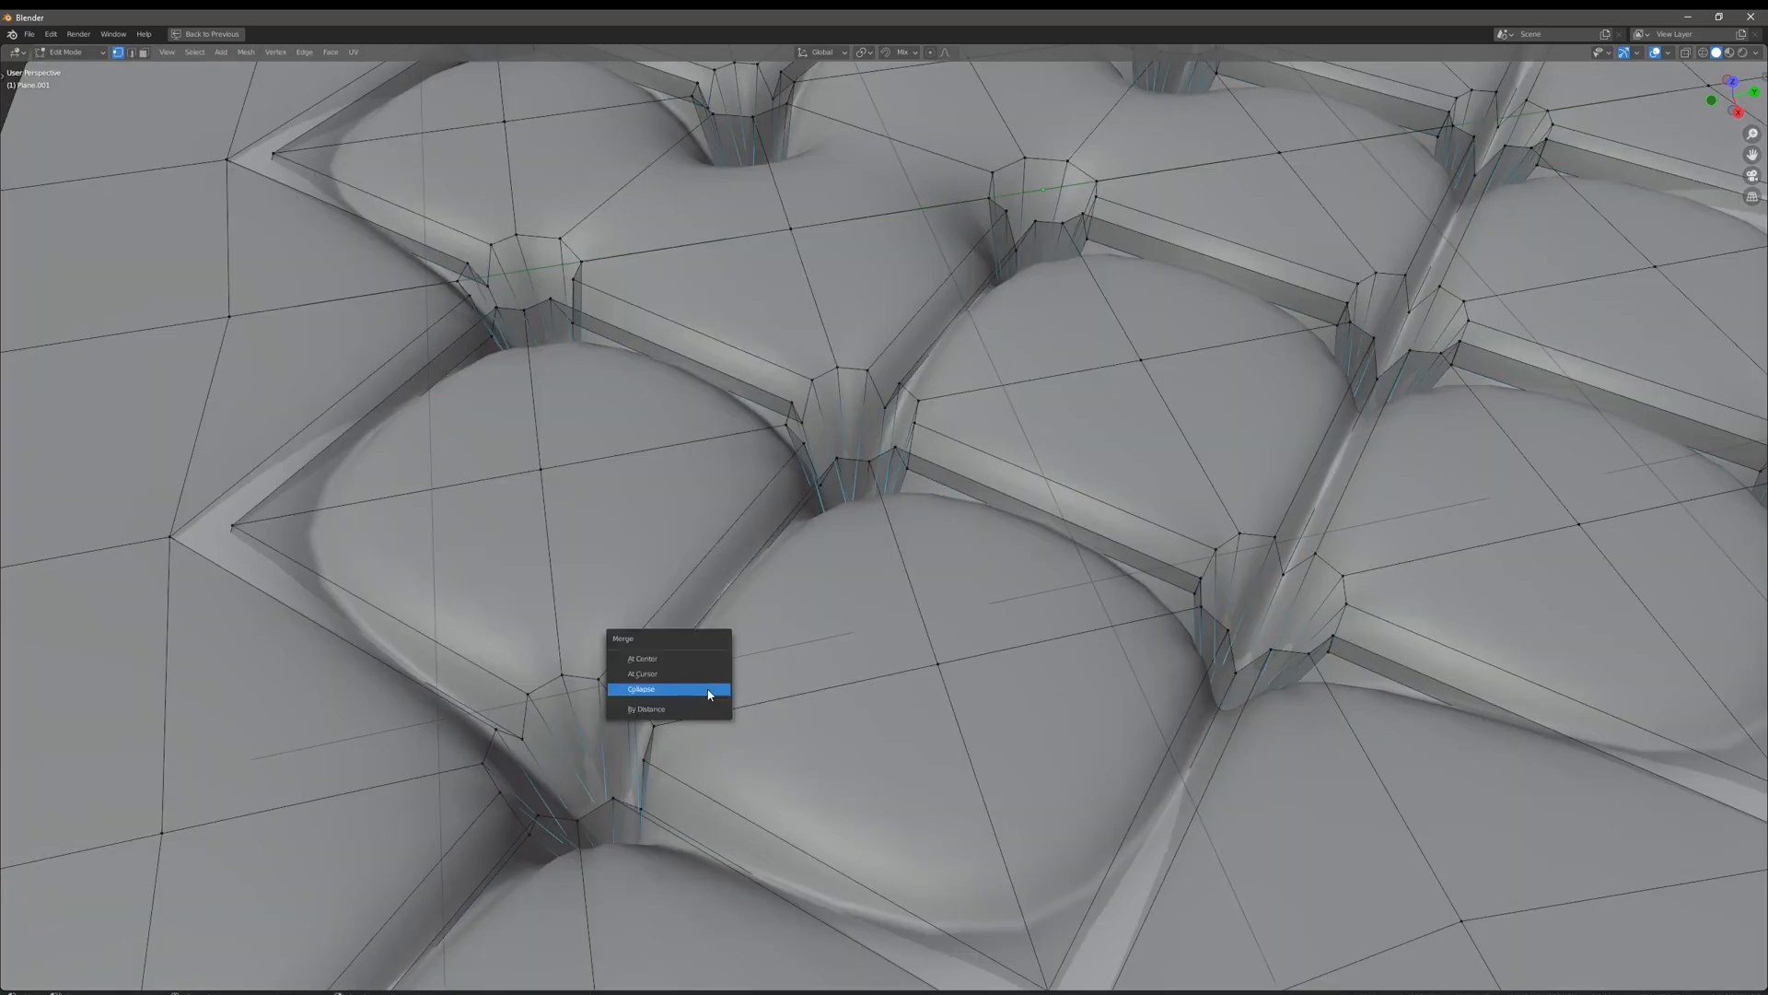
click(642, 689)
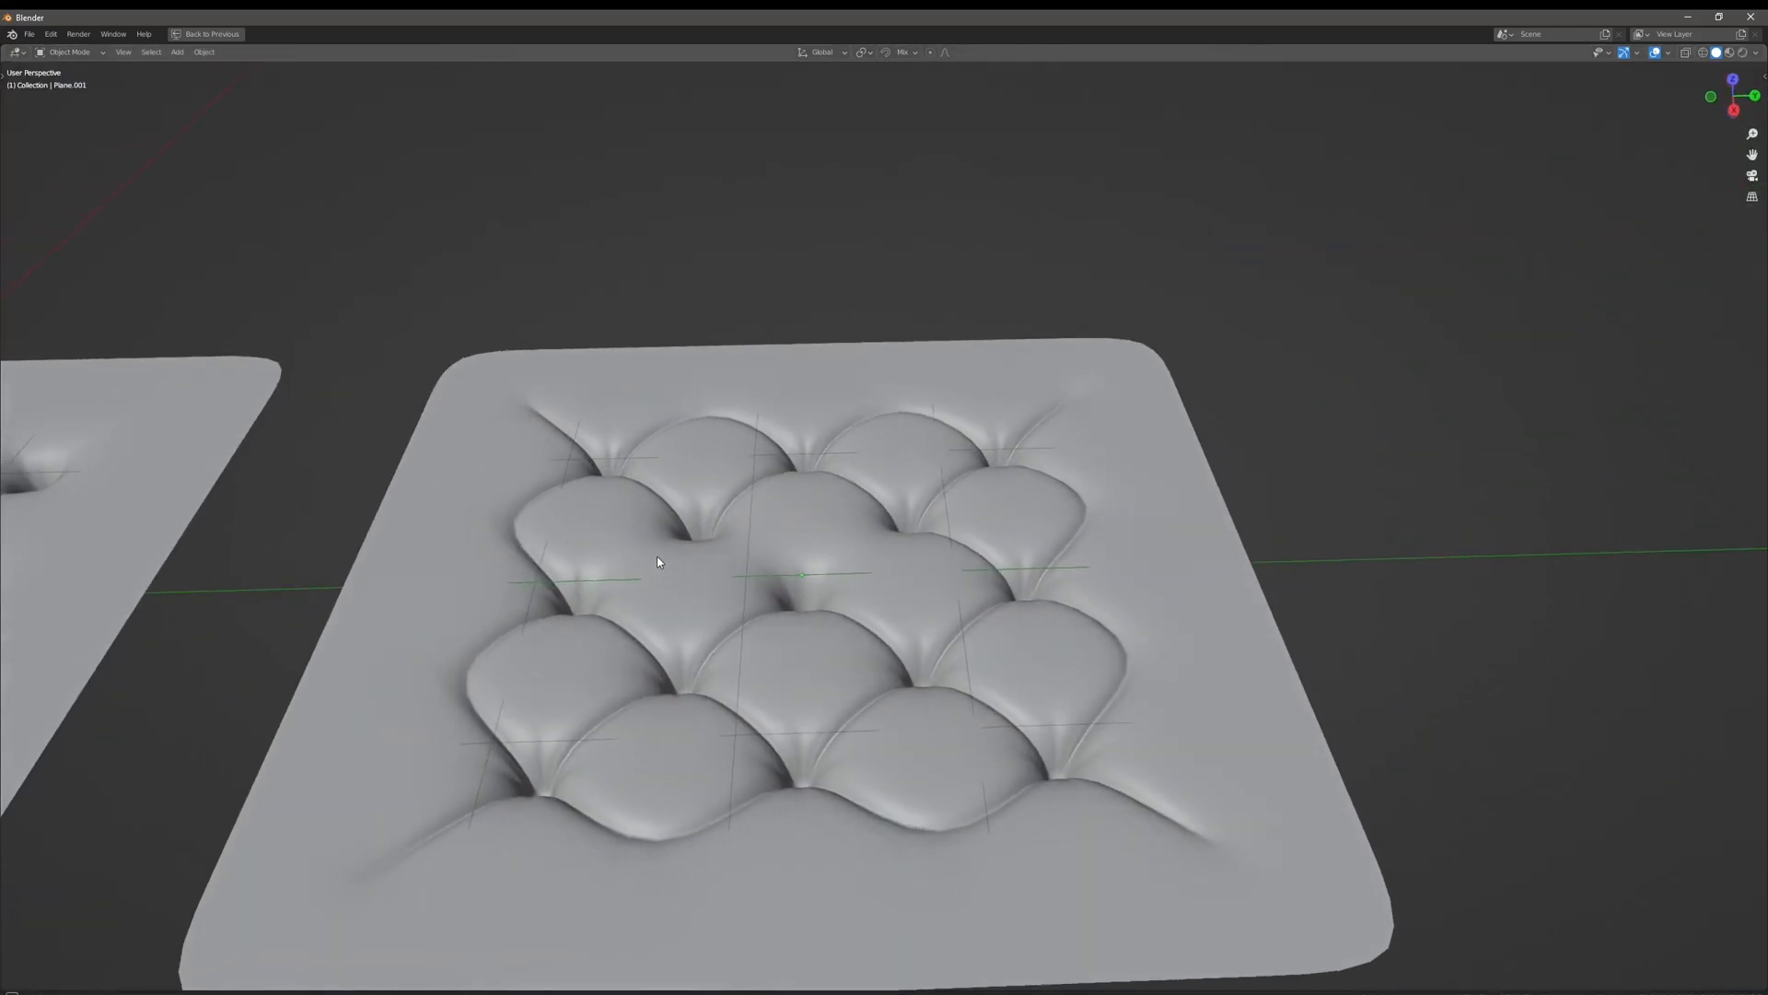
key(Tab)
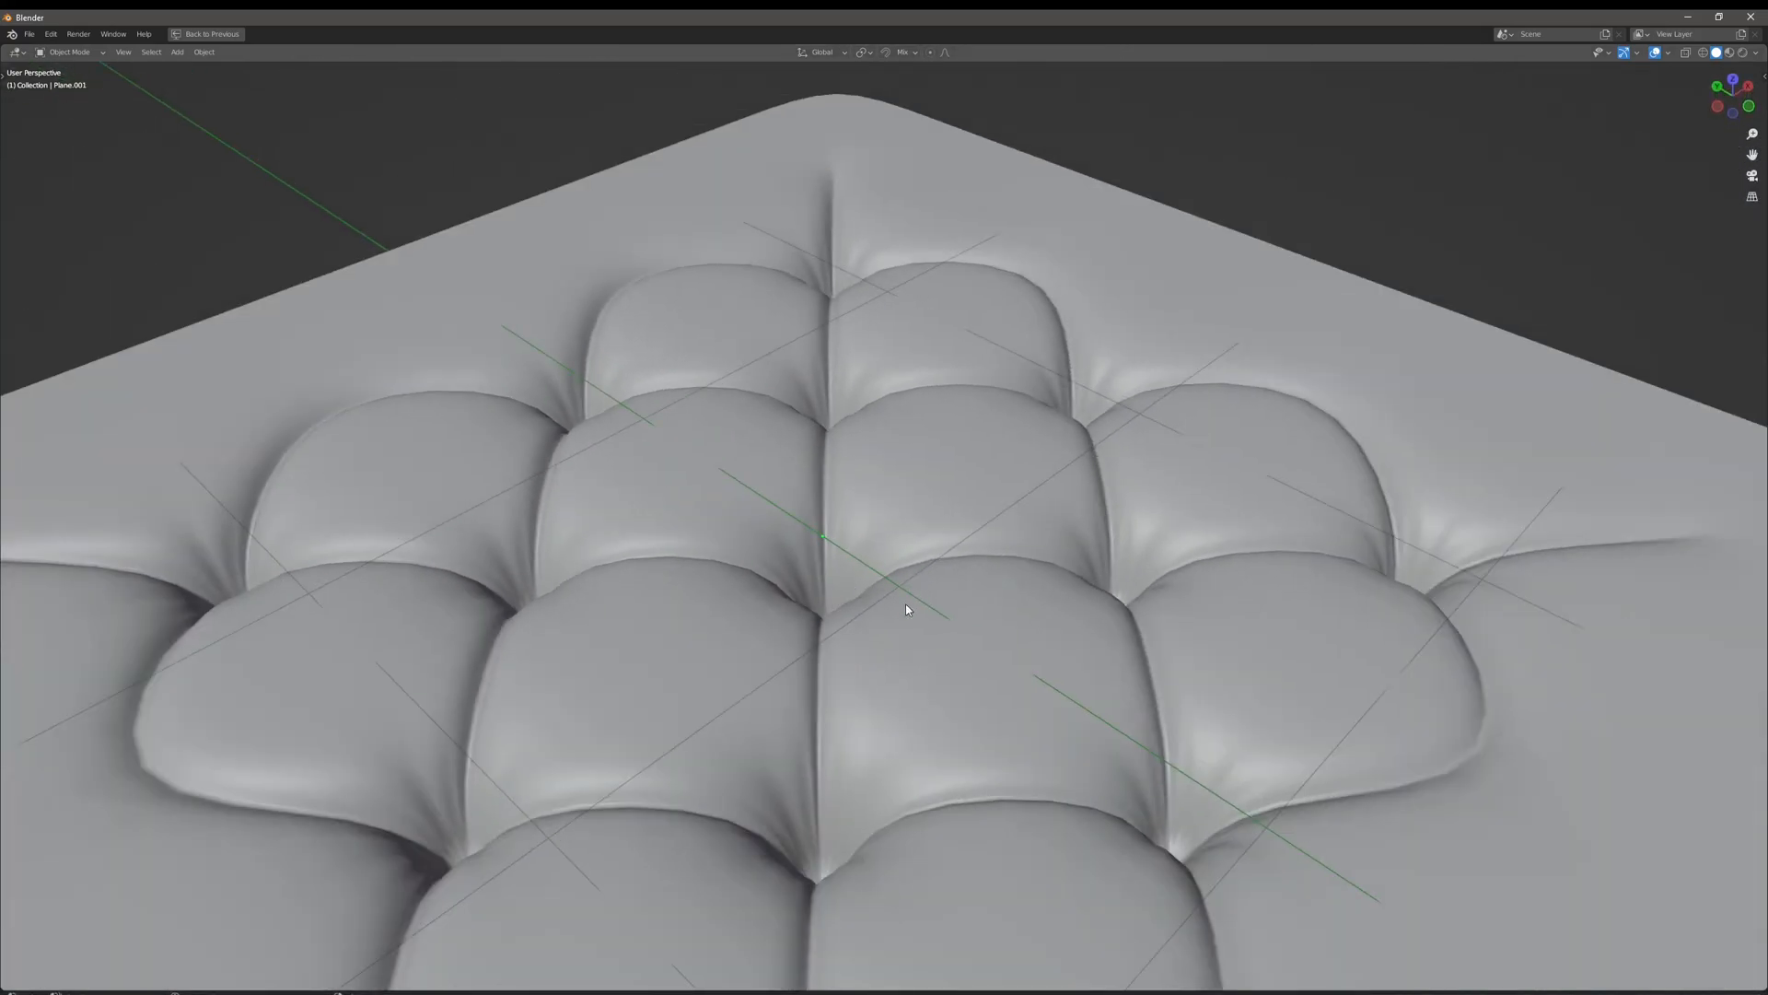
scroll(down, 3)
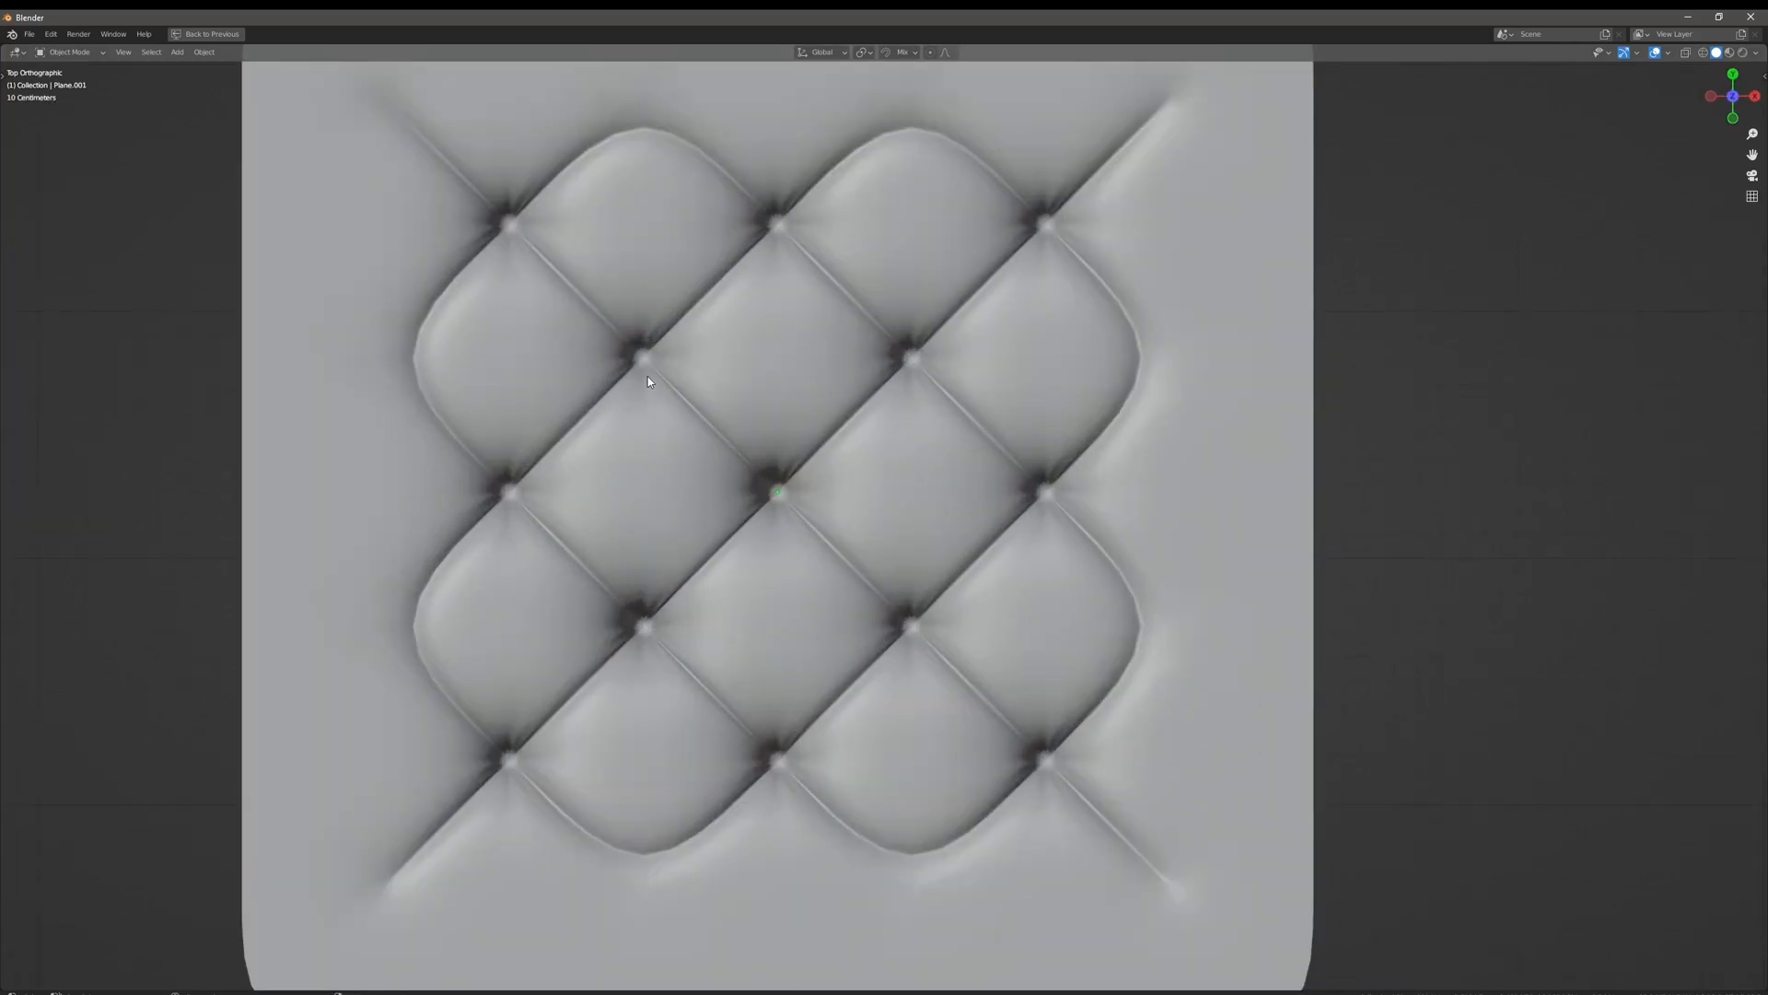
Add a third plane, subdivide it into an 8×8 grid, and sink three dimples along one row
drag(643, 361, 779, 490)
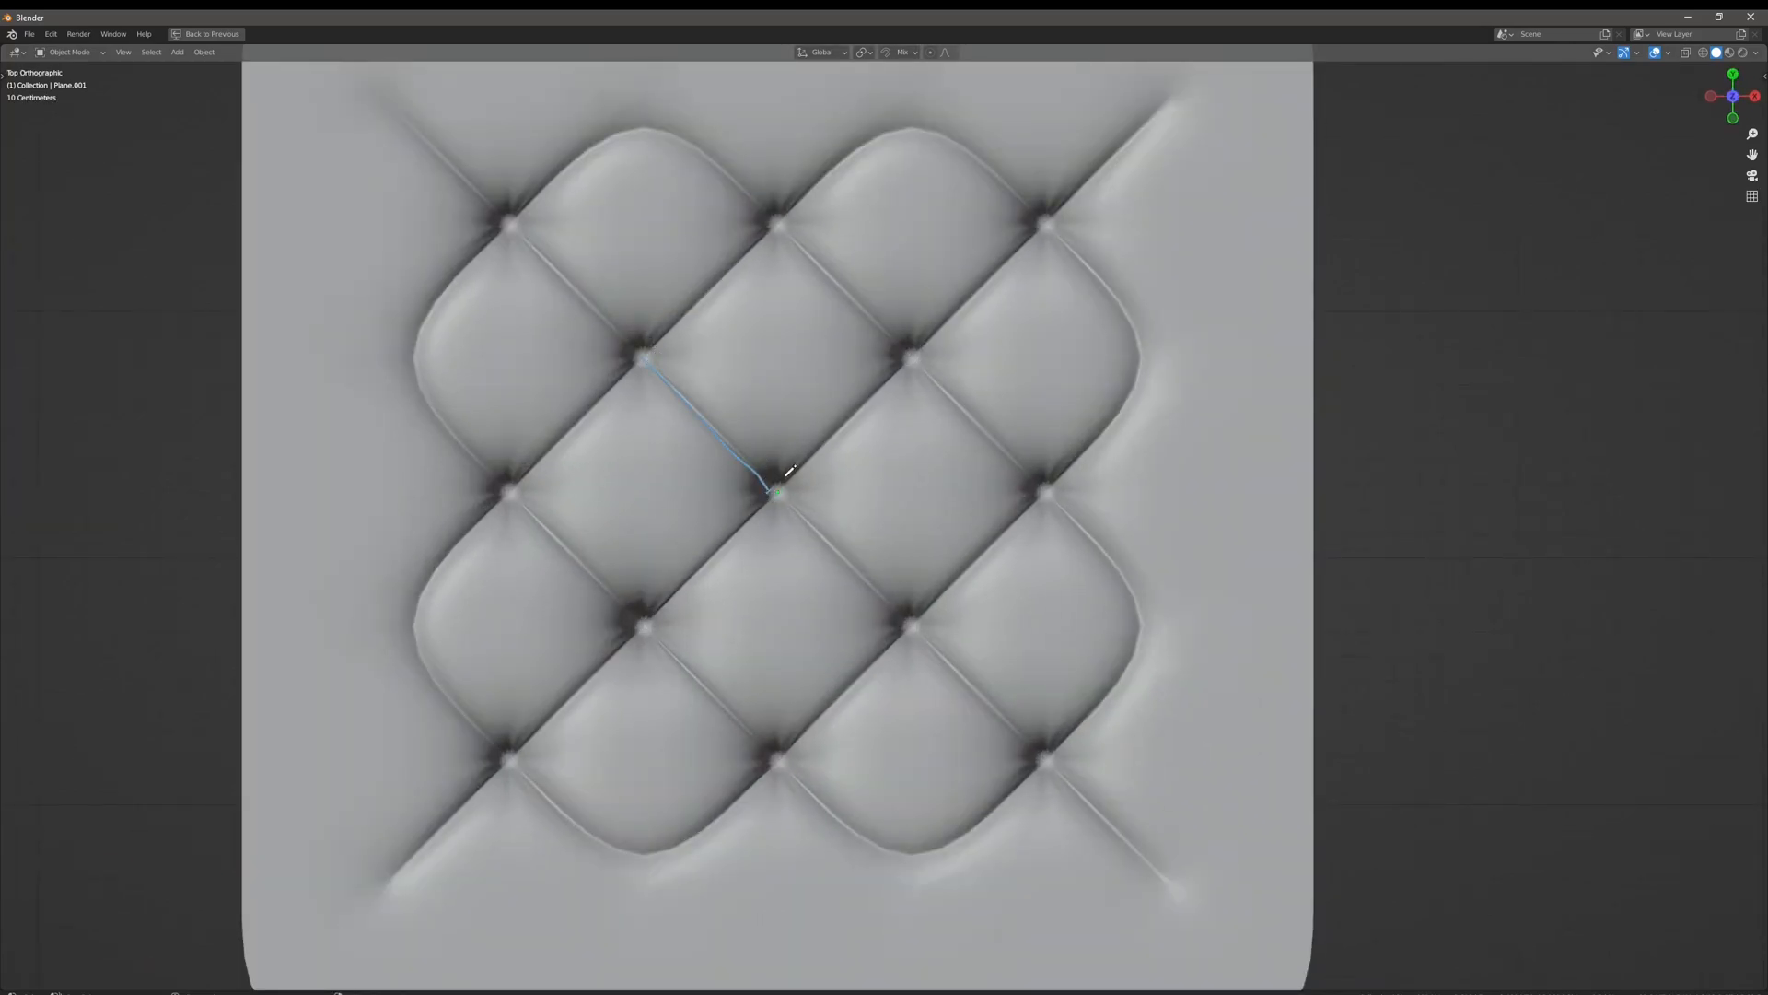
click(177, 52)
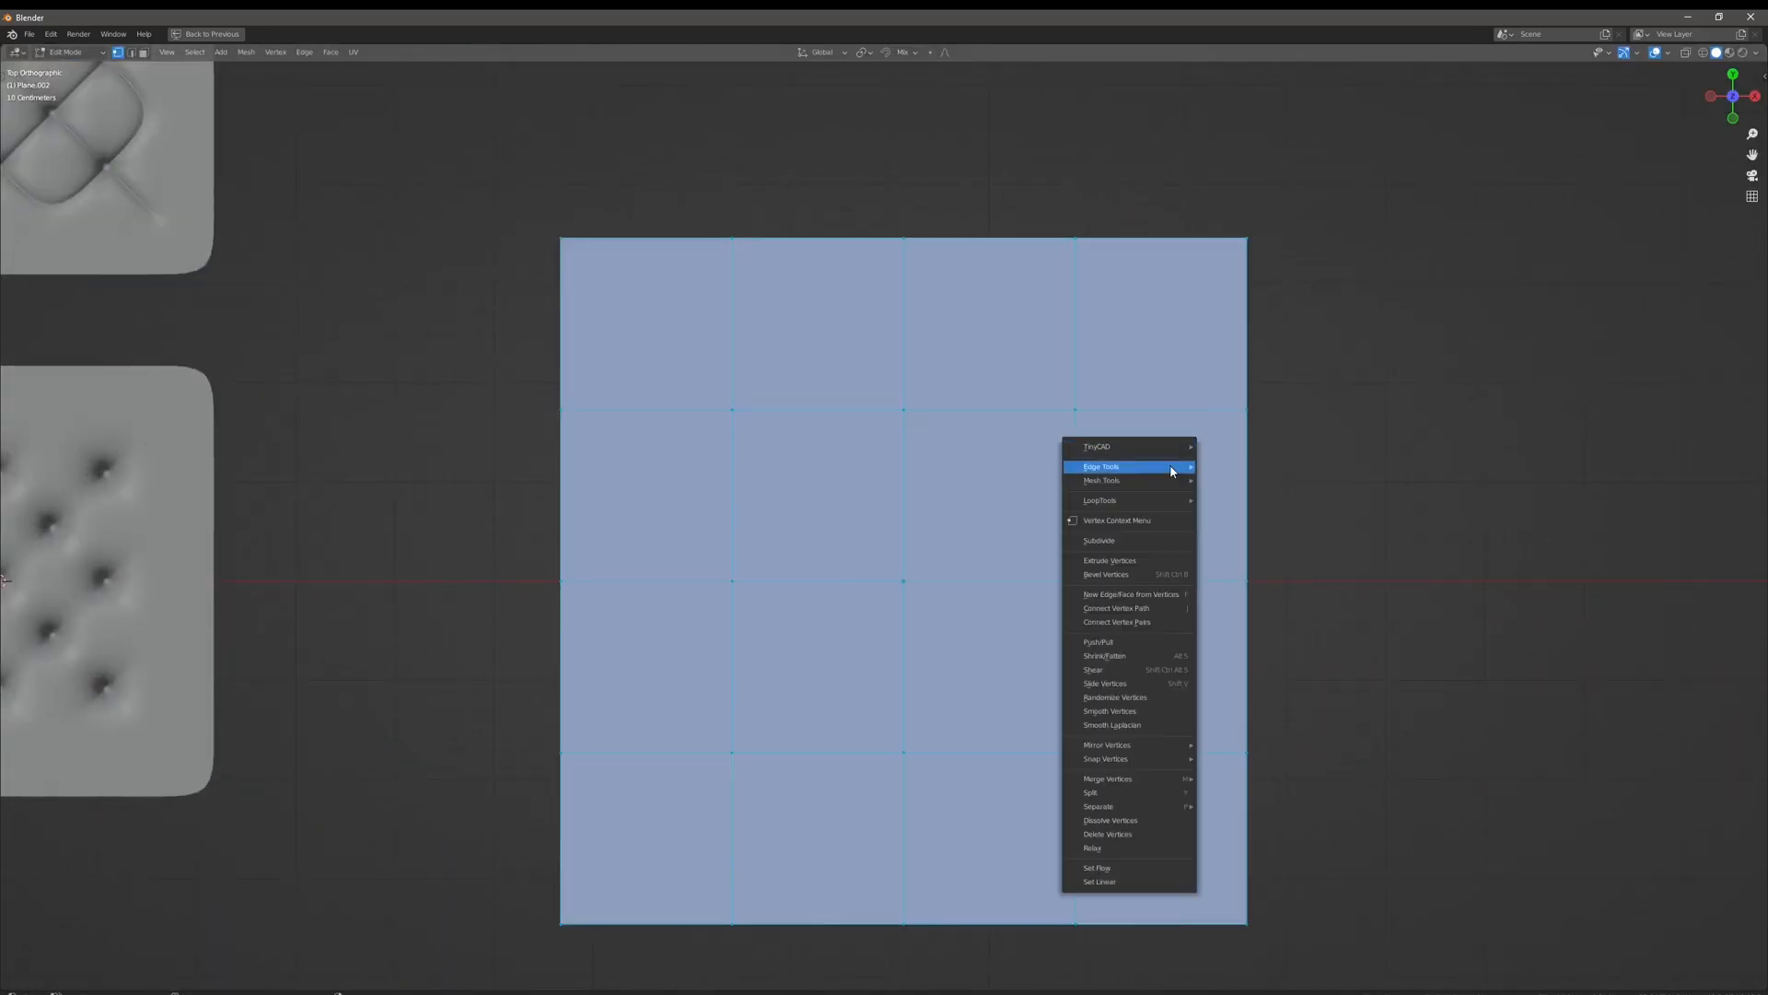
click(785, 446)
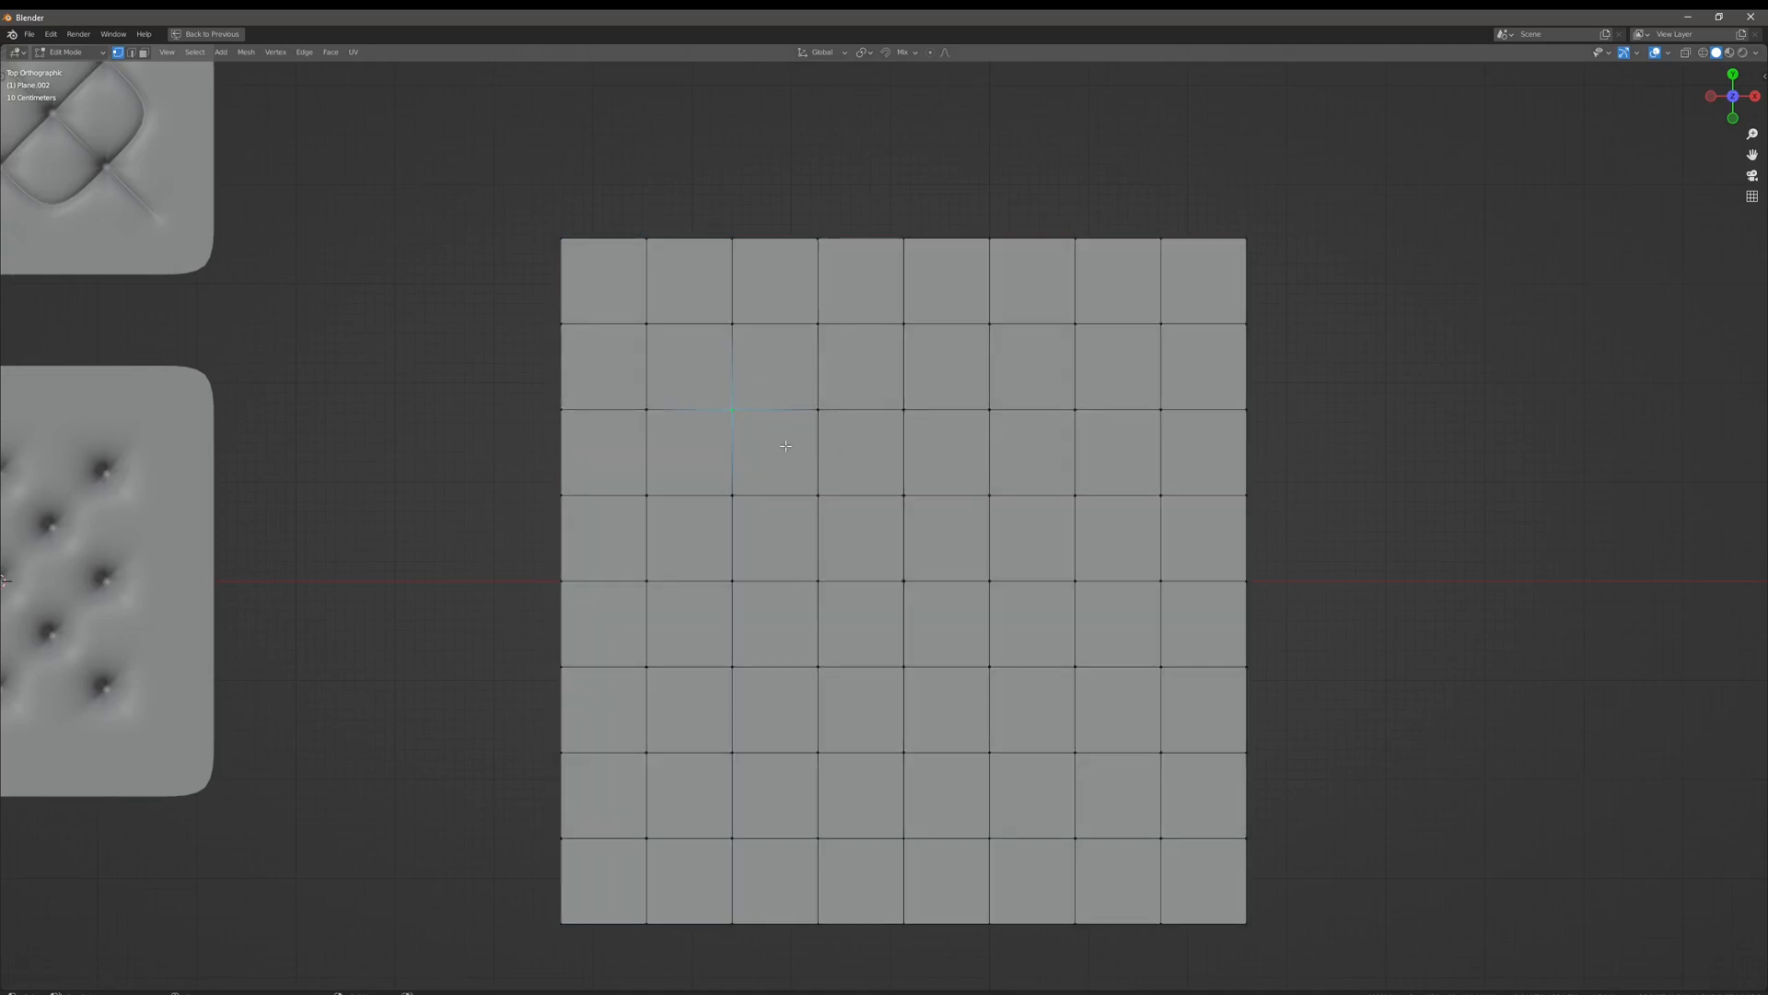
mouse_move(700, 432)
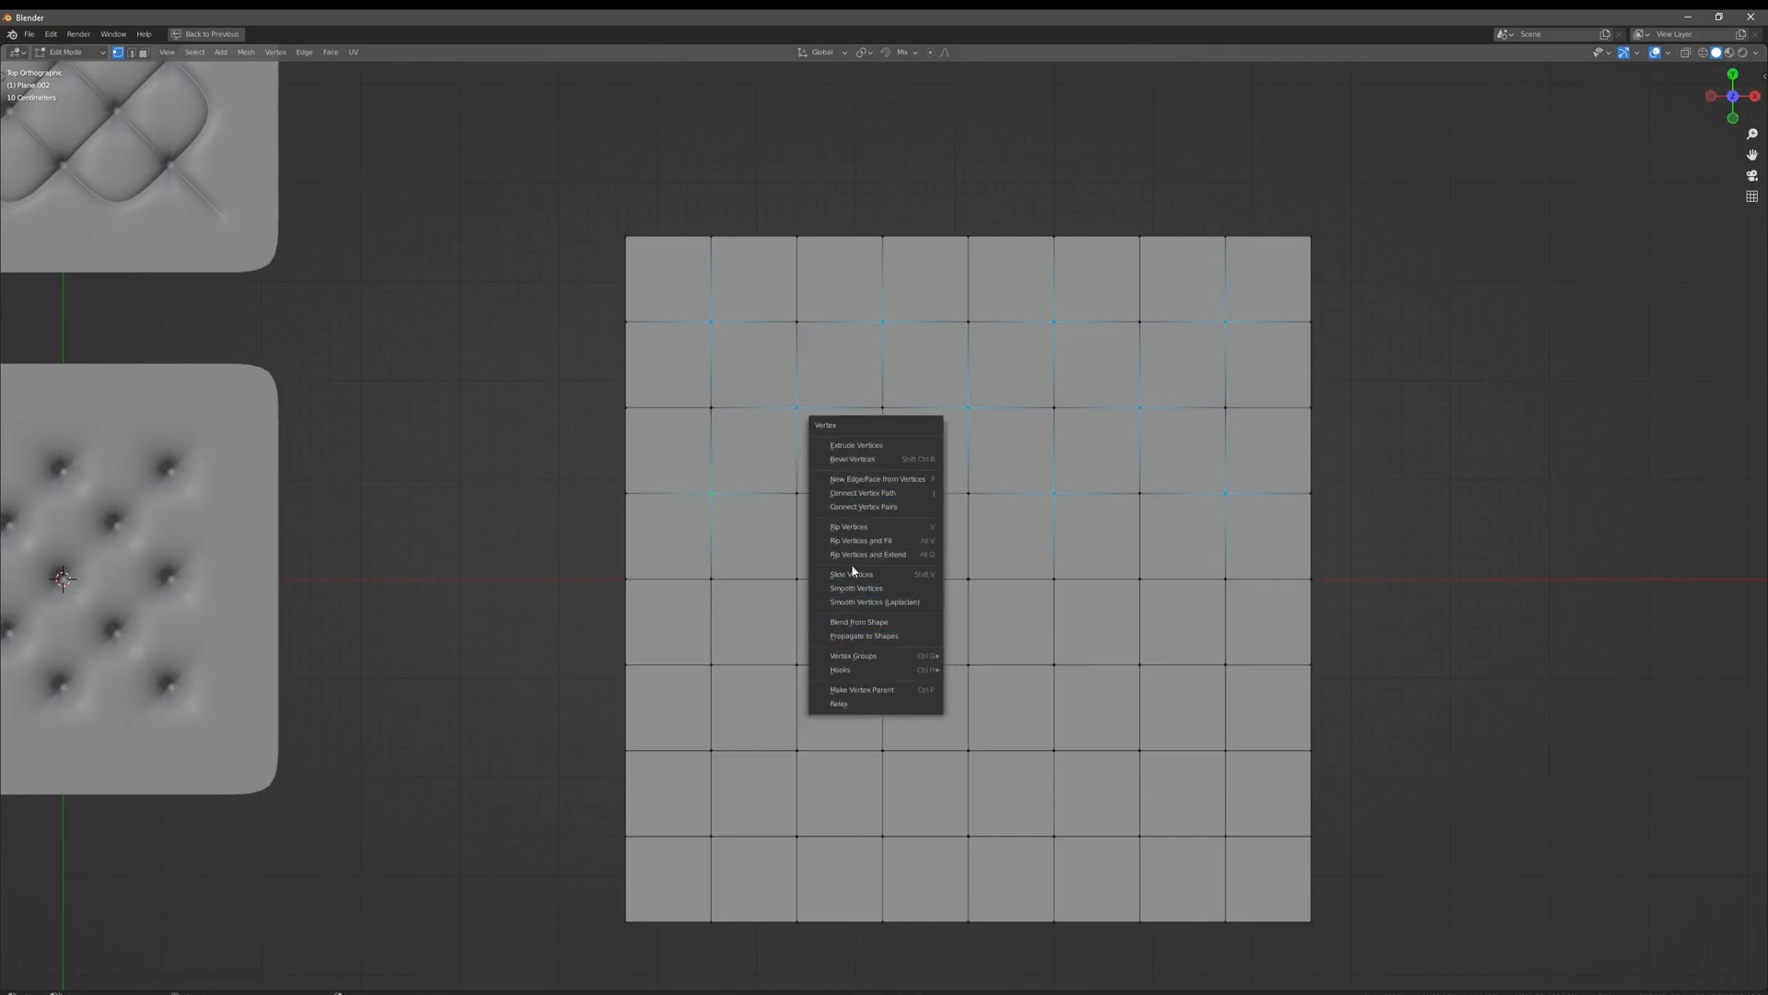
click(1110, 437)
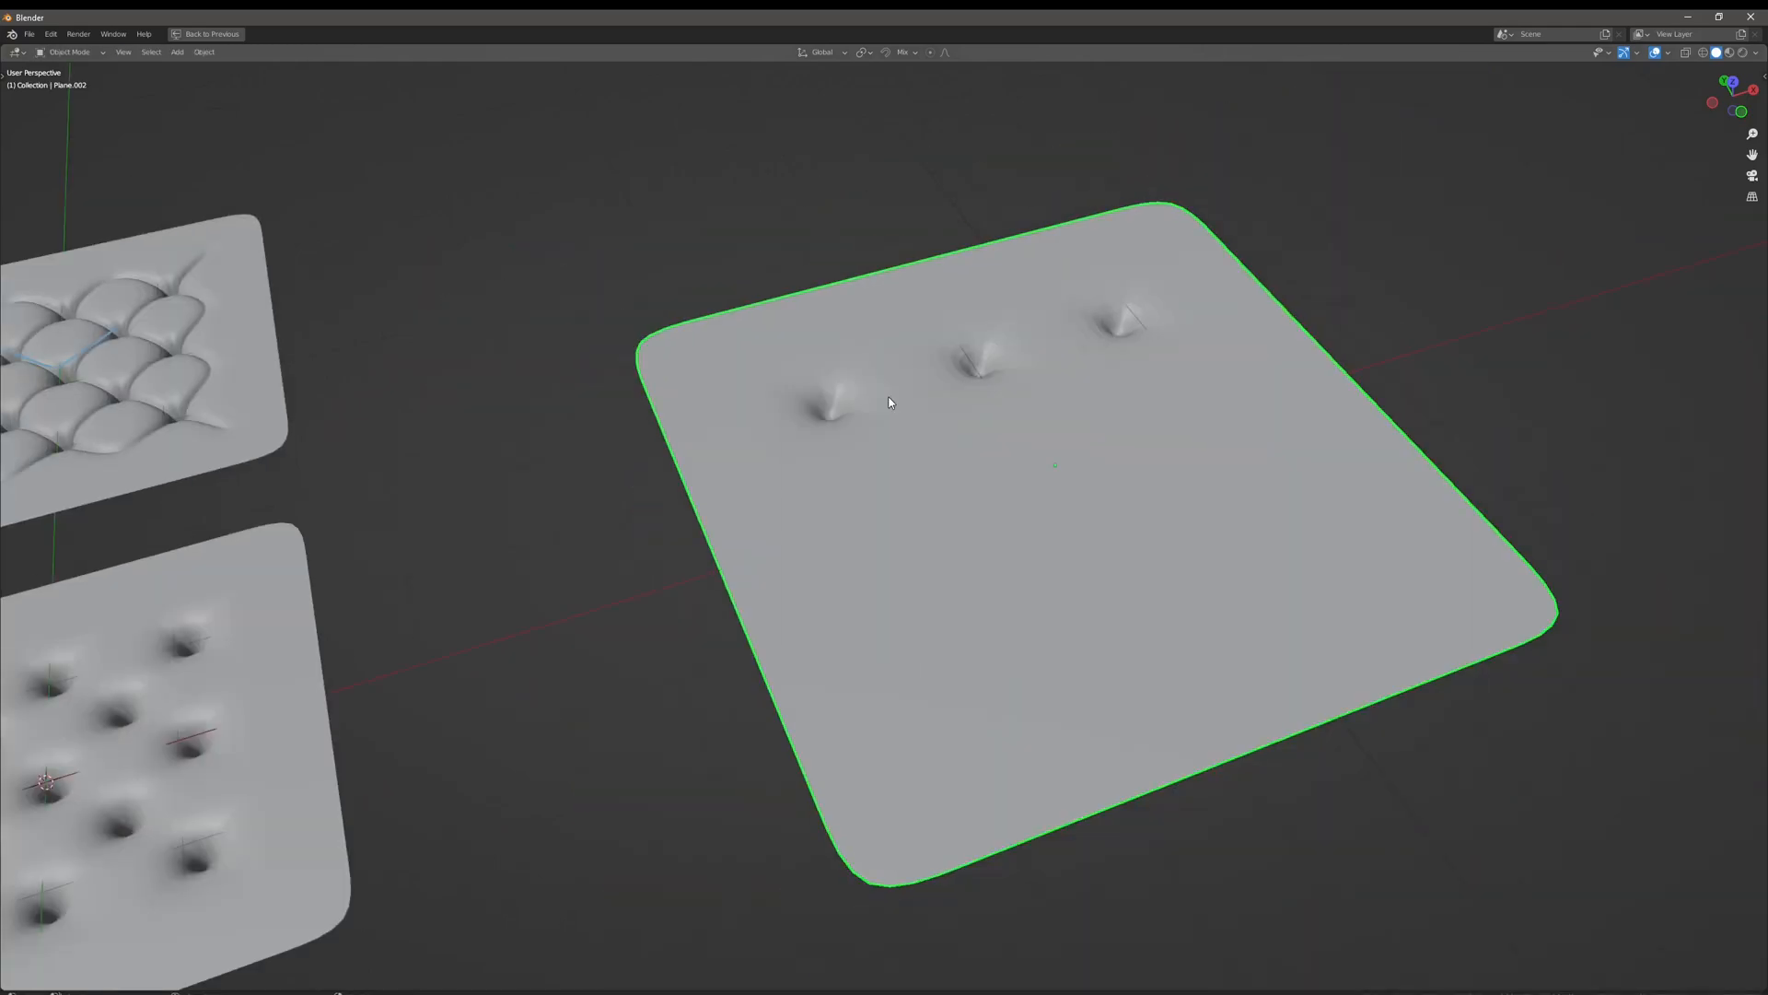
Leave Edit Mode and orbit to inspect the straight seam through the three tufts
key(Tab)
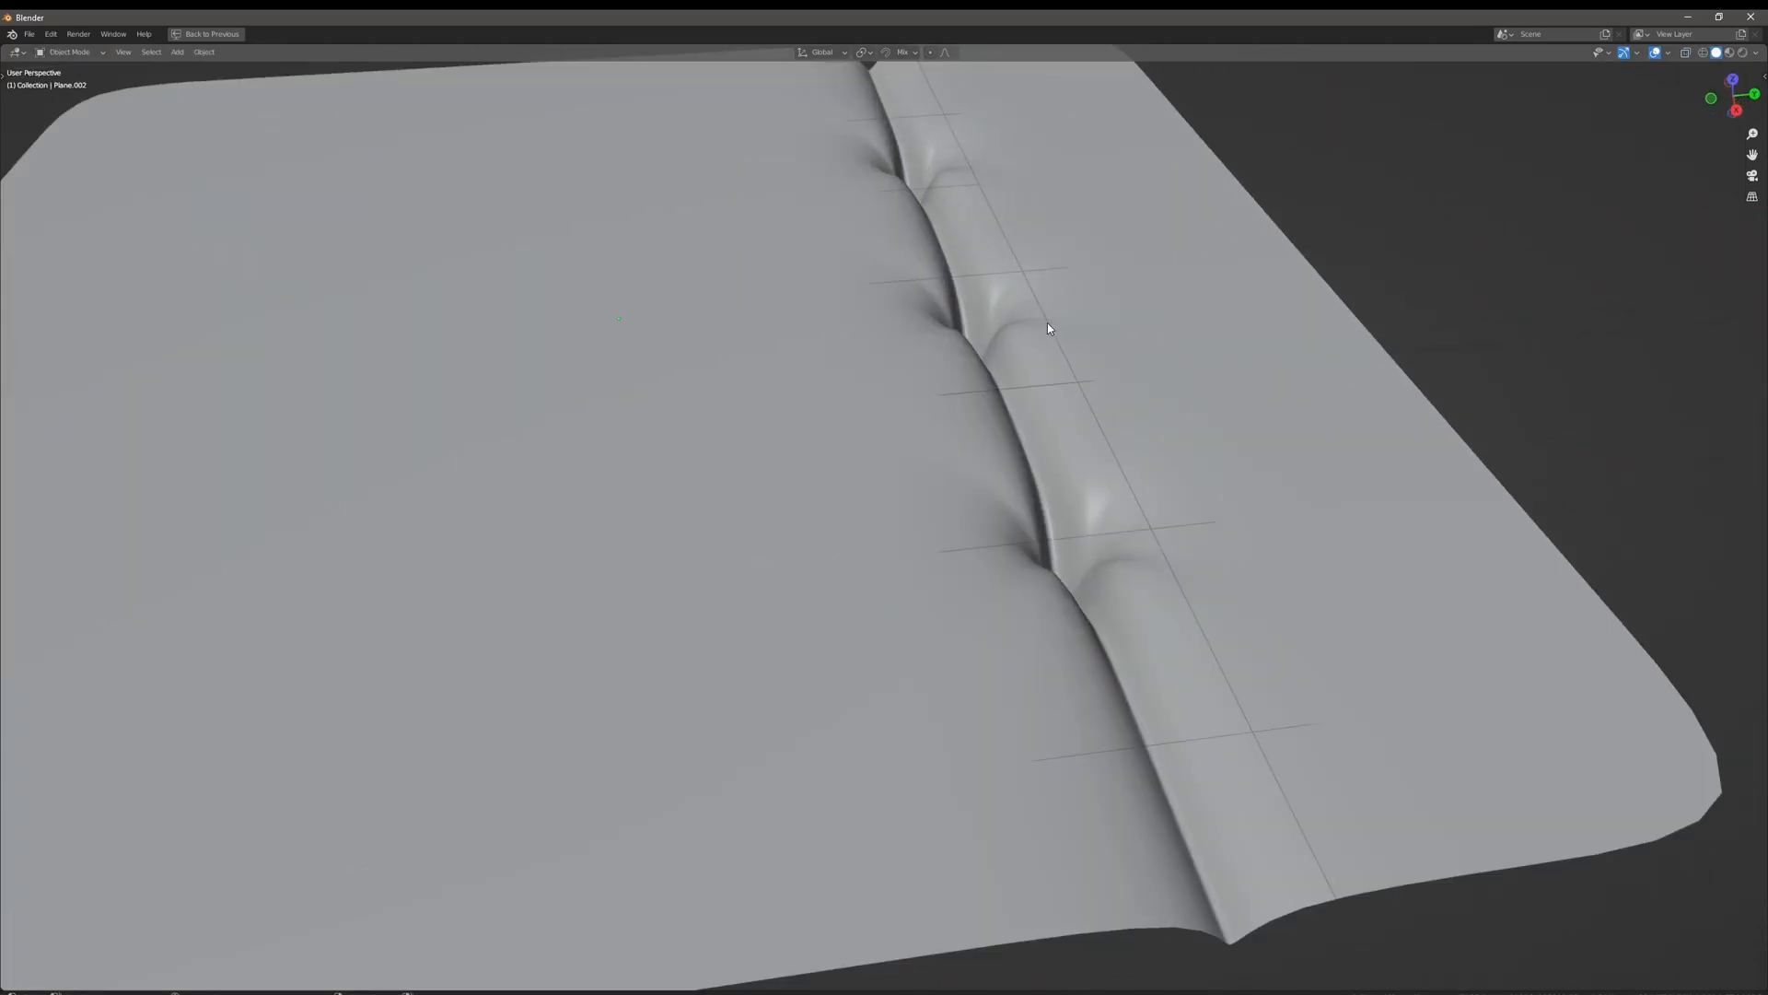
drag(1048, 328, 618, 374)
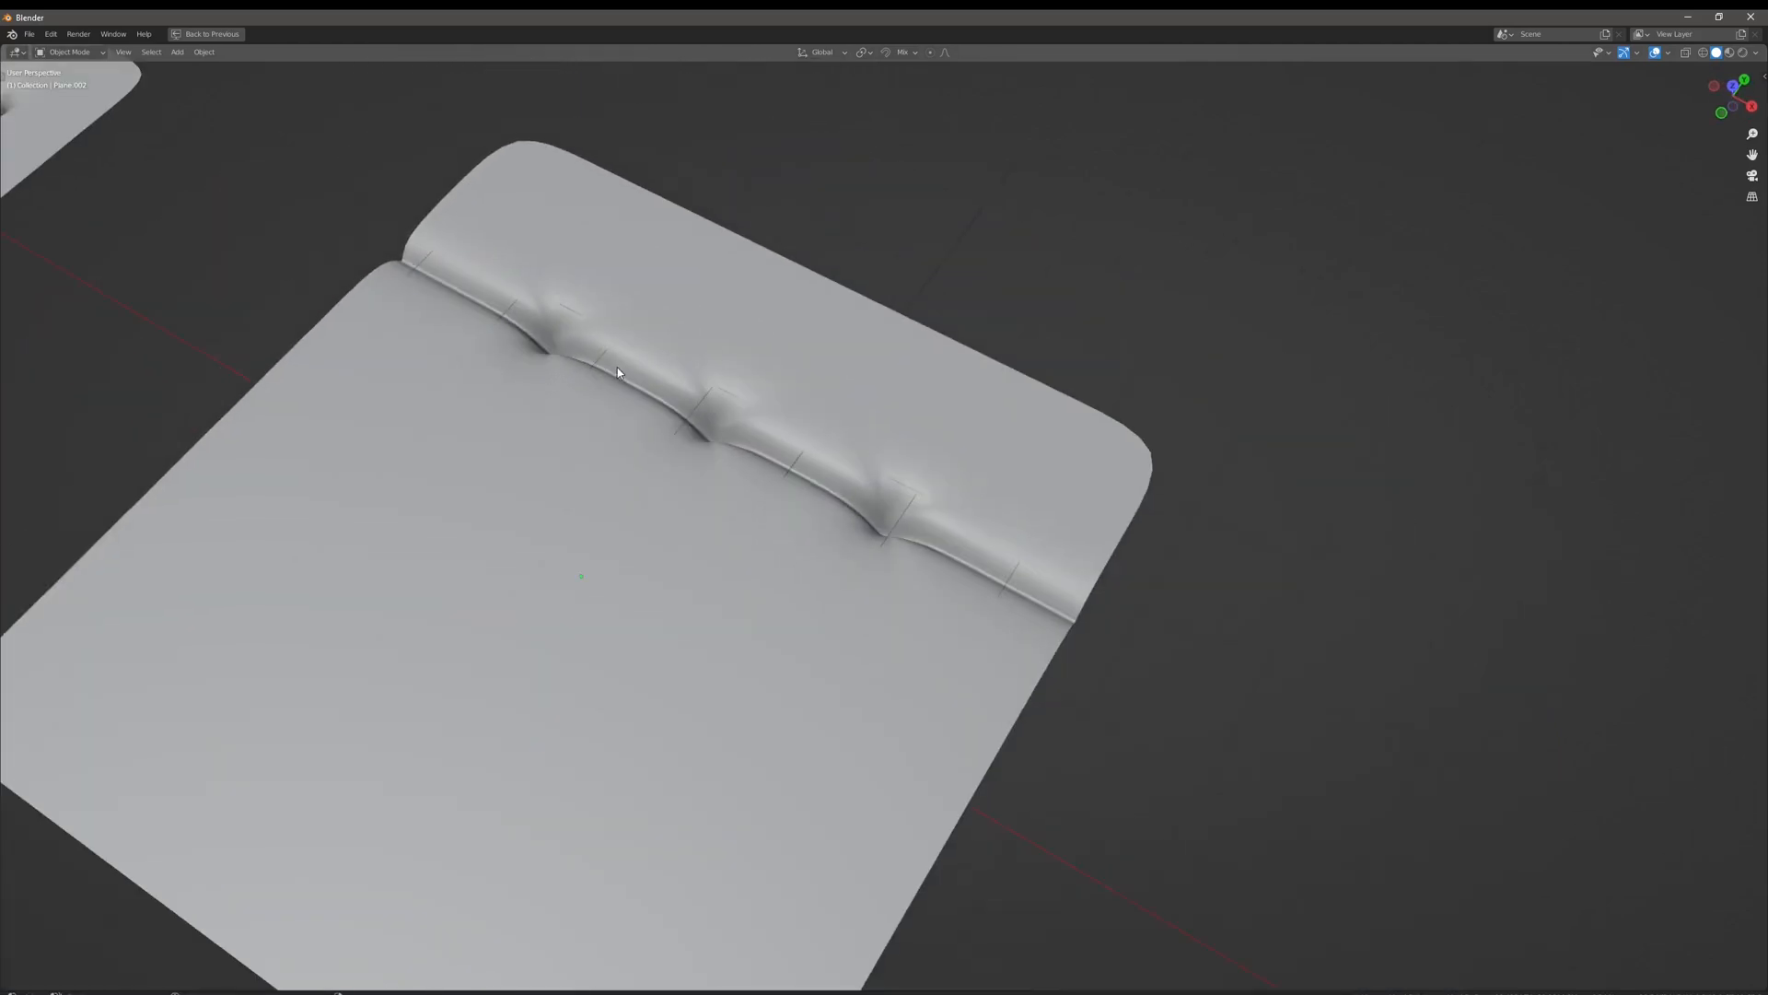
key(Tab)
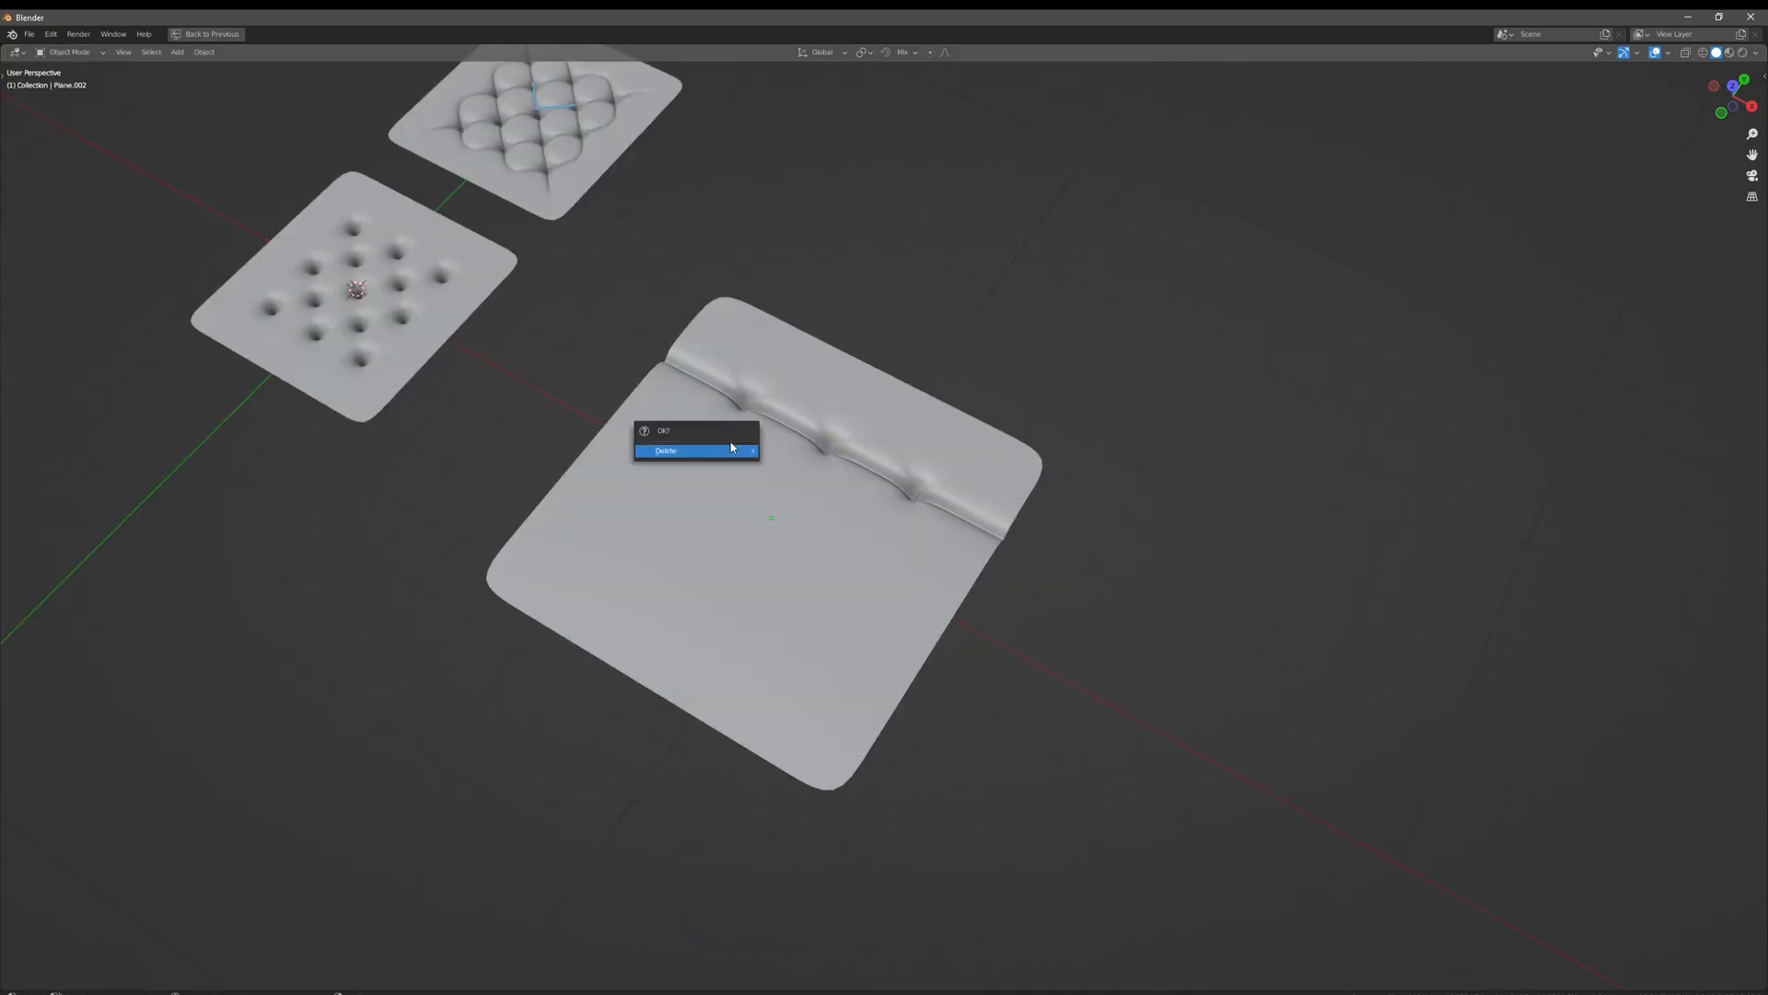
Confirm deleting the straight-seam plane and orbit the view to frame both remaining planes
click(665, 451)
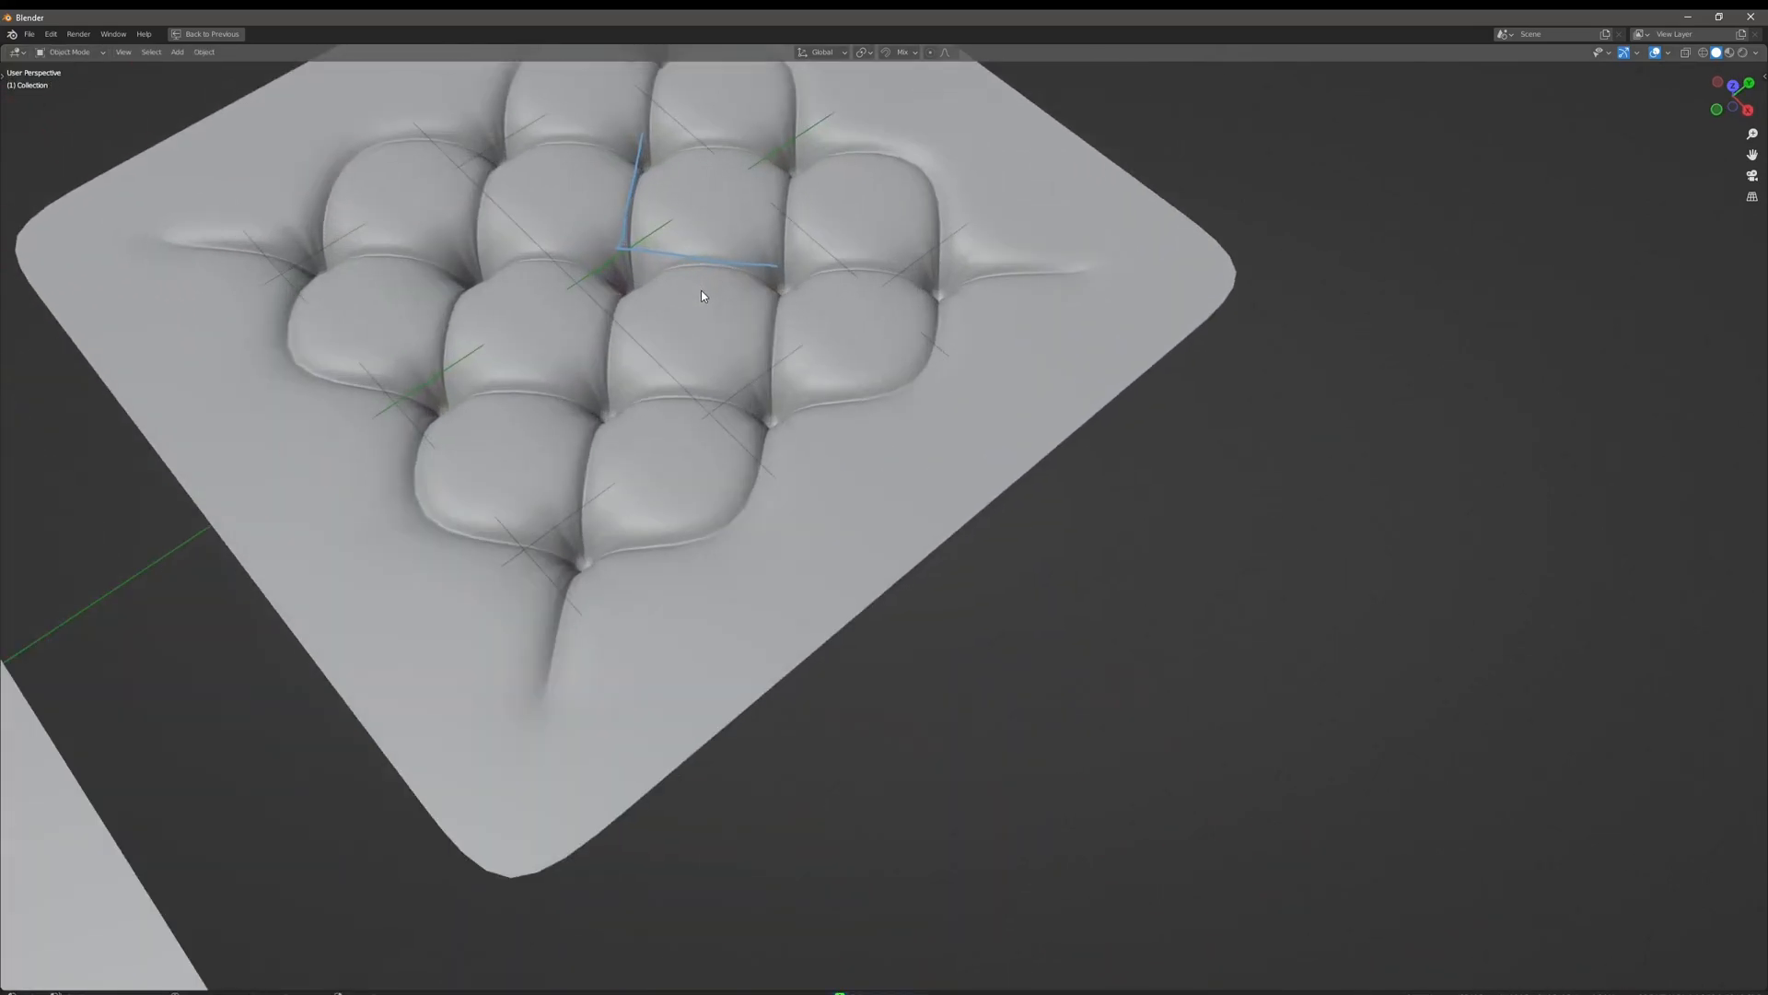
drag(699, 295, 790, 395)
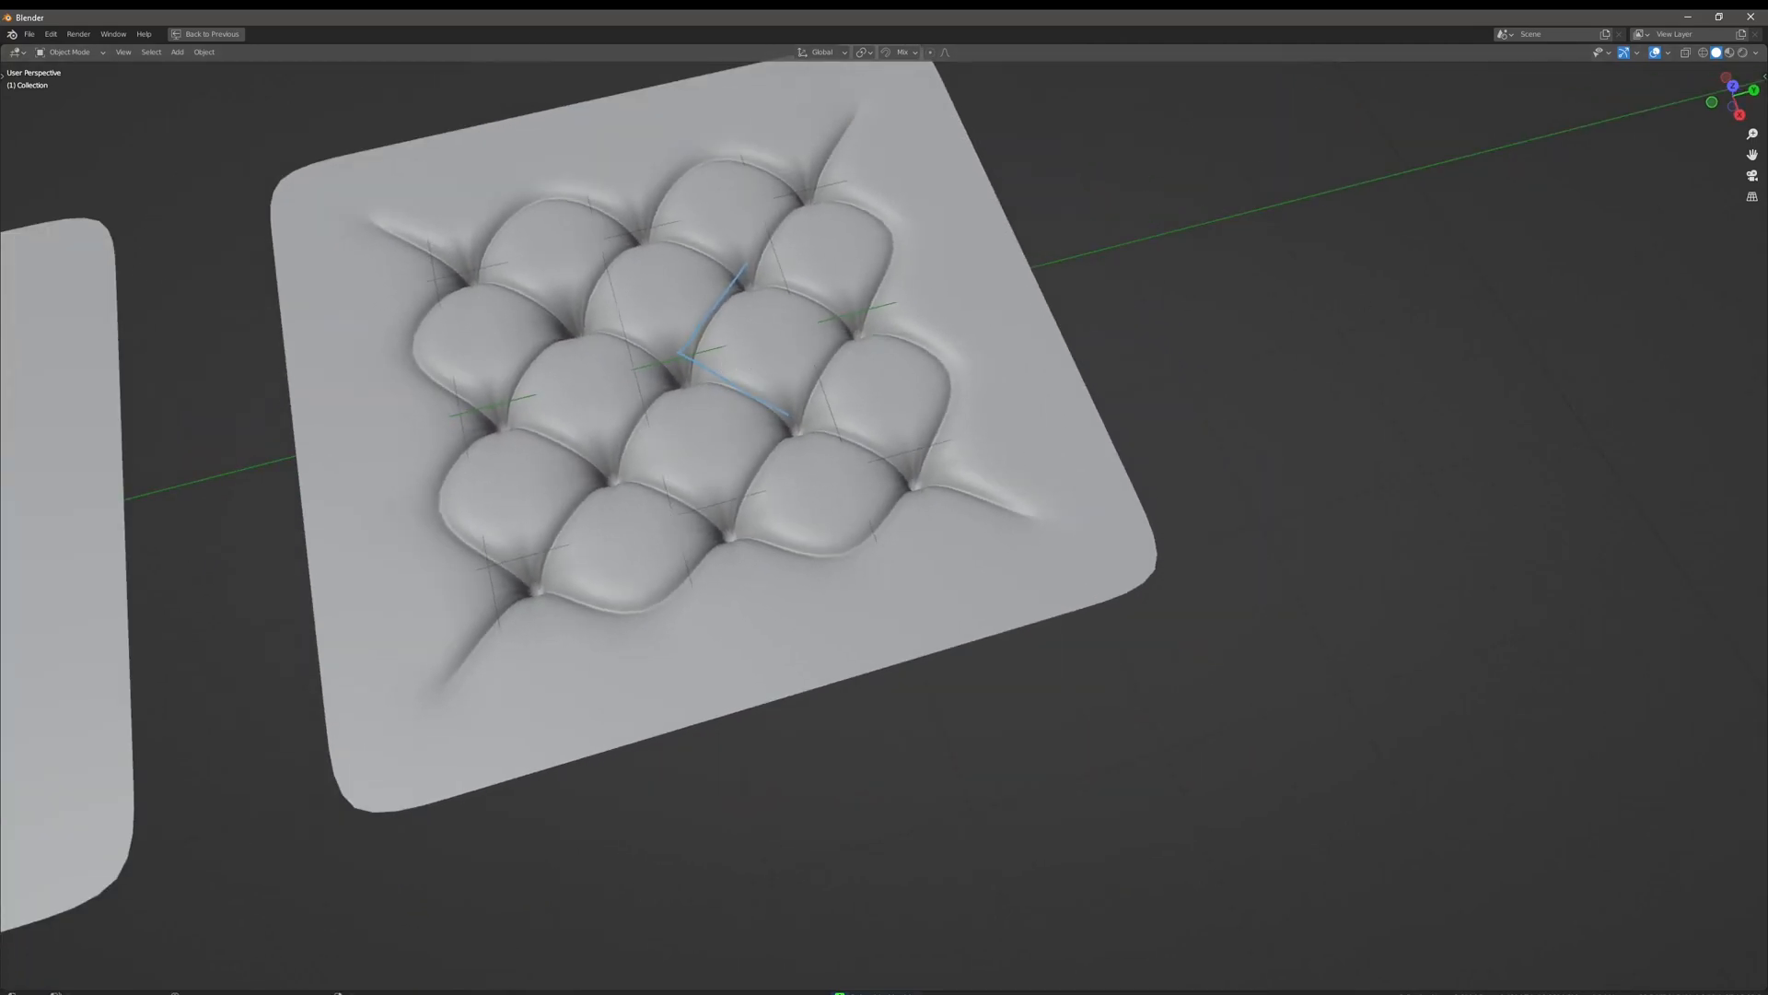
key(N)
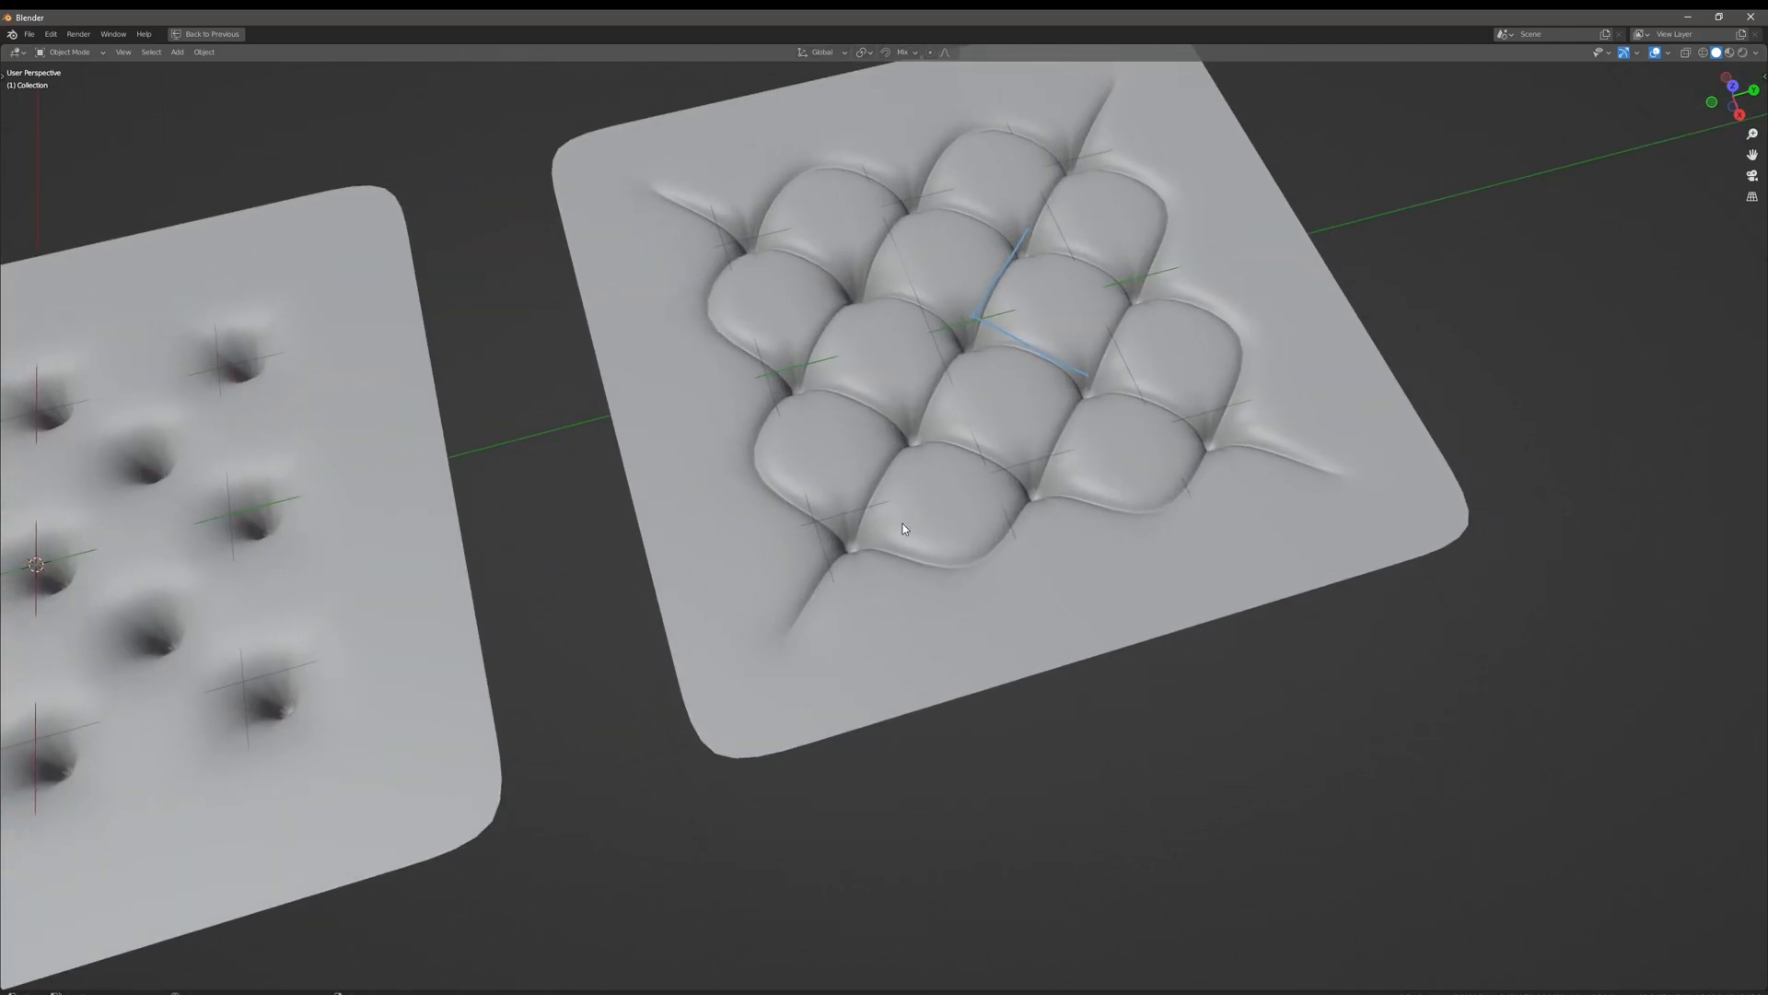
drag(902, 528, 1029, 543)
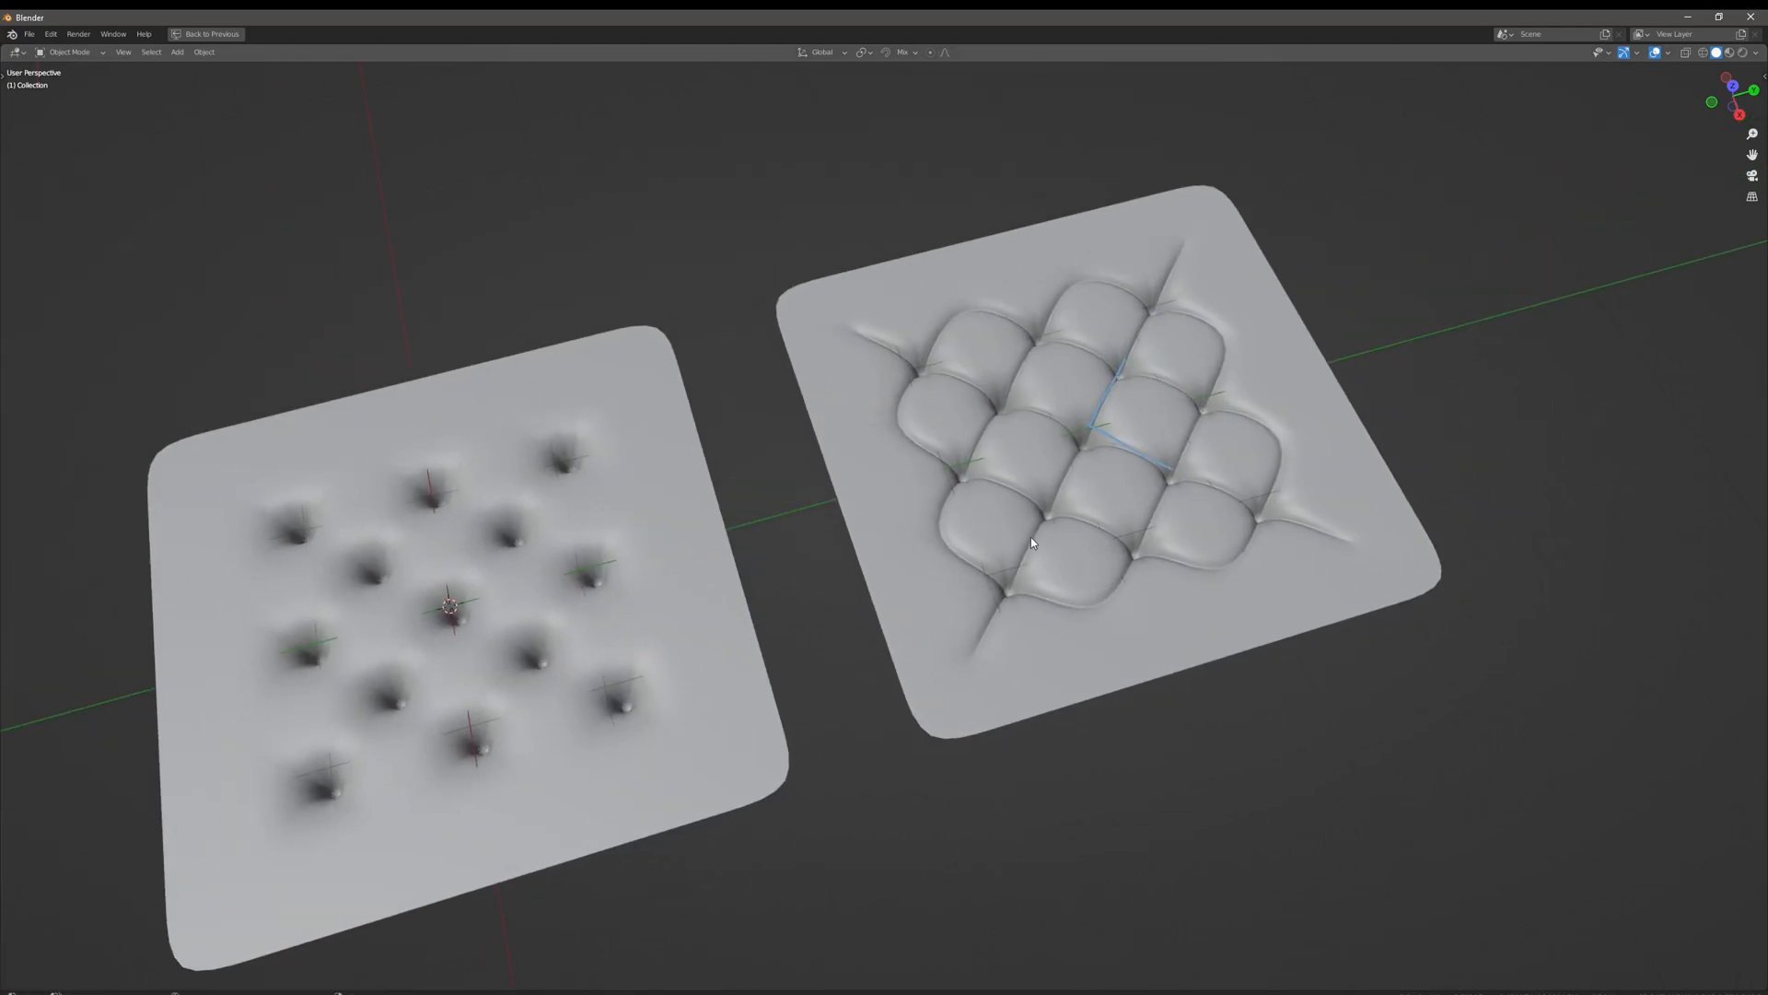
drag(1015, 507, 1128, 452)
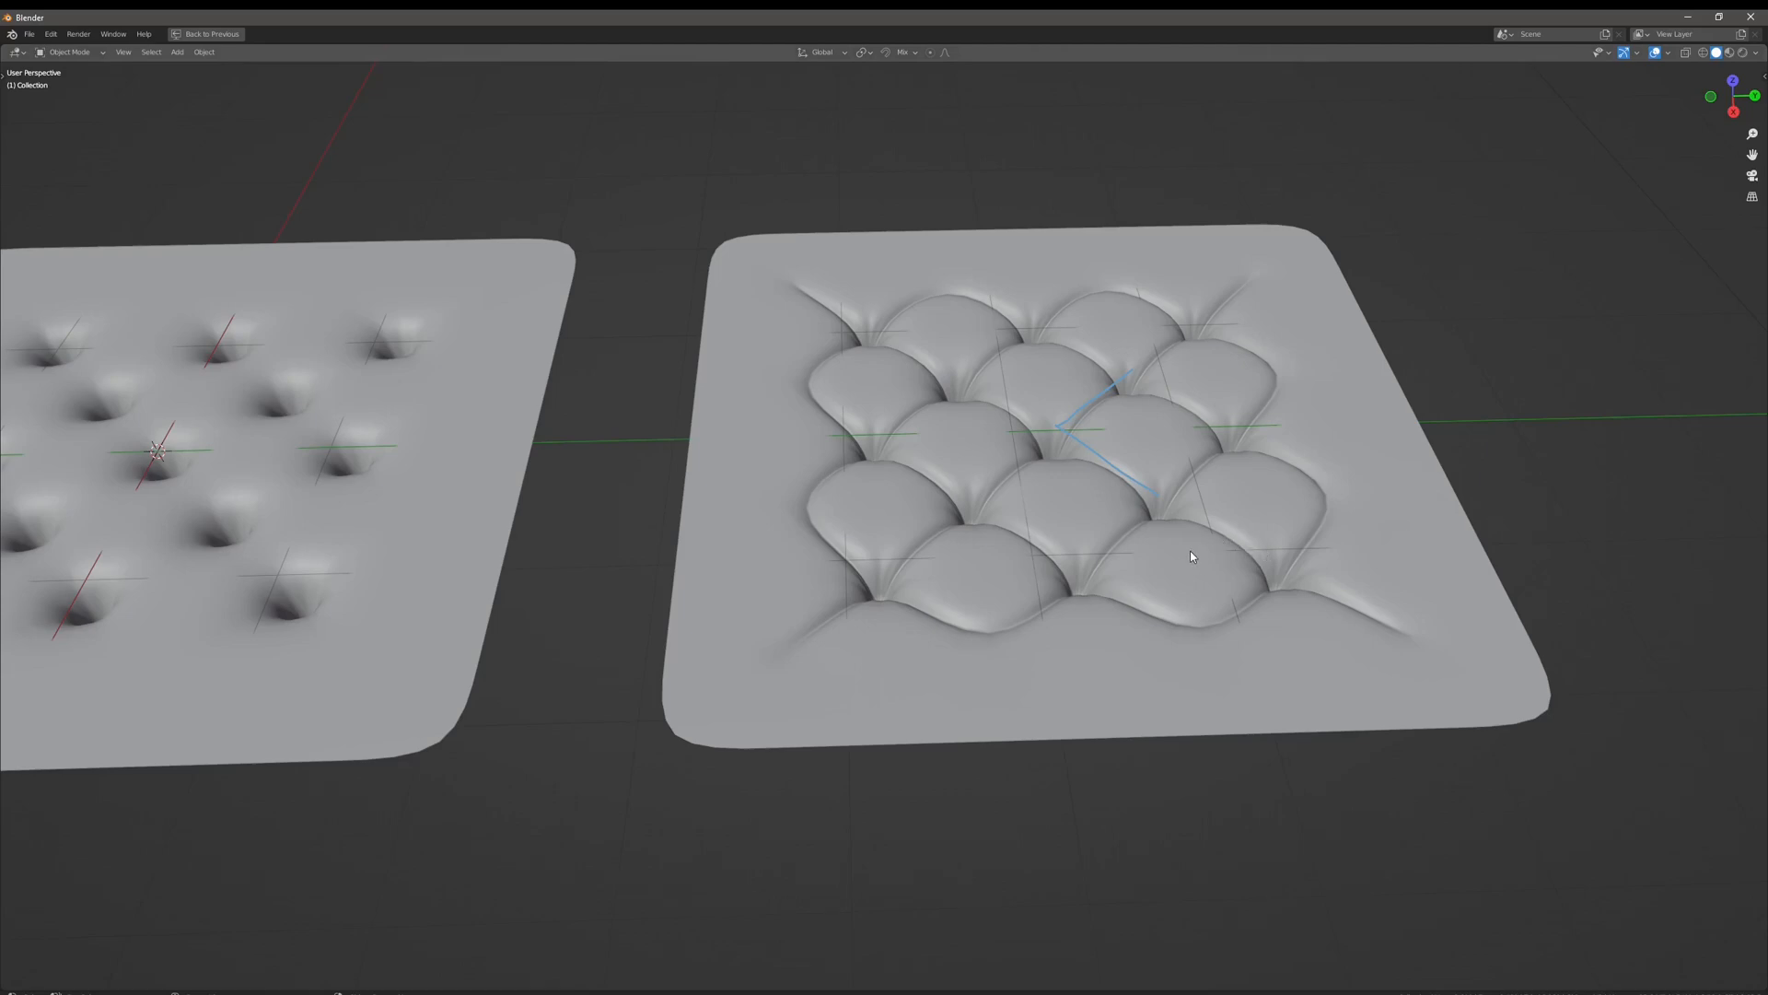
mouse_move(1116, 502)
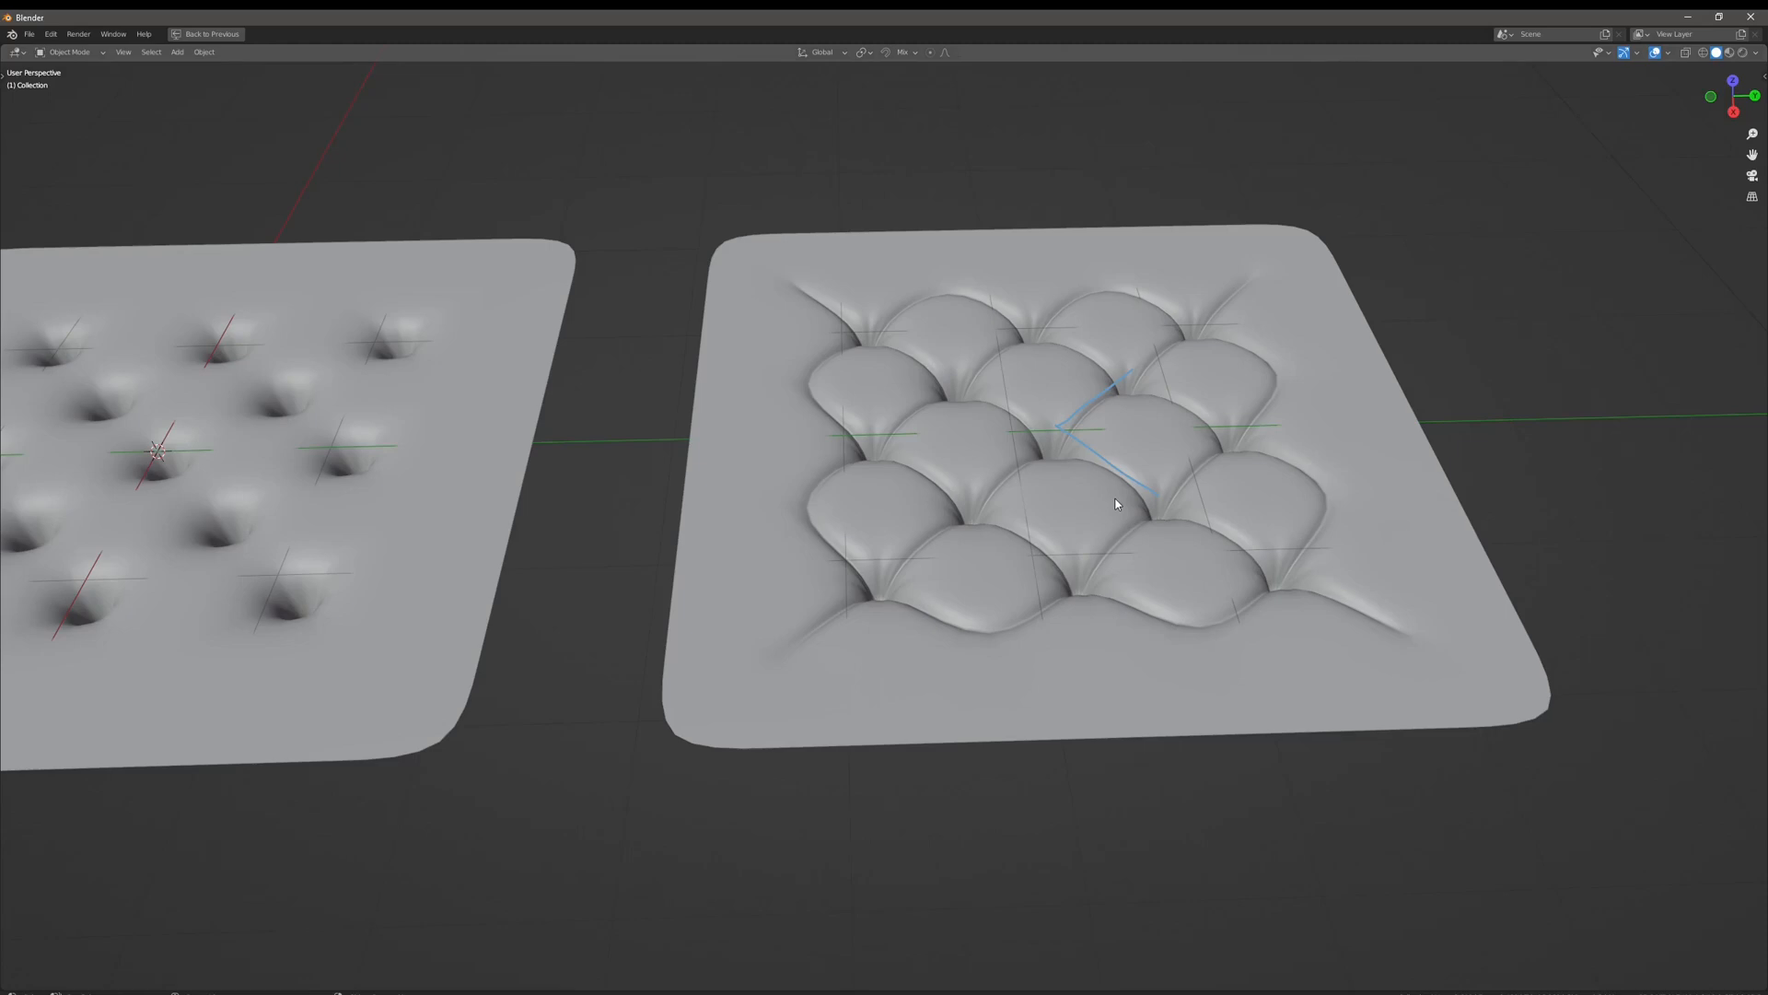
mouse_move(1112, 508)
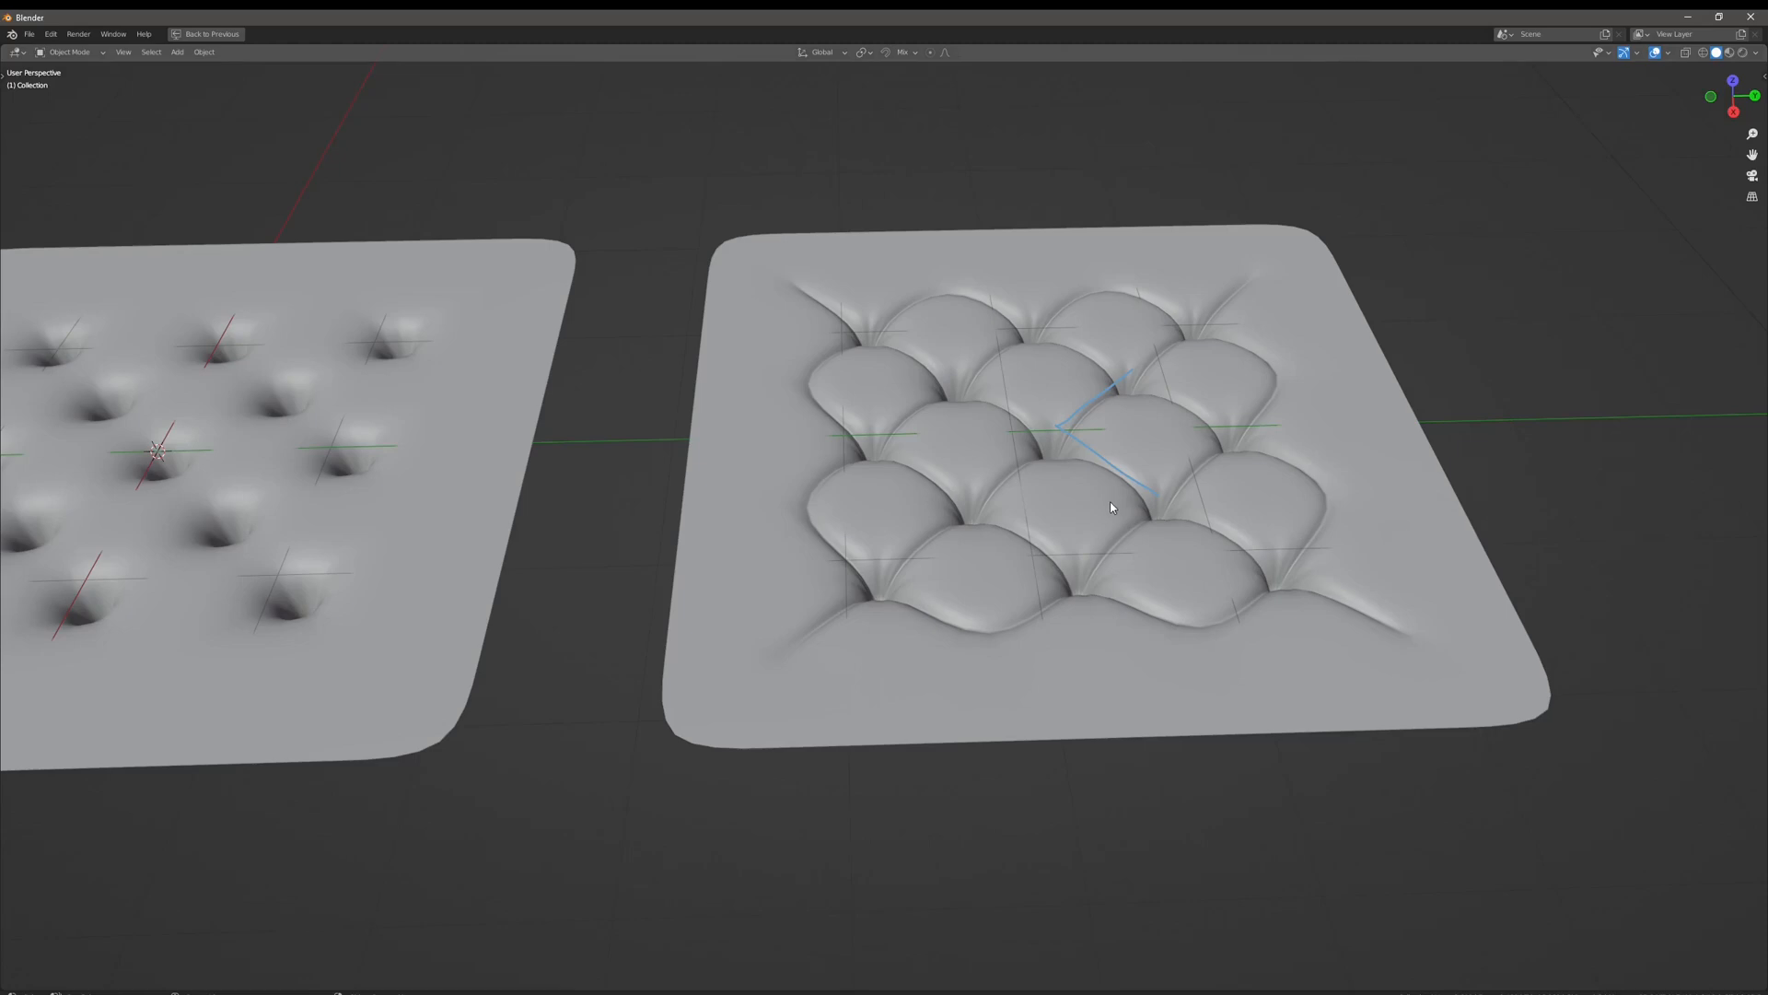